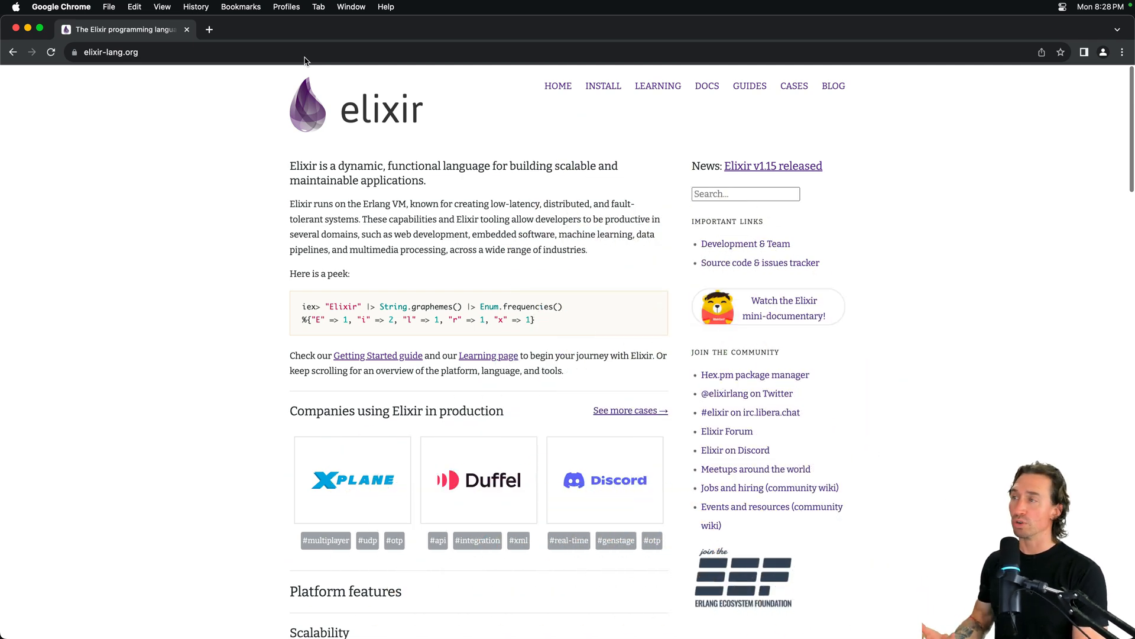
# Open the Elixir install page and review the macOS and version manager sections.
pyautogui.click(602, 86)
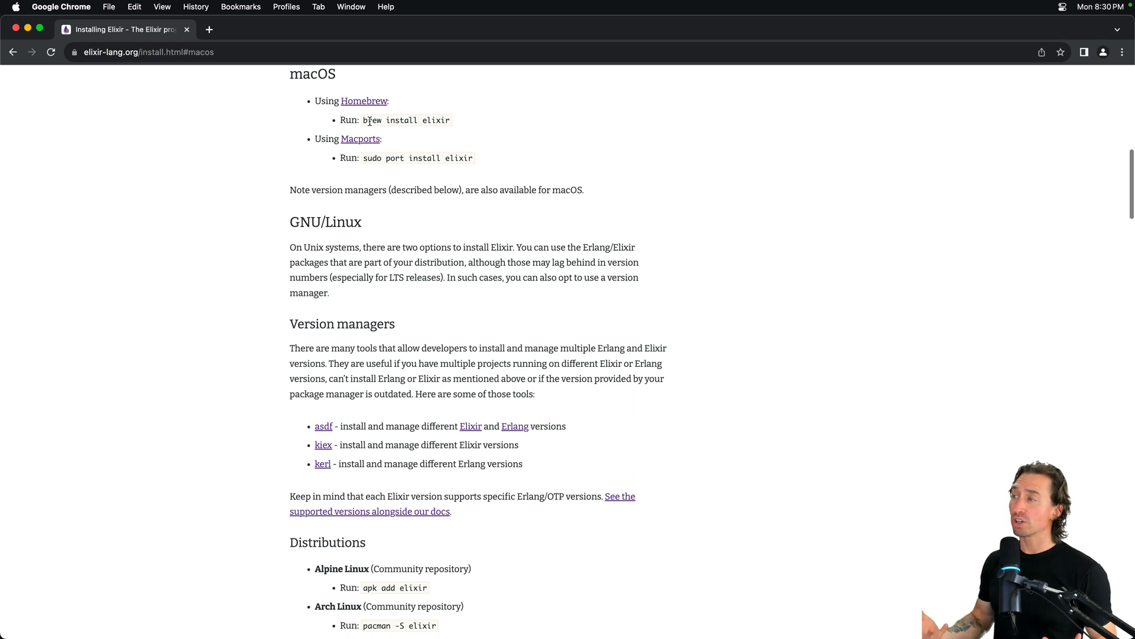
pyautogui.moveTo(215, 171)
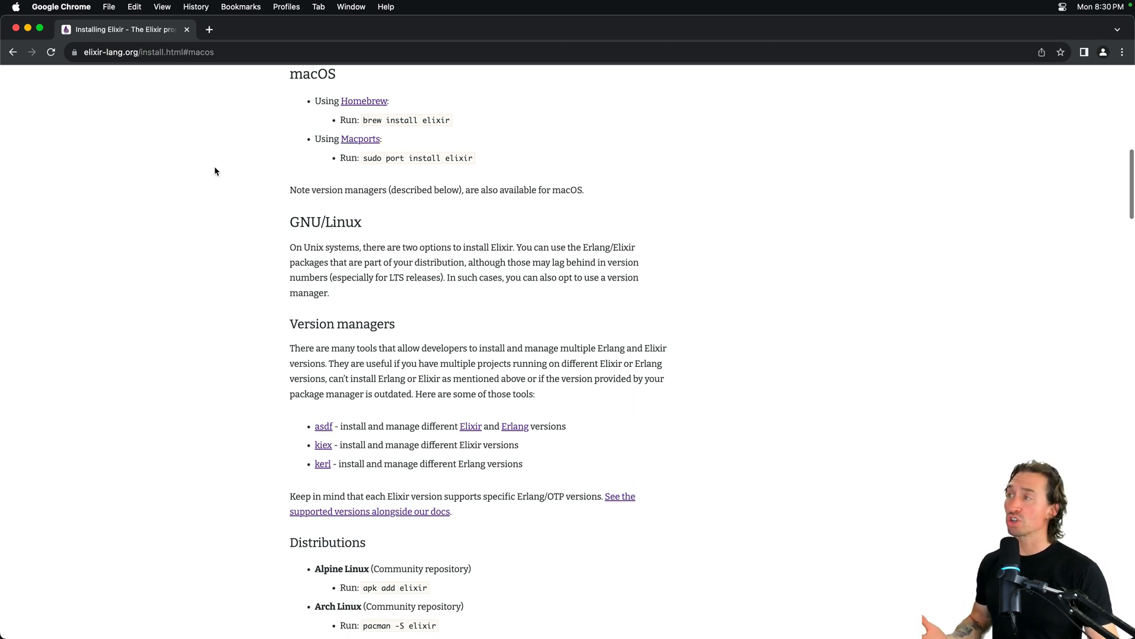
pyautogui.moveTo(459, 205)
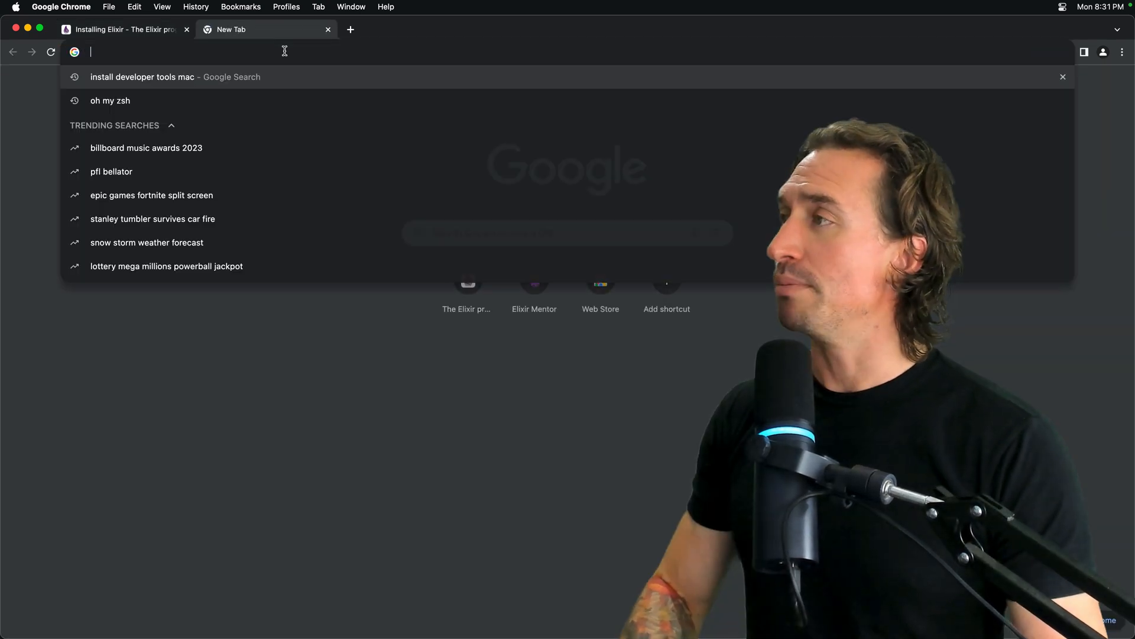
# Open asdf-vm.com Getting Started, review Install Dependencies, then start a blank tab.
pyautogui.write('as')
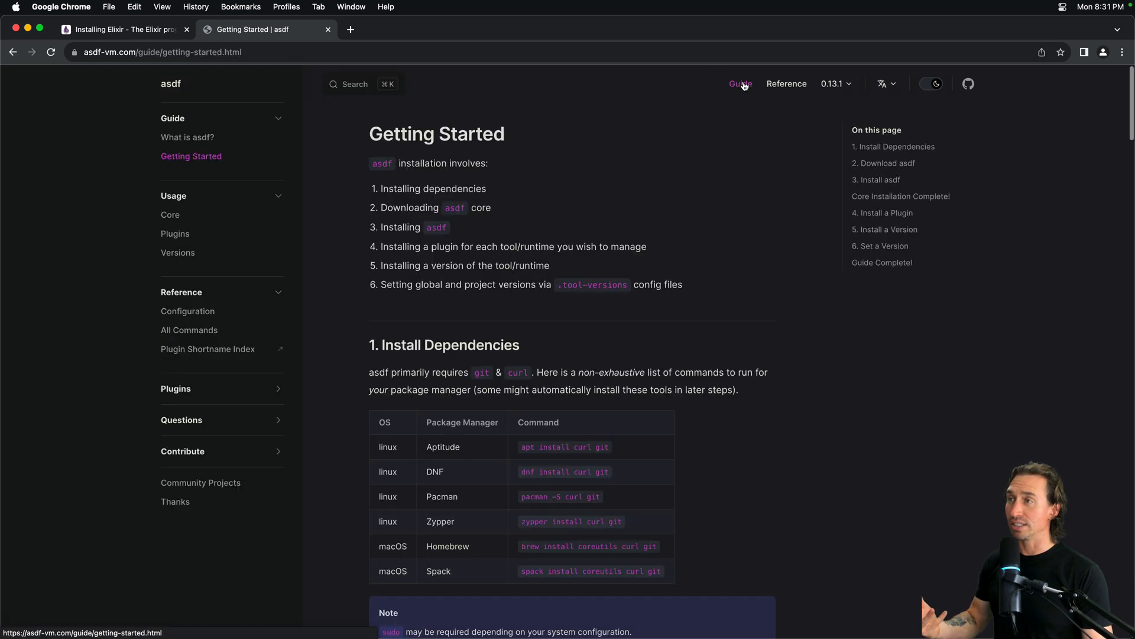
pyautogui.scroll(-3)
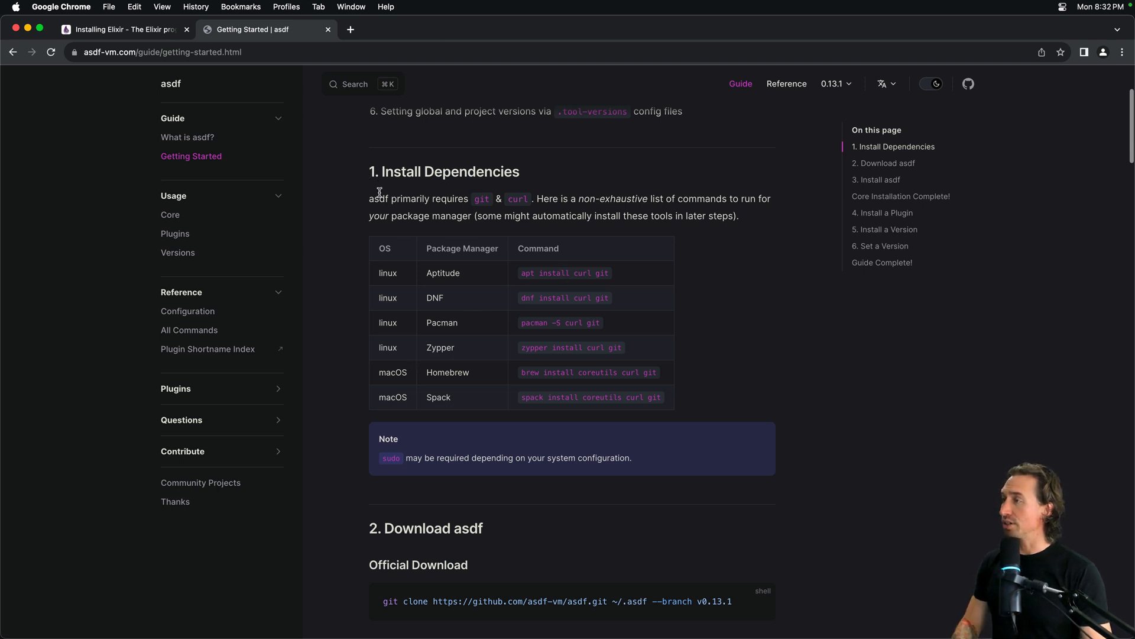
pyautogui.moveTo(354, 380)
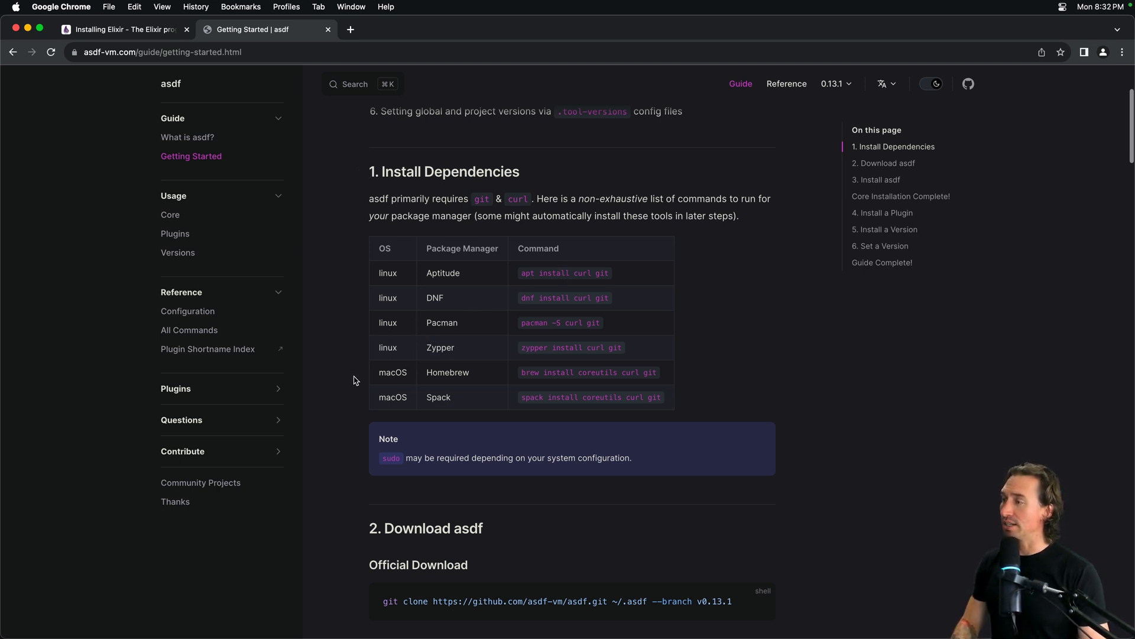
pyautogui.scroll(-3)
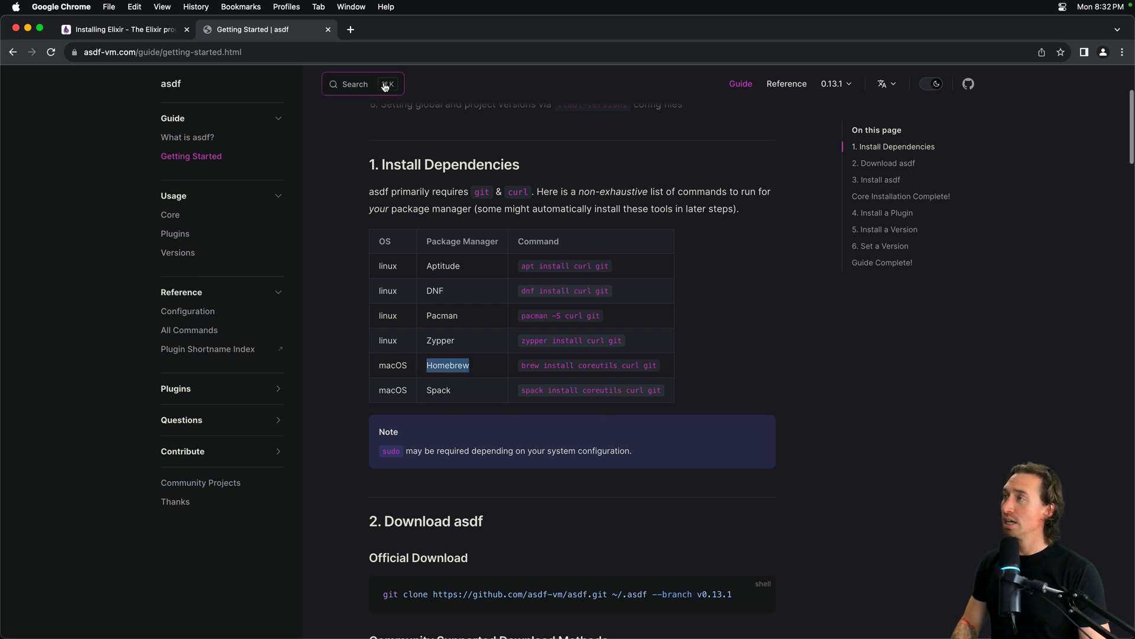
pyautogui.click(491, 30)
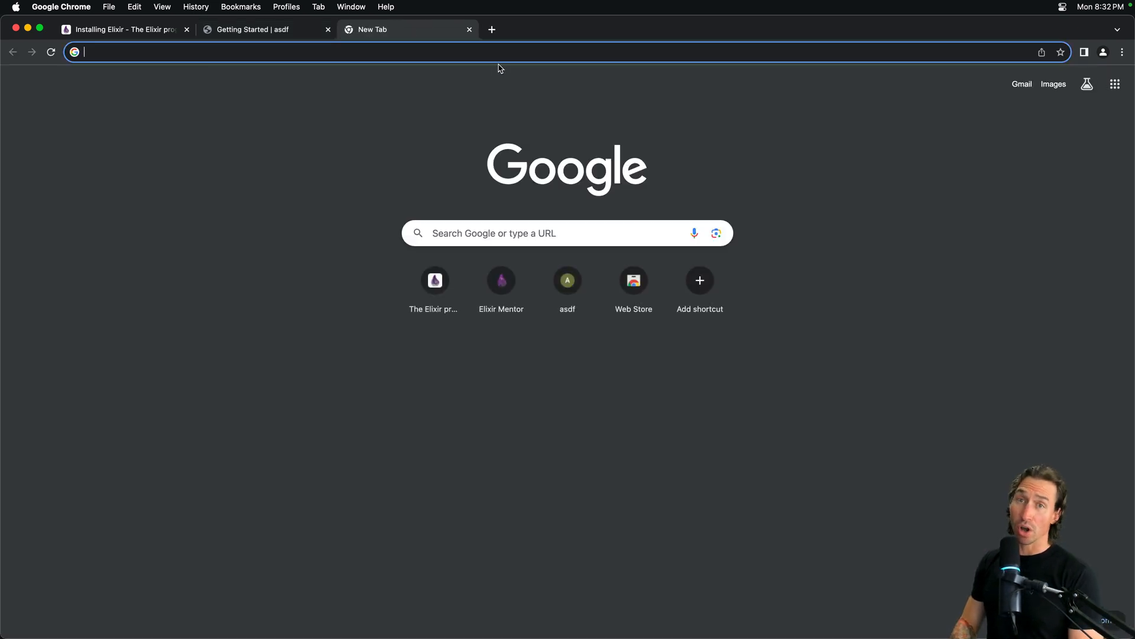
# Search for brew.sh and open the Homebrew homepage from the results.
pyautogui.write('brew')
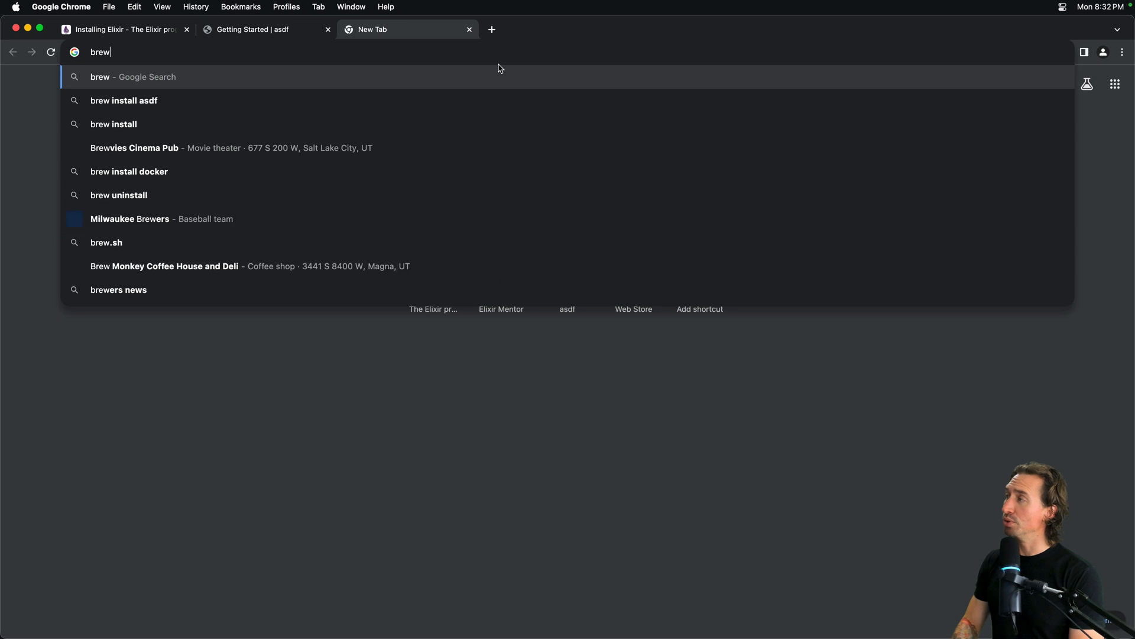
pyautogui.write('.sh')
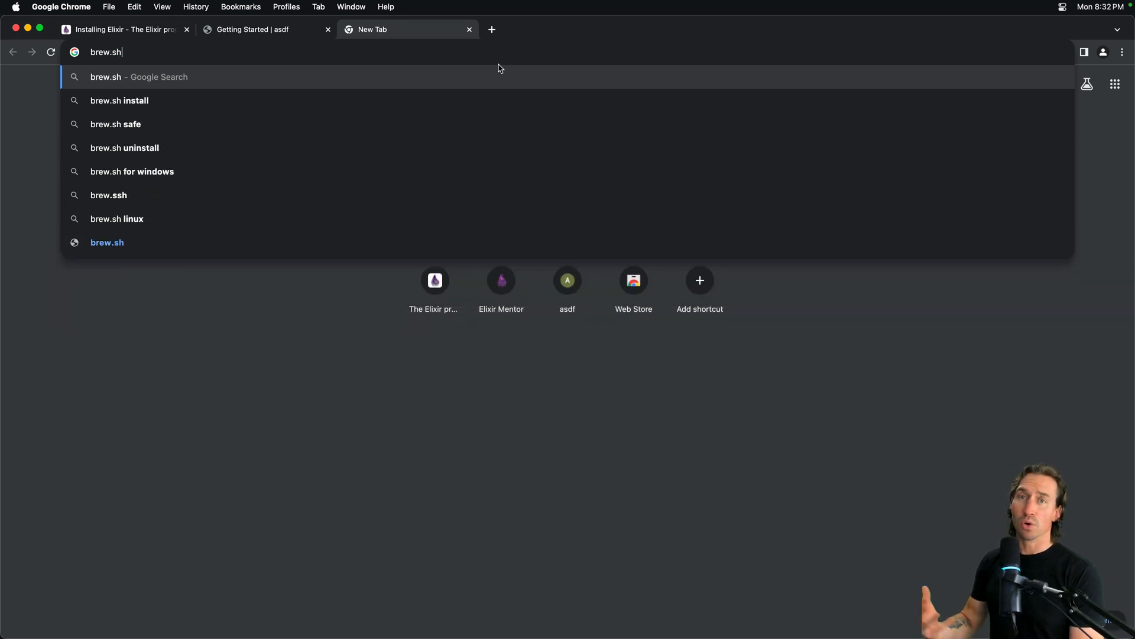
pyautogui.press('Return')
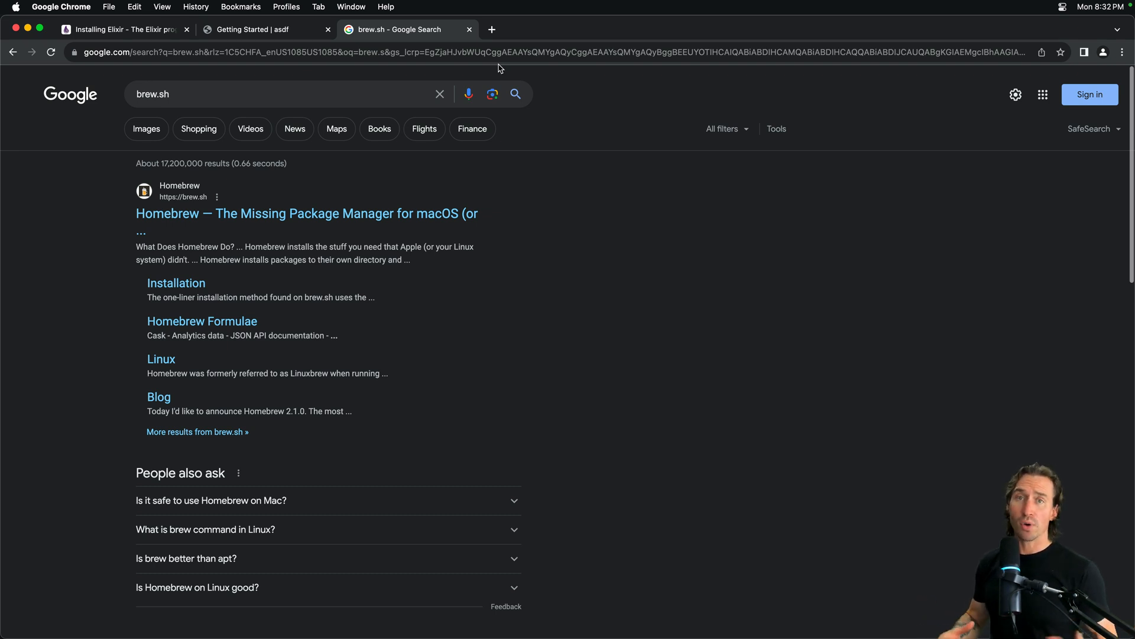
pyautogui.moveTo(246, 202)
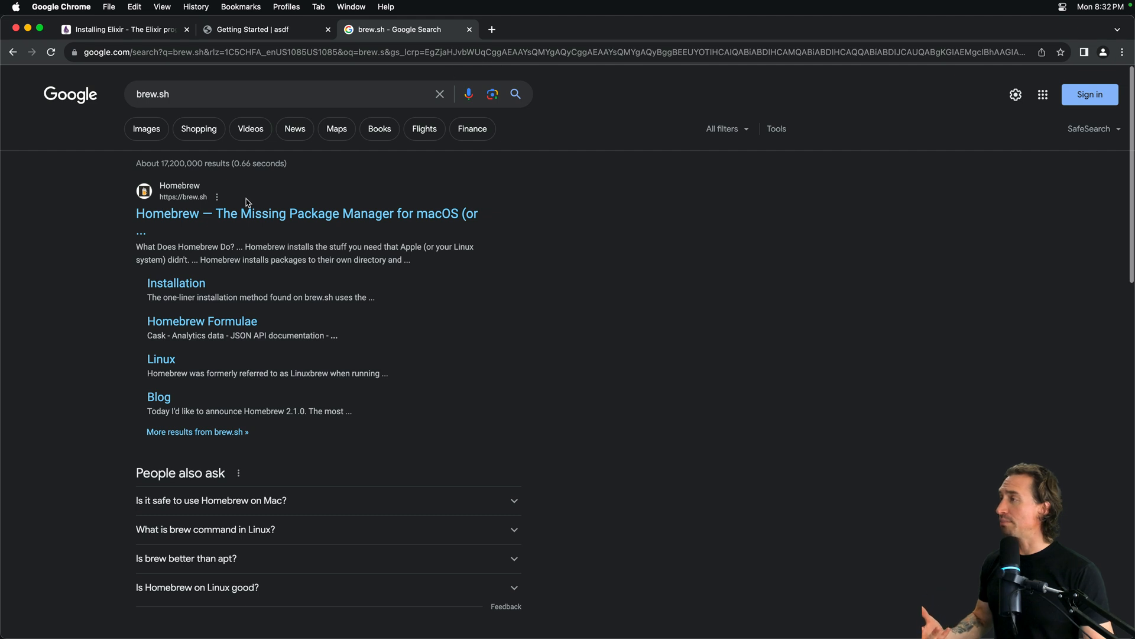
pyautogui.click(305, 213)
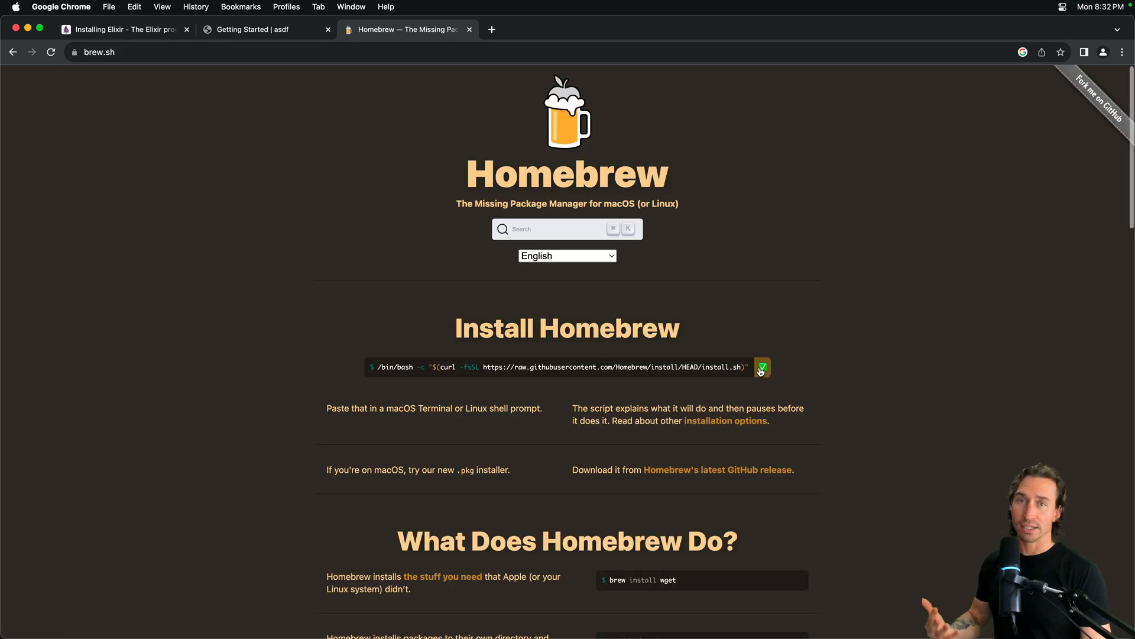
# Launch Terminal via Spotlight and run the Homebrew install script with the admin password.
pyautogui.write('ter')
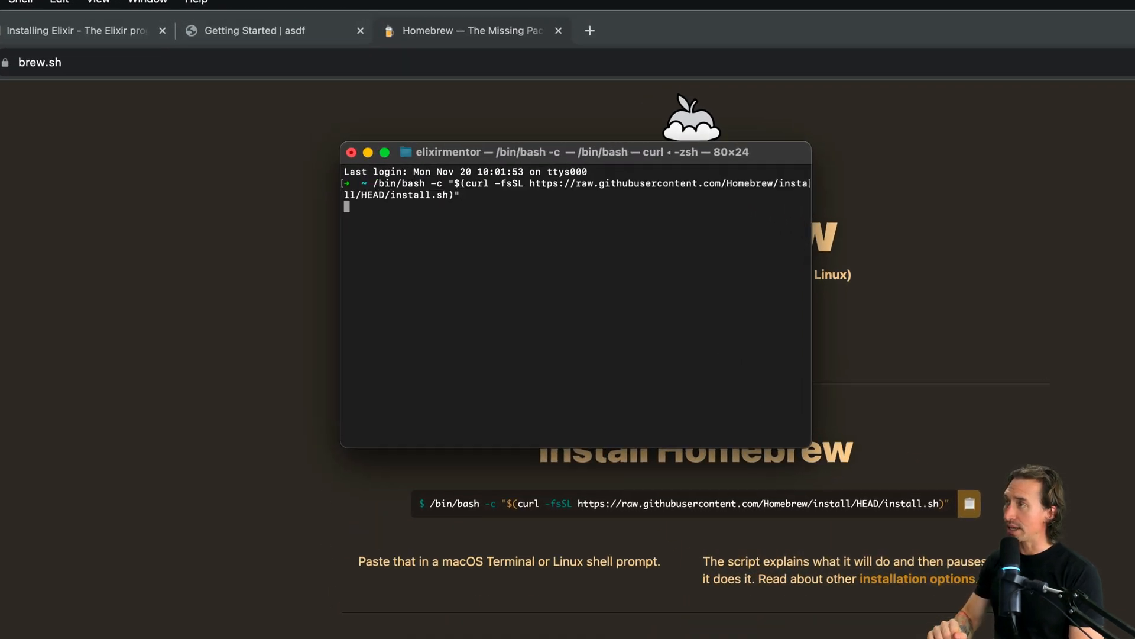
pyautogui.press('Return')
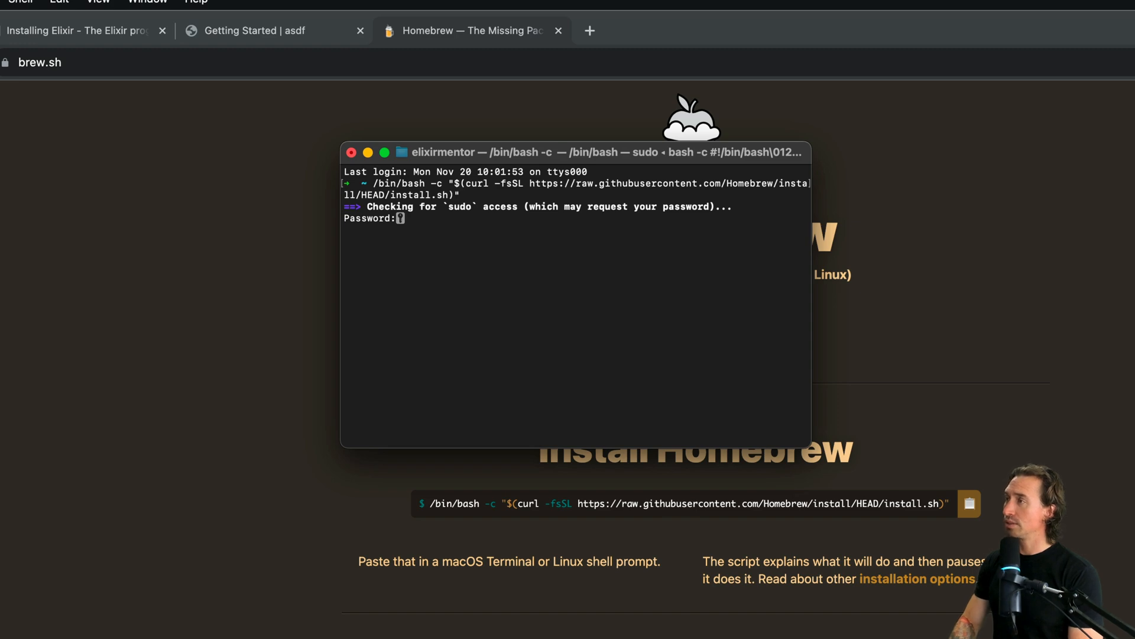
pyautogui.press('Return')
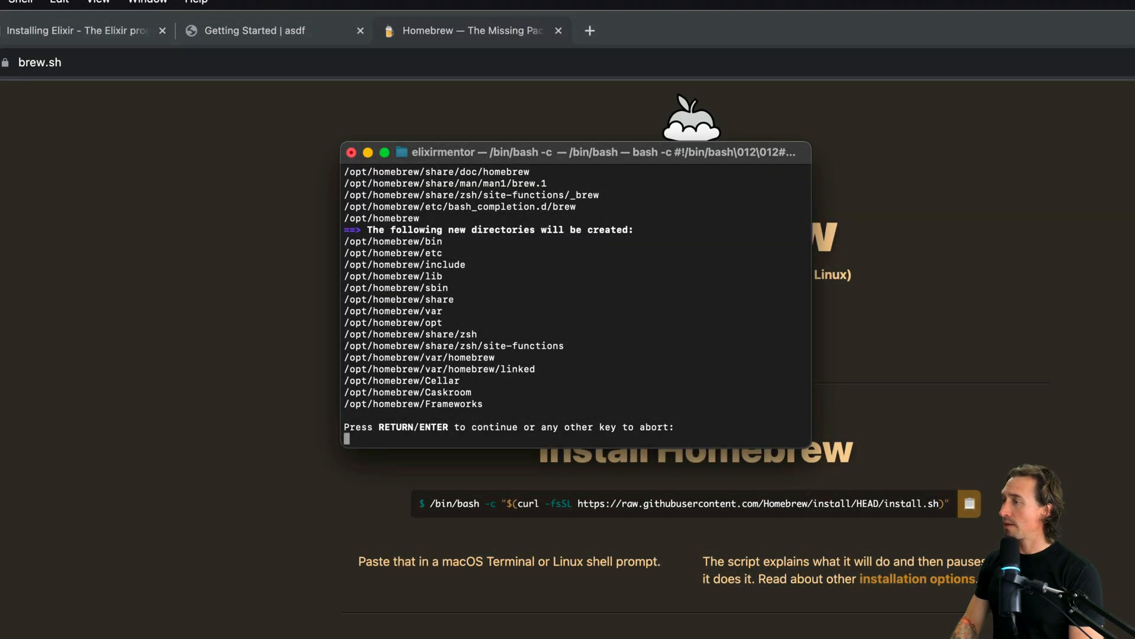
pyautogui.press('Return')
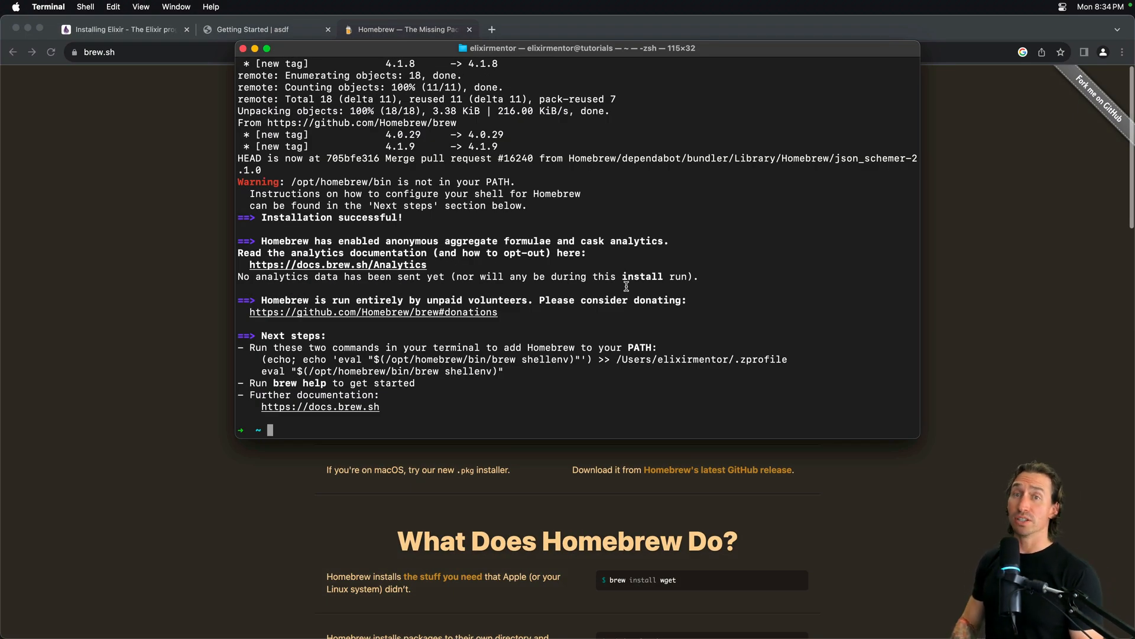
# Run brew --v, which reports command not found.
pyautogui.write('b')
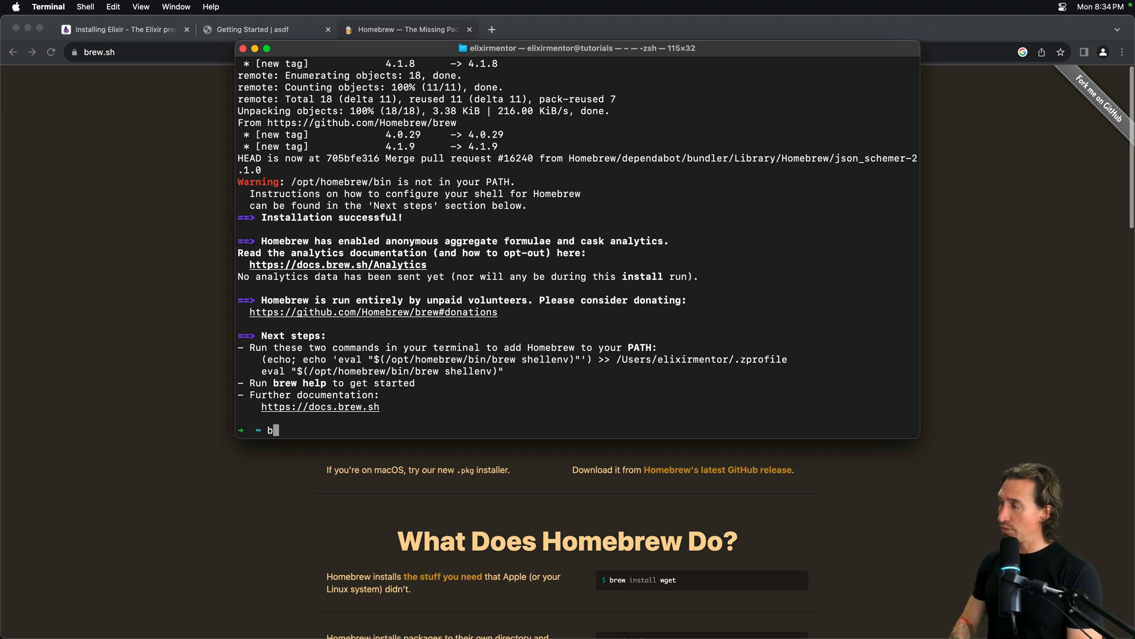
pyautogui.write('rew --v')
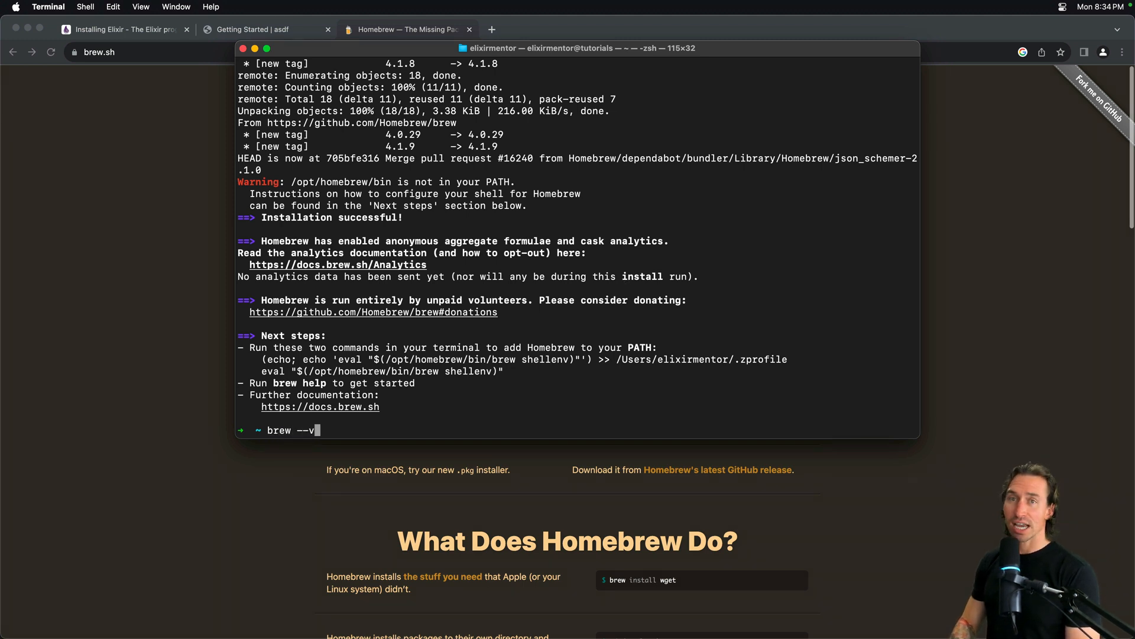
pyautogui.press('Return')
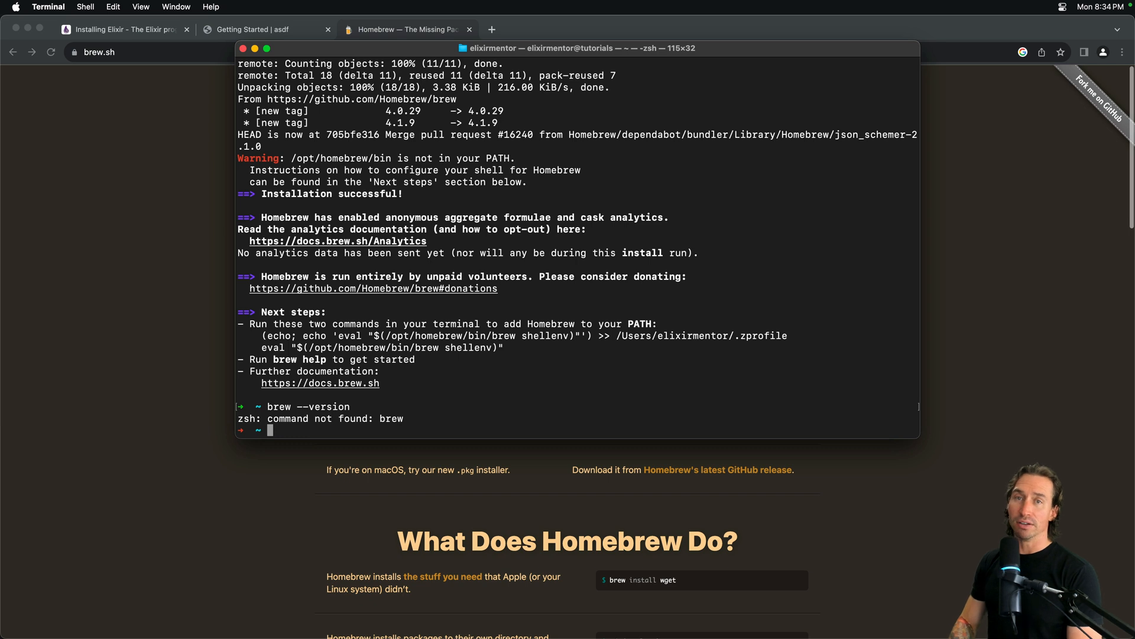
# Open .zshrc in vim to fix the Homebrew PATH.
pyautogui.write('vim')
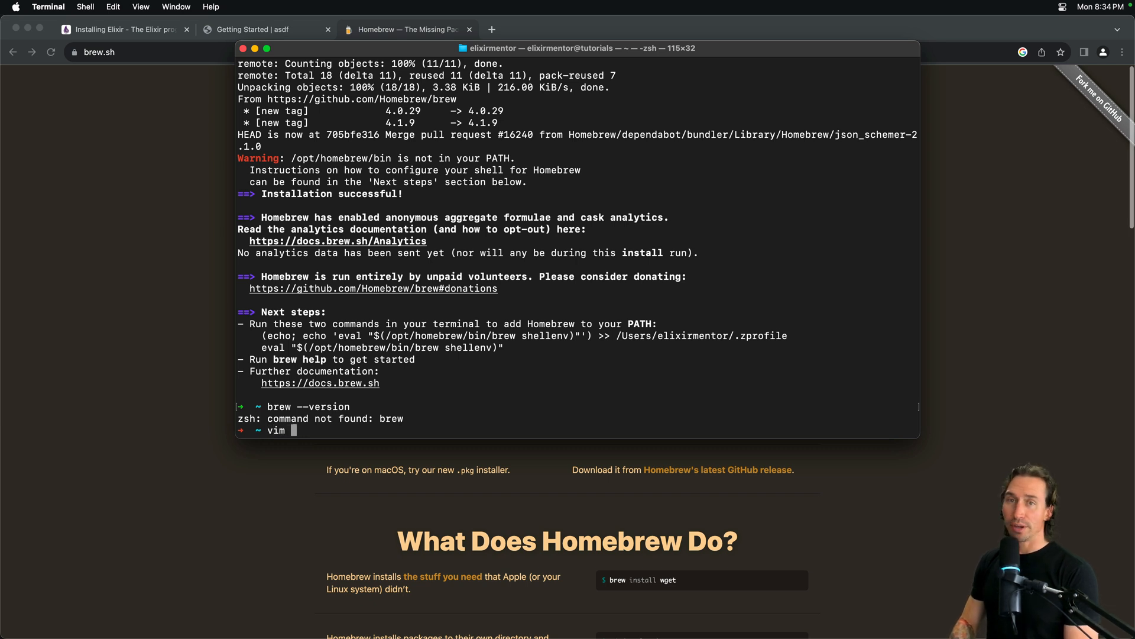
pyautogui.write('.zshr')
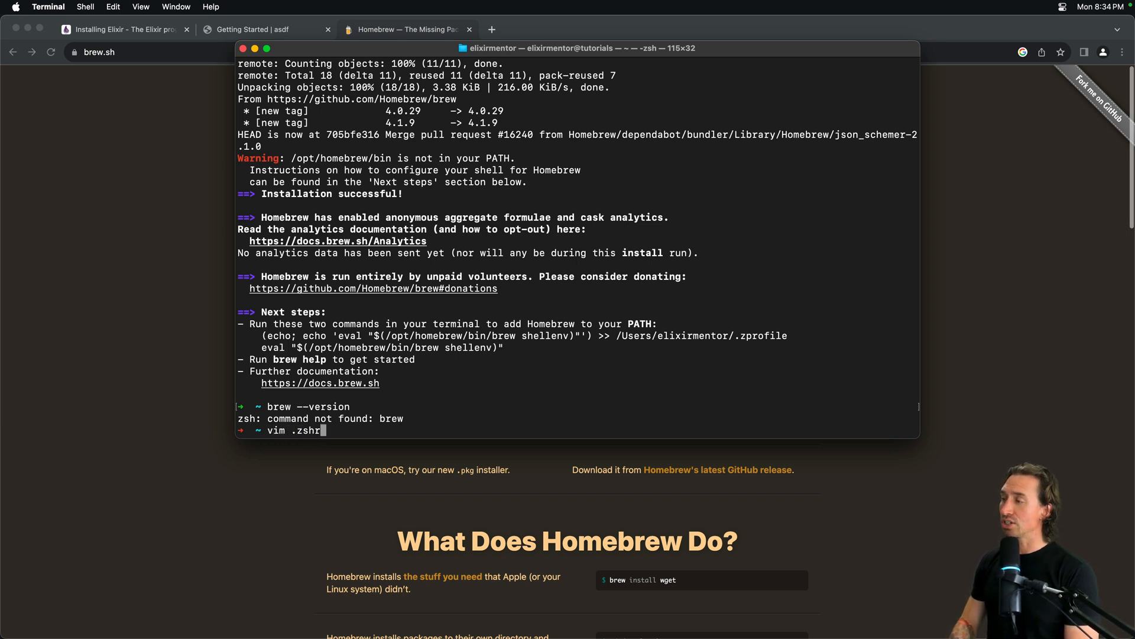
pyautogui.press('Return')
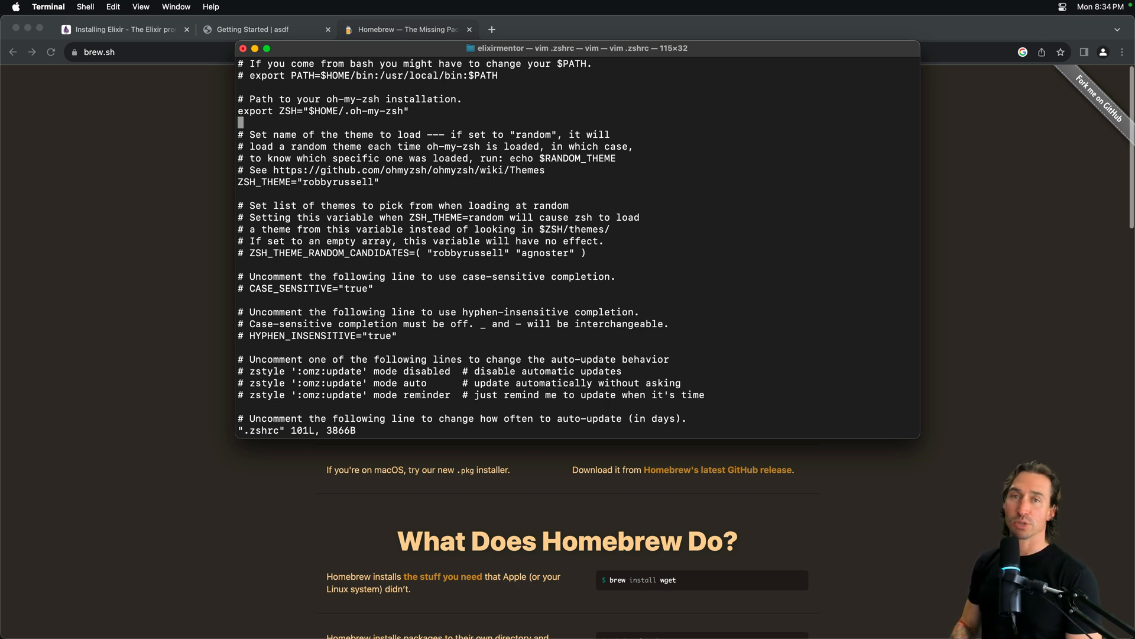
# Start a new blank line in .zshrc below the export ZSH line.
pyautogui.press('i')
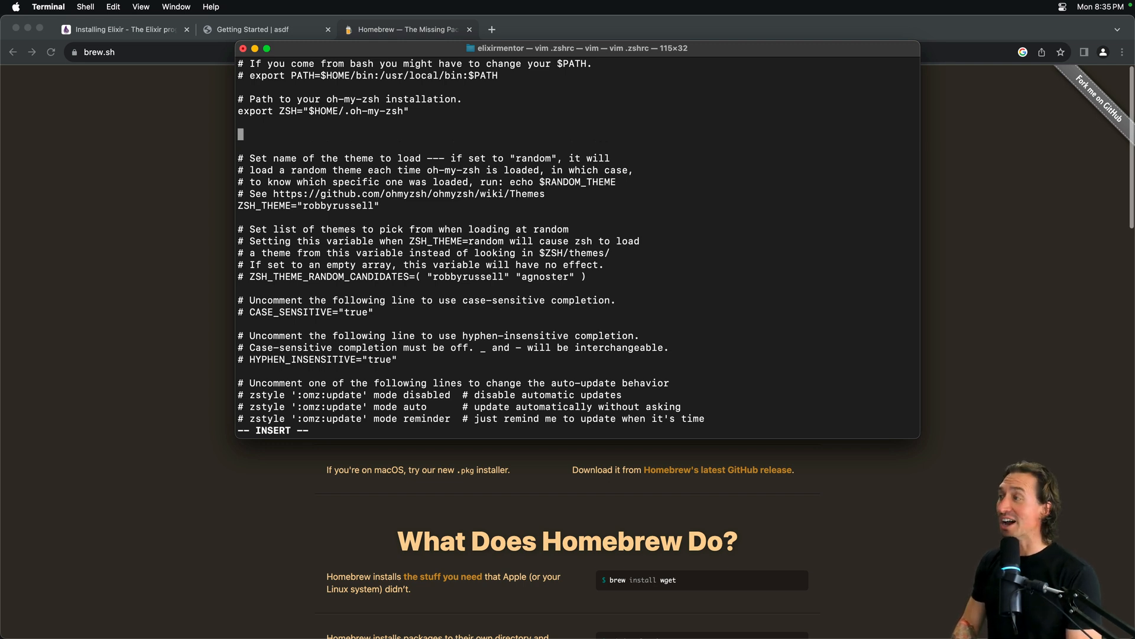
# Write the line expor PATH="/opt/homebrew/bin:$PATH" in .zshrc.
pyautogui.write('e')
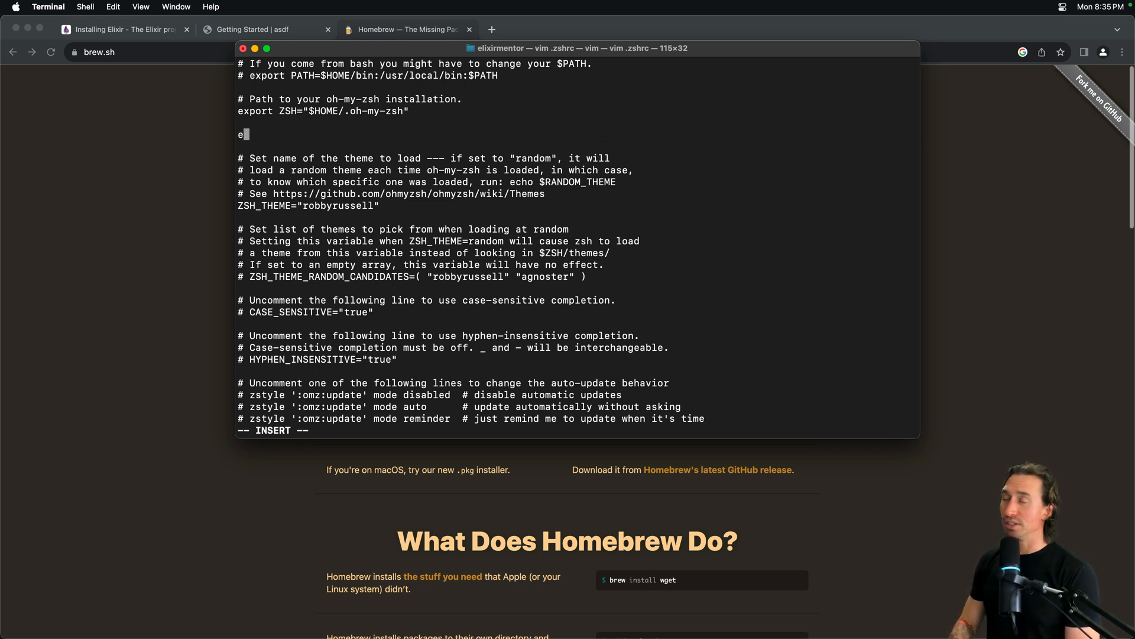
pyautogui.write('xpor')
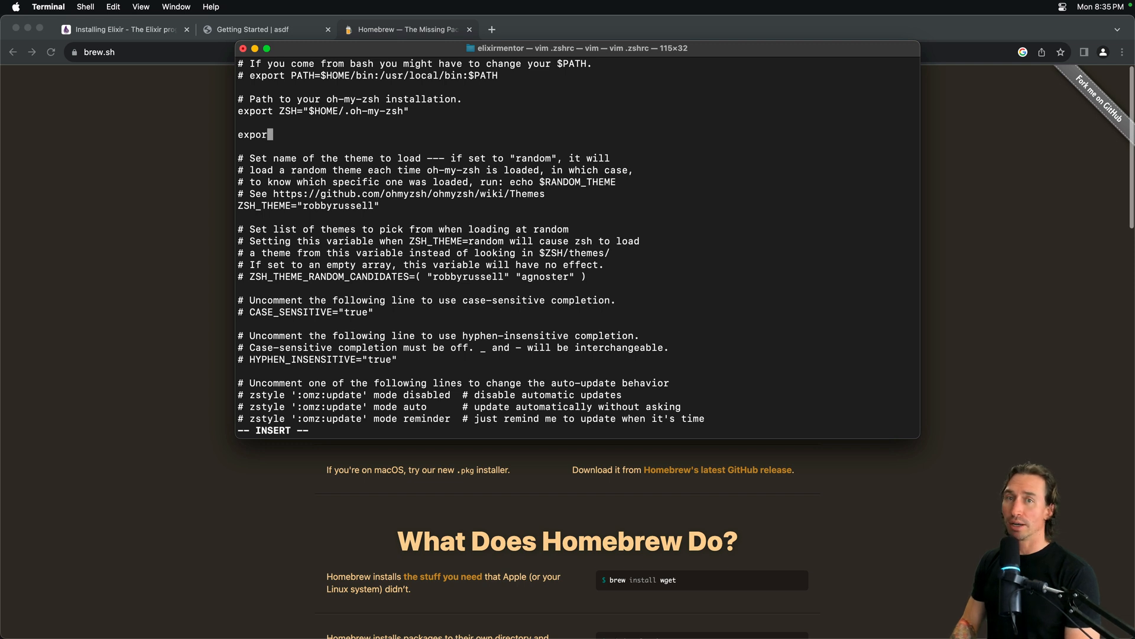
pyautogui.write('PATH')
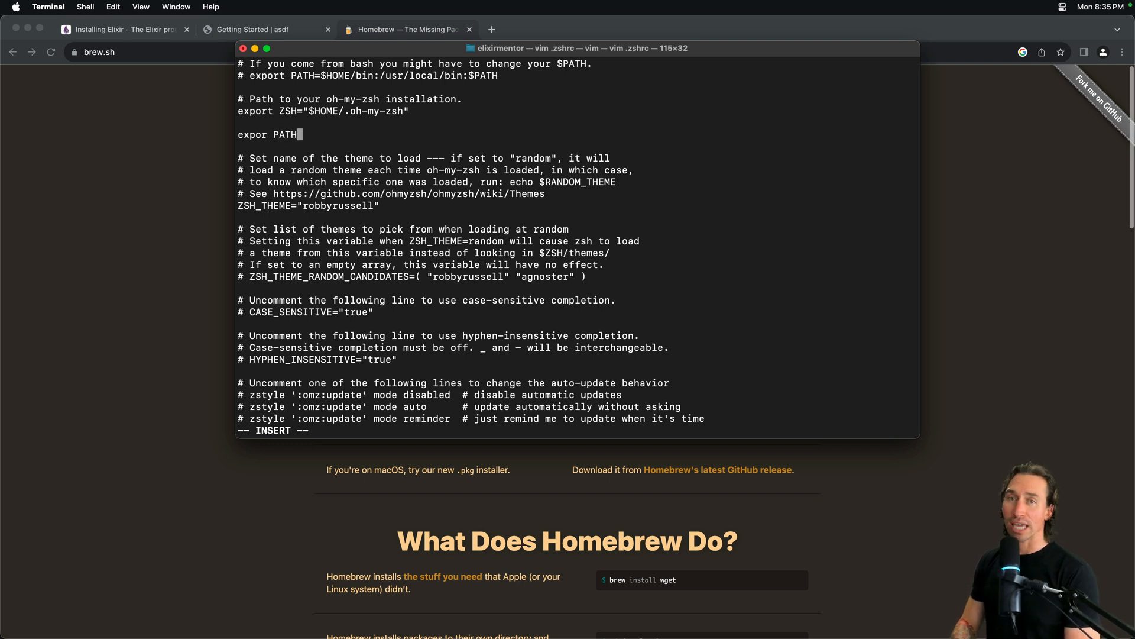
pyautogui.write('=')
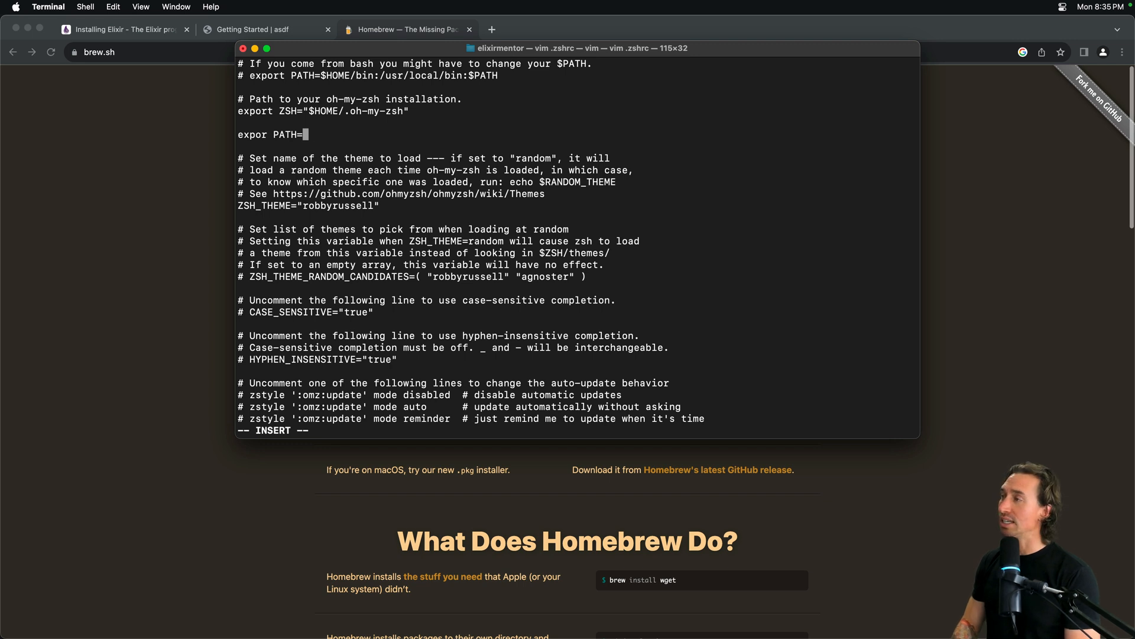
pyautogui.write('"')
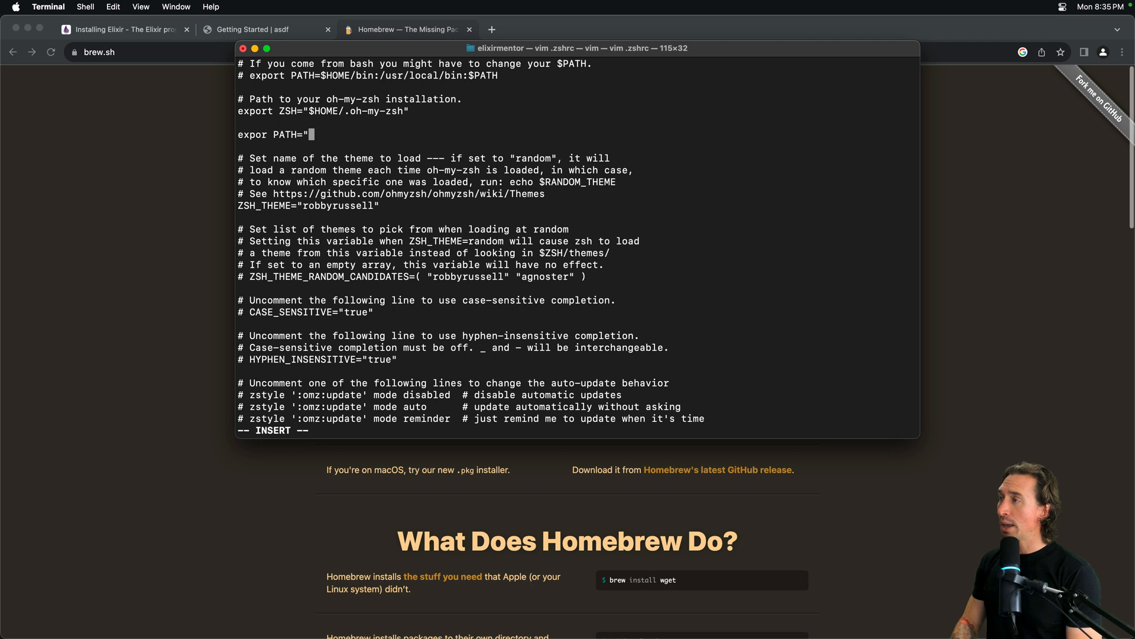
pyautogui.write('/opt')
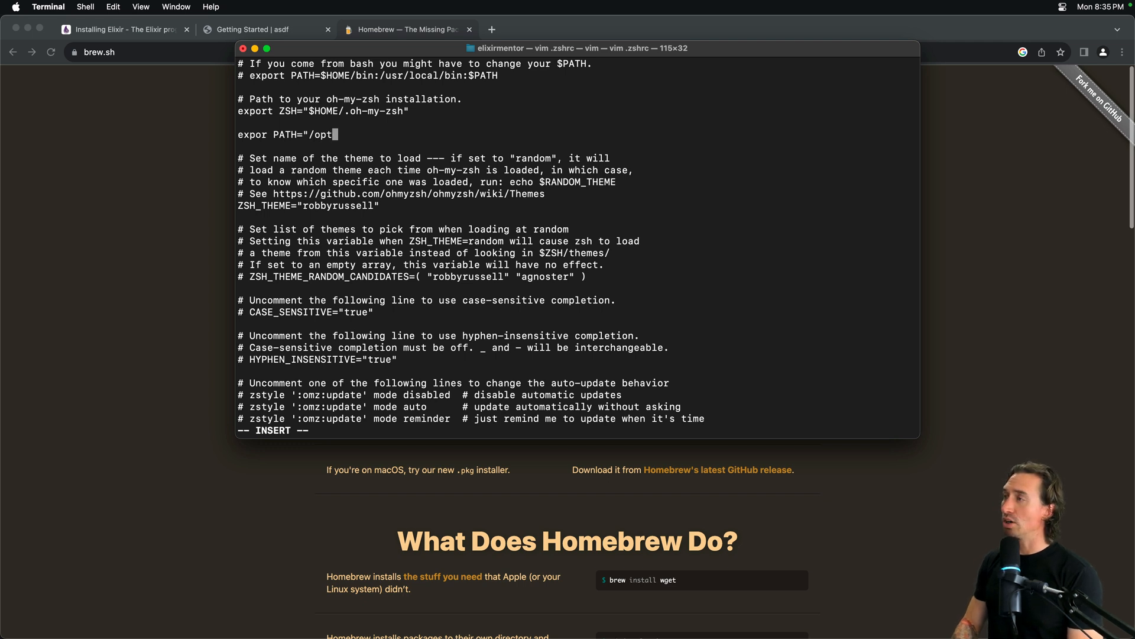
pyautogui.write('/')
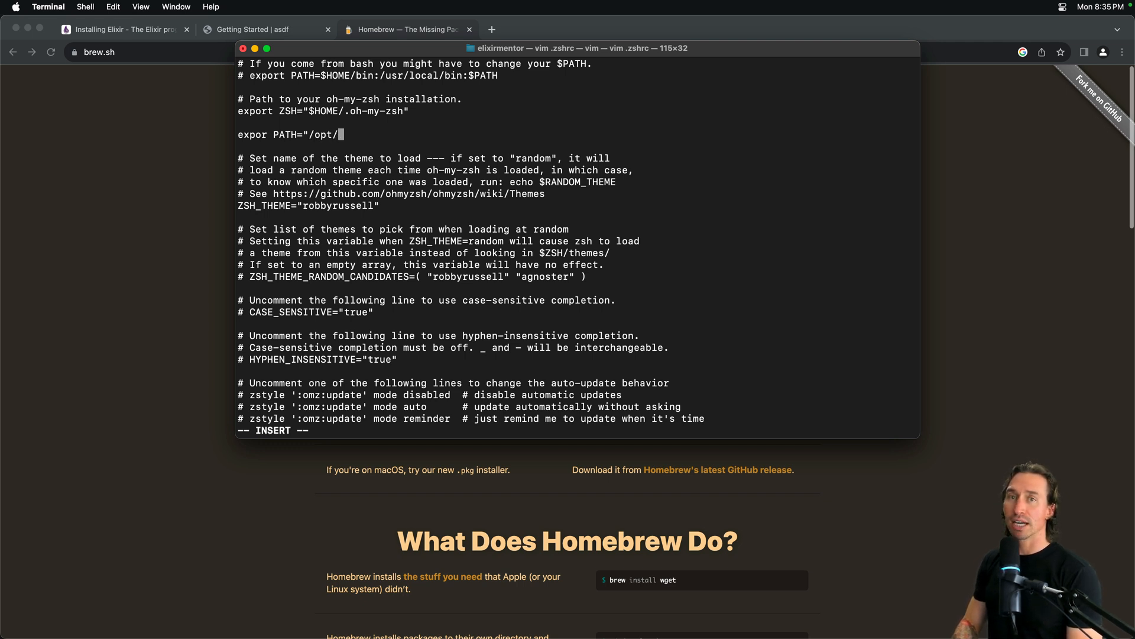
pyautogui.write('homebrew')
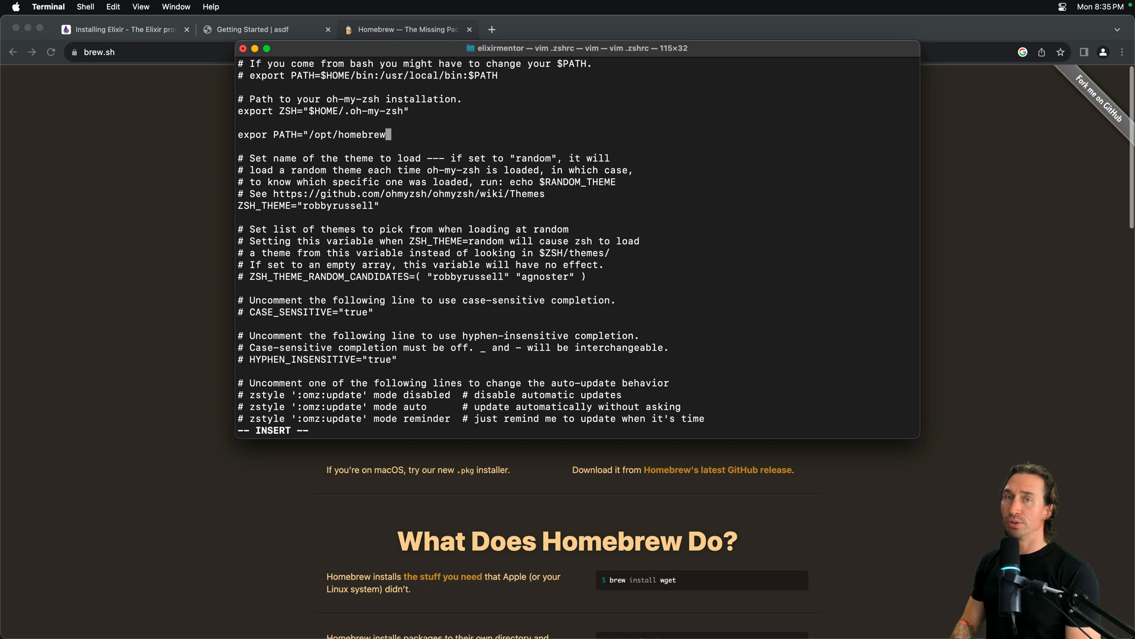
pyautogui.write('bin')
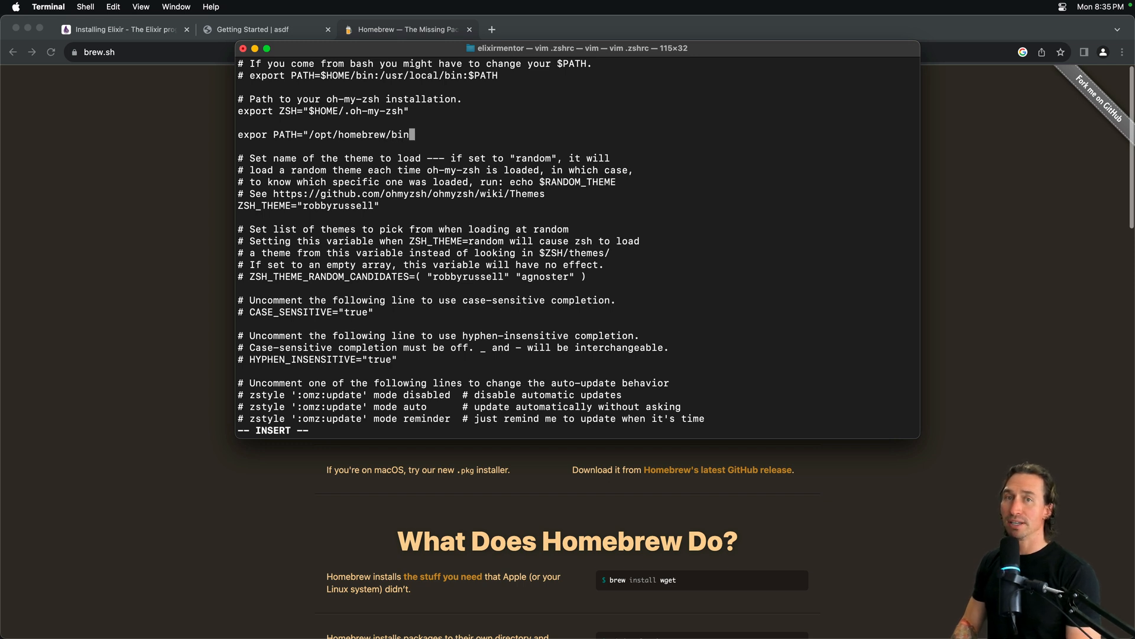
pyautogui.write(':')
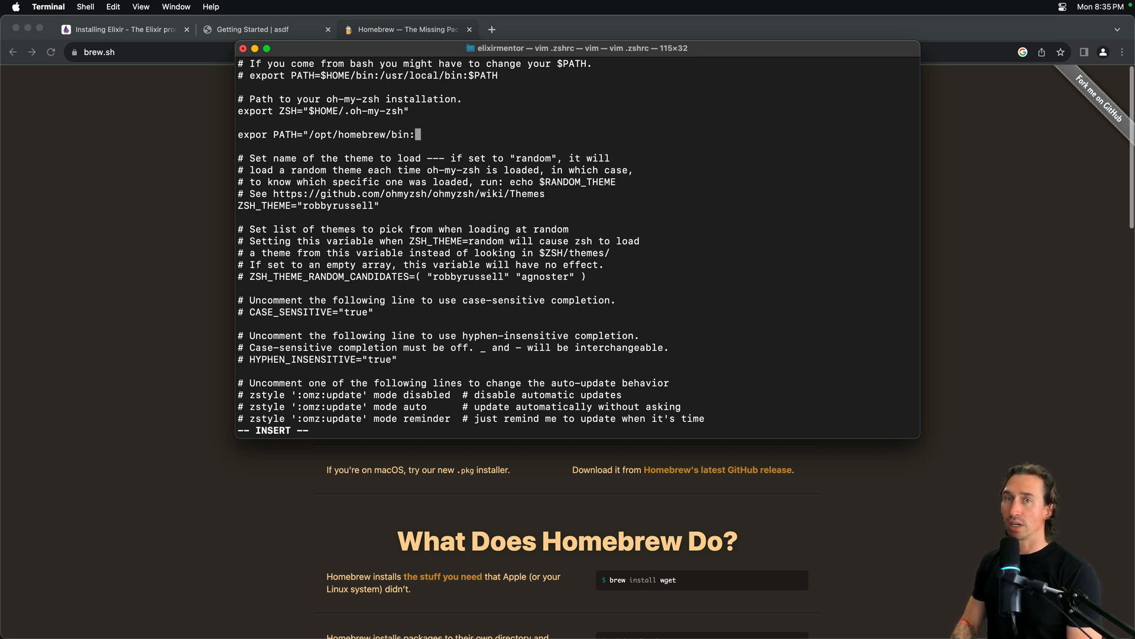
pyautogui.write('$')
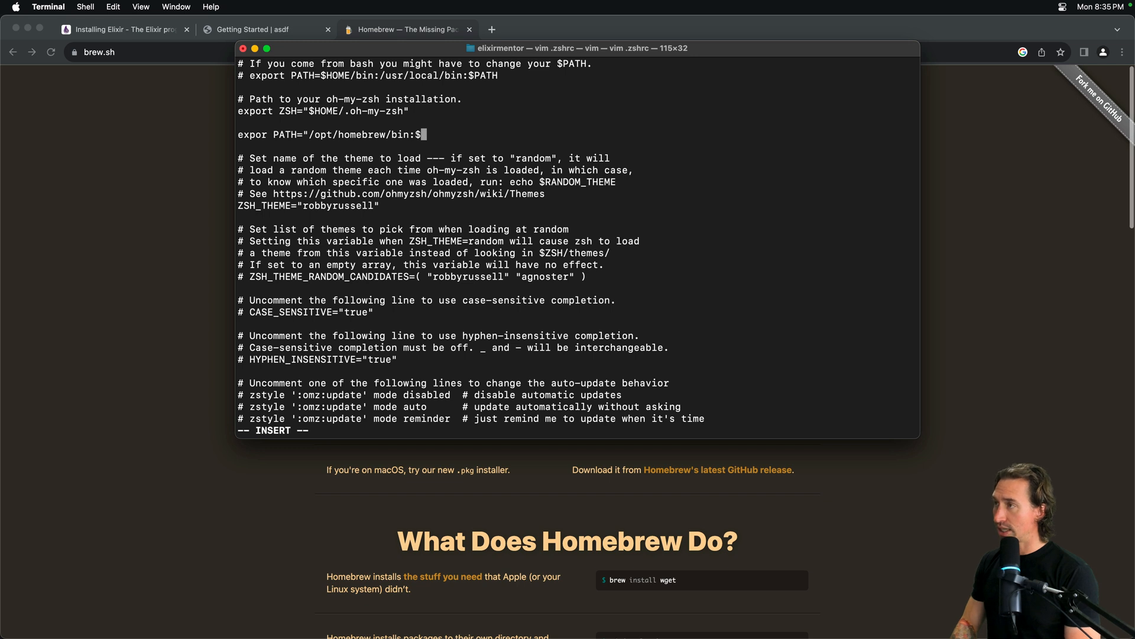
pyautogui.write('PATH')
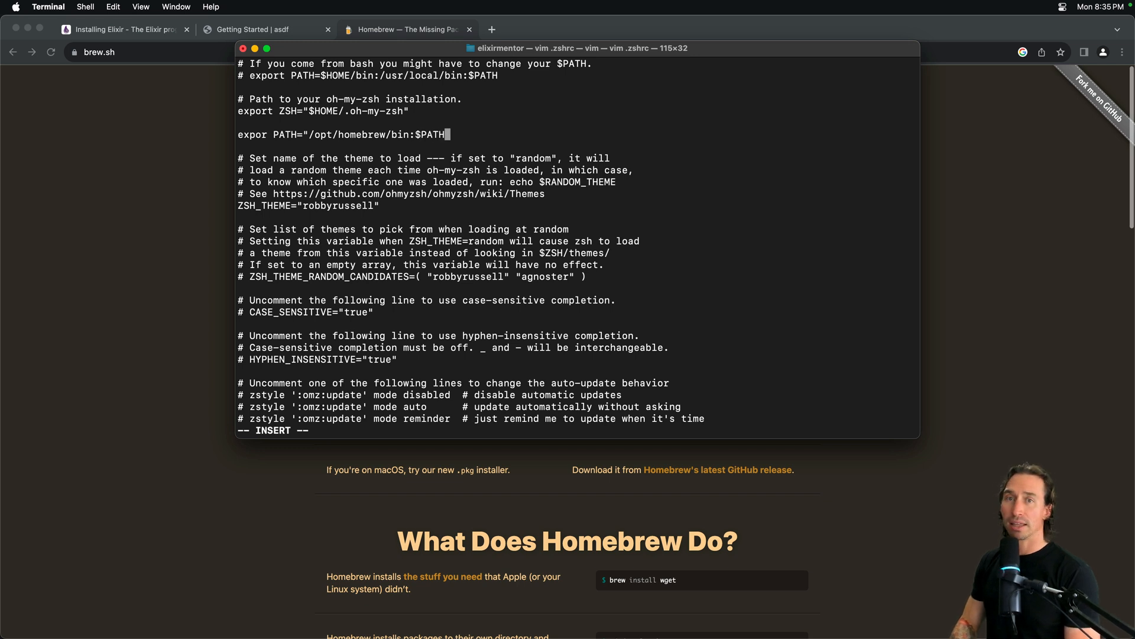
pyautogui.write('"')
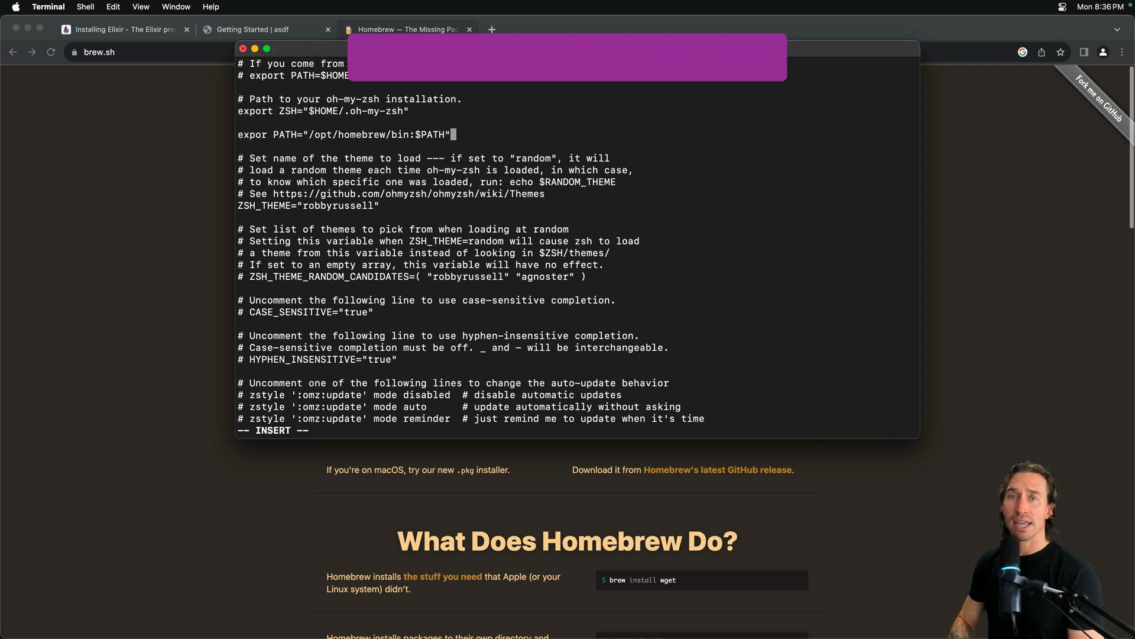
# Save .zshrc with :w and return to the shell prompt.
pyautogui.press('Escape')
pyautogui.write(':')
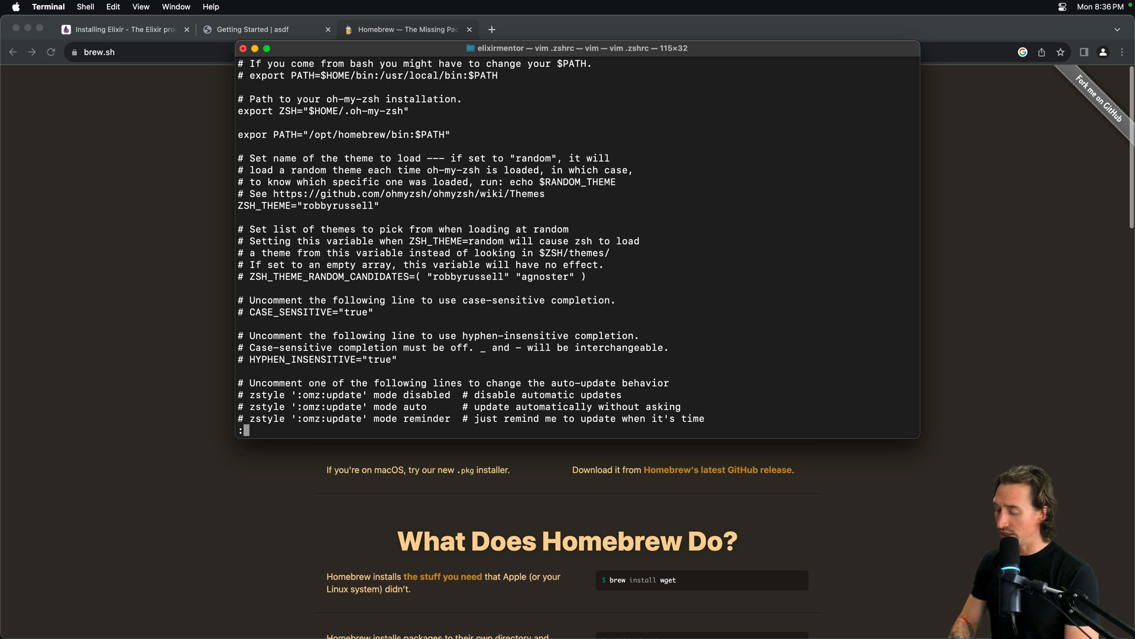
pyautogui.write('w')
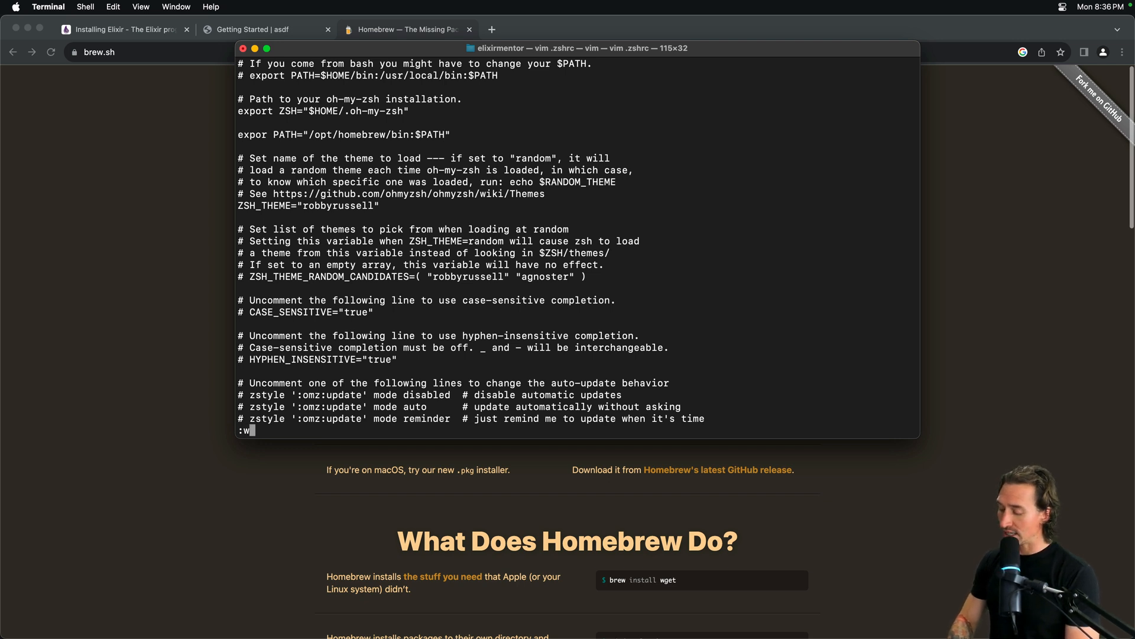
pyautogui.press('Return')
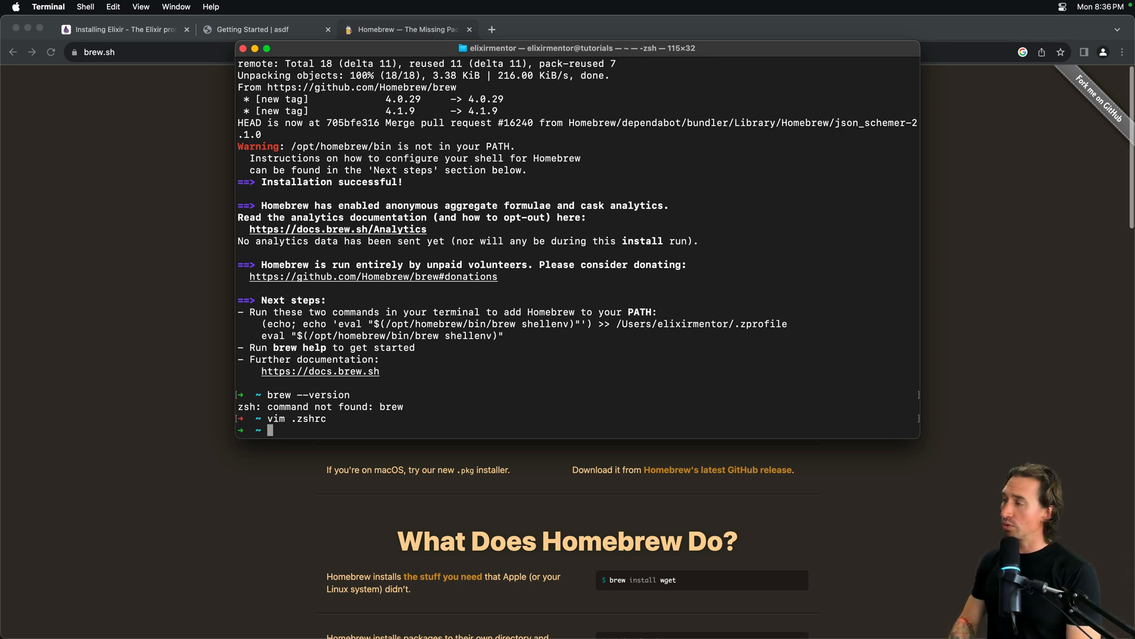
# Run source ~/.zshrc, which fails with command not found: expor.
pyautogui.write('source')
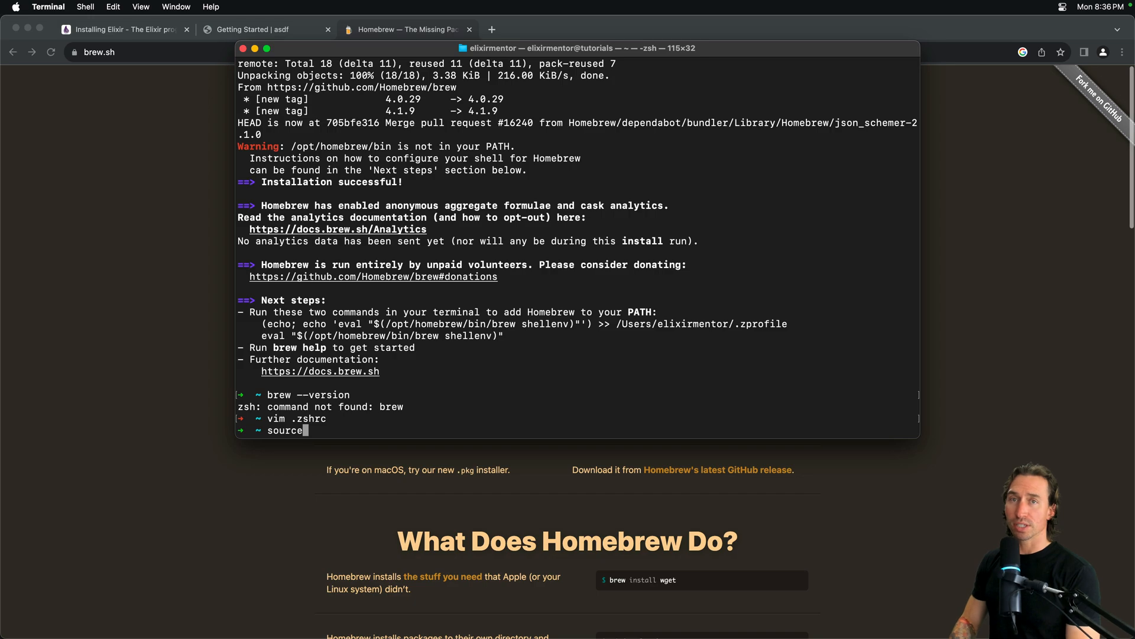
pyautogui.write('~')
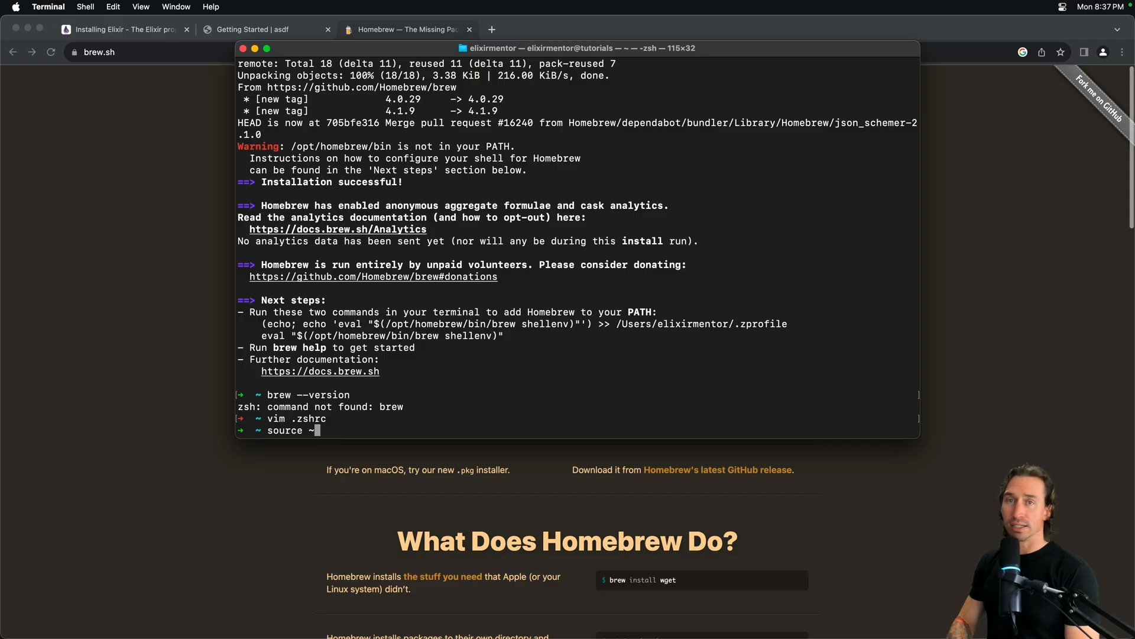
pyautogui.write('/')
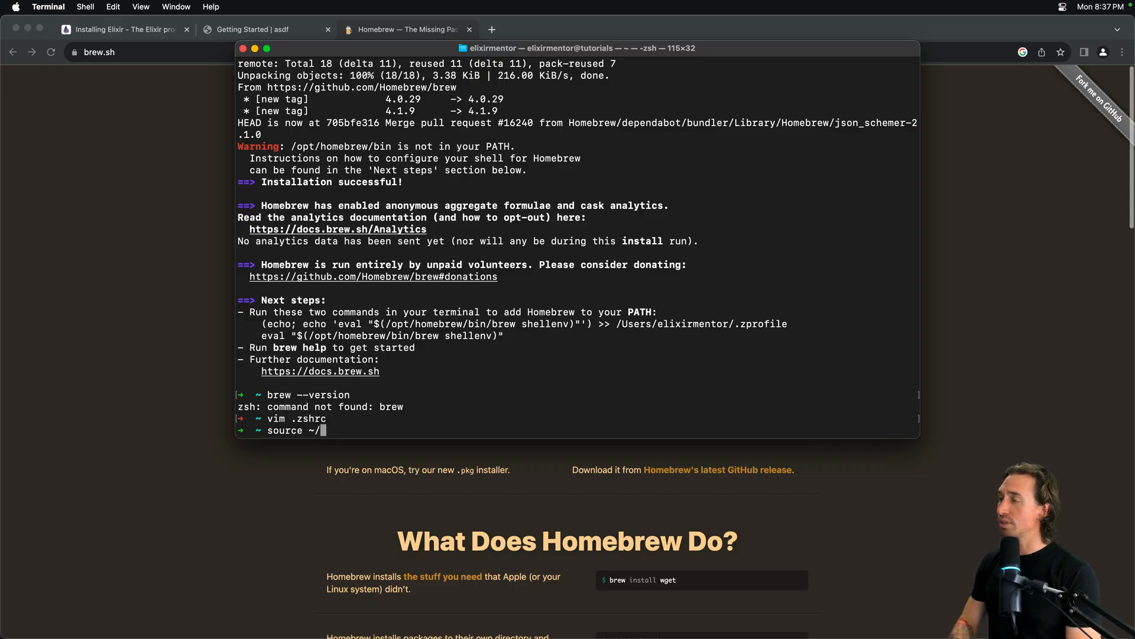
pyautogui.write('/.zs')
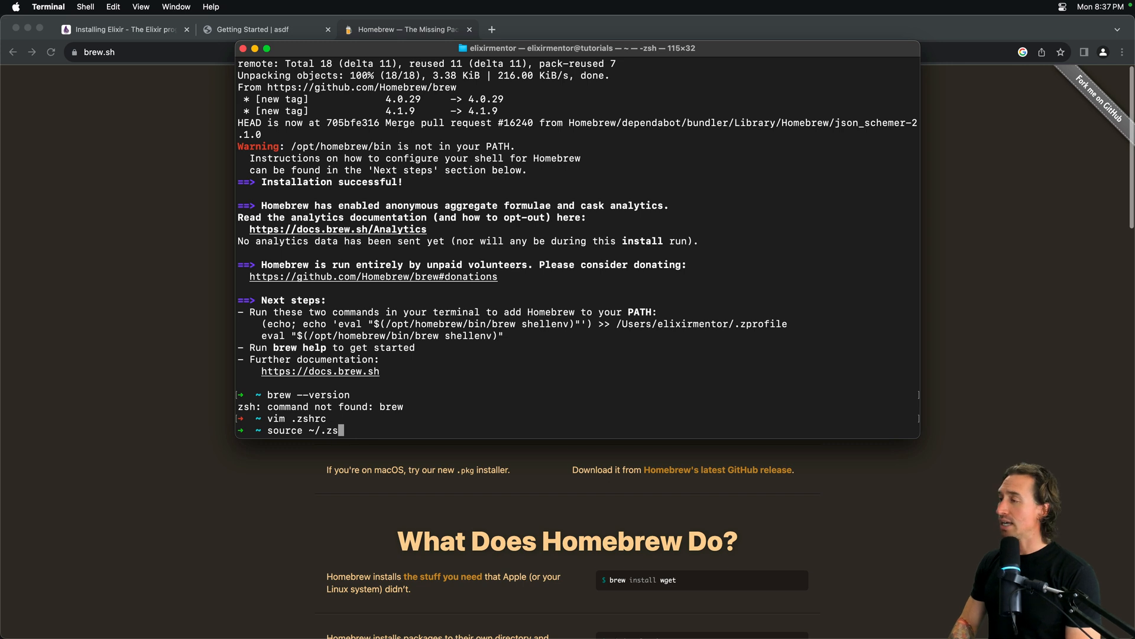
pyautogui.write('rc')
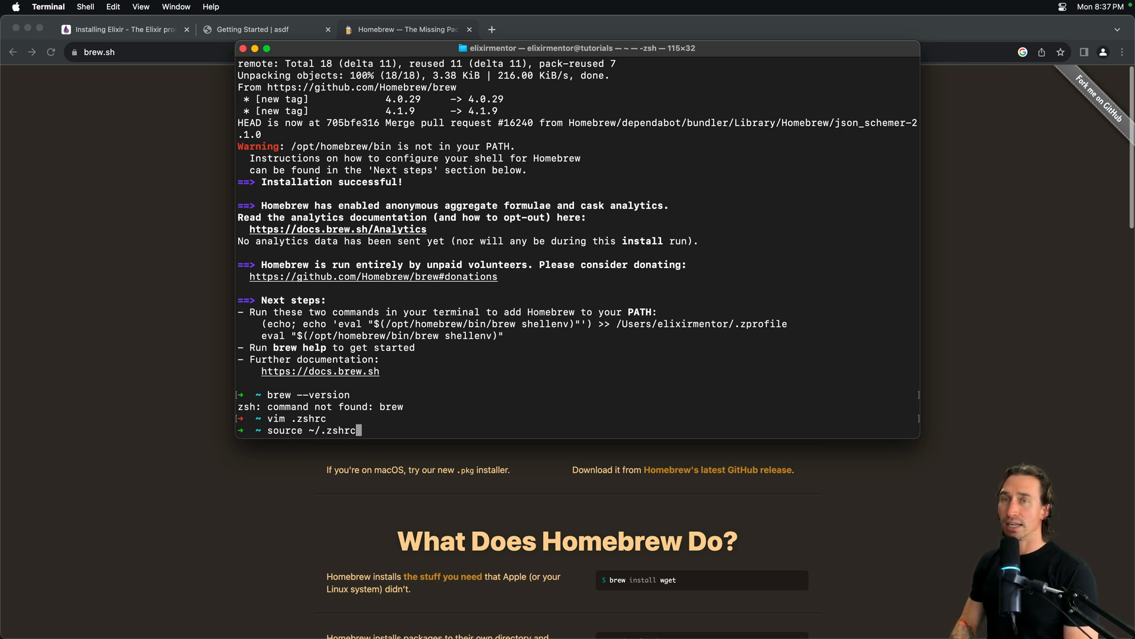
pyautogui.press('Return')
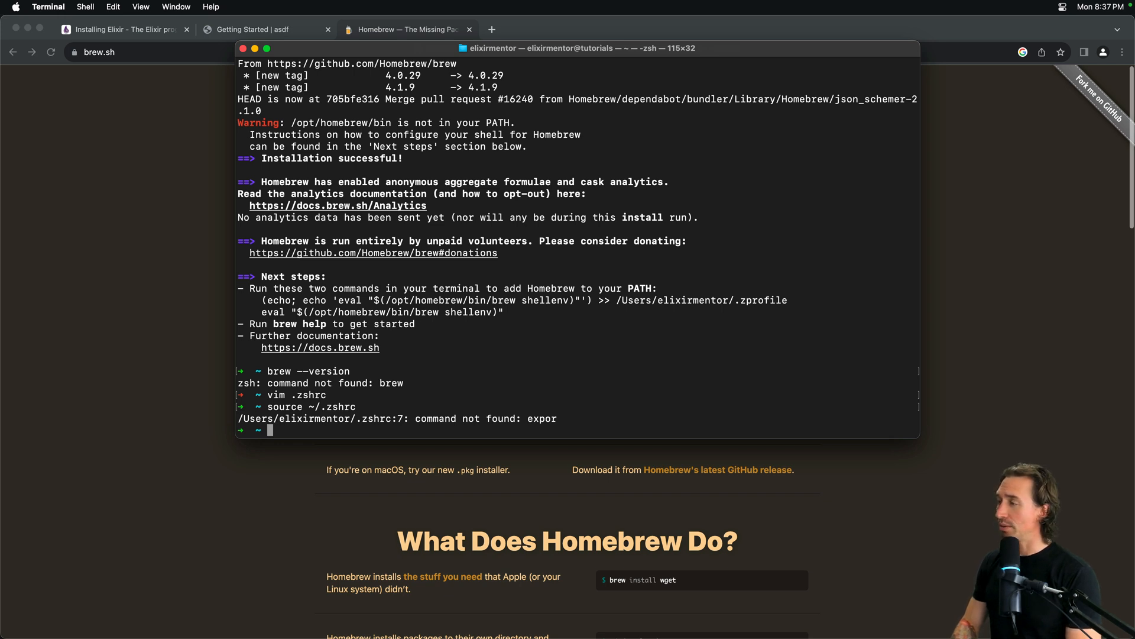
# Reopen .zshrc in vim to fix the typo.
pyautogui.write('vim .z')
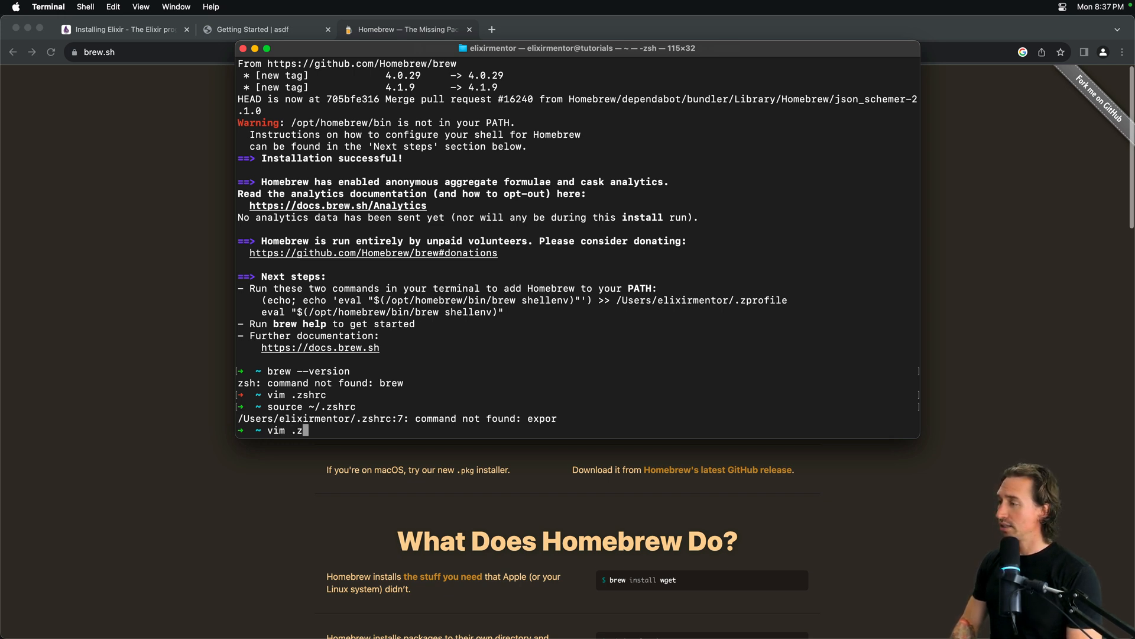
pyautogui.write('shrc')
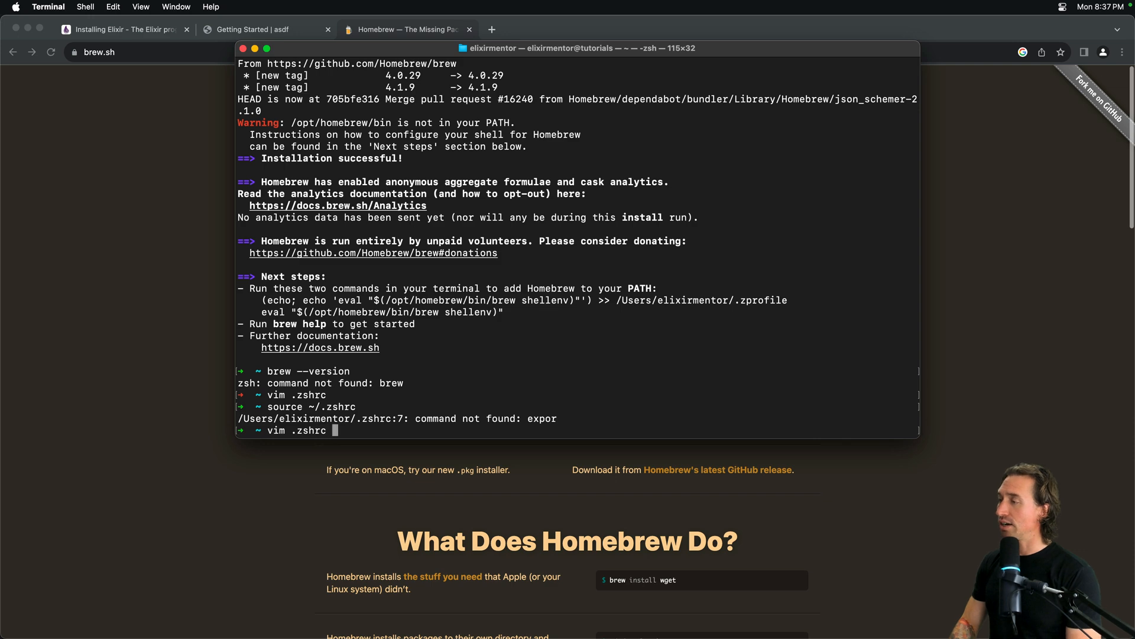
pyautogui.press('Return')
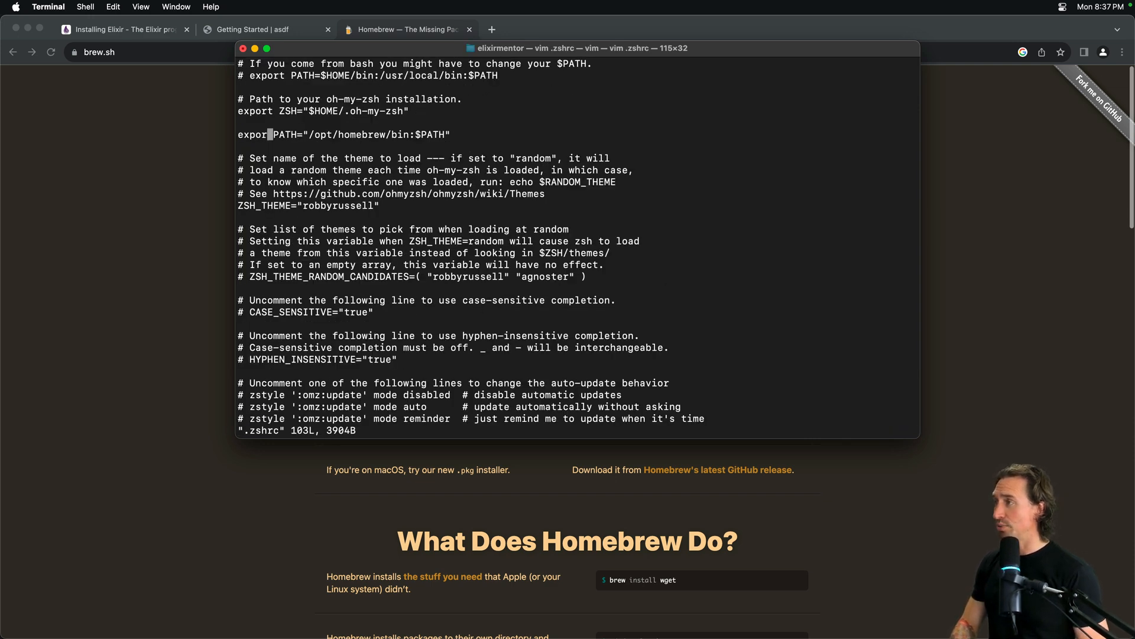
# Correct expor to export in .zshrc and save with :wq.
pyautogui.press('i')
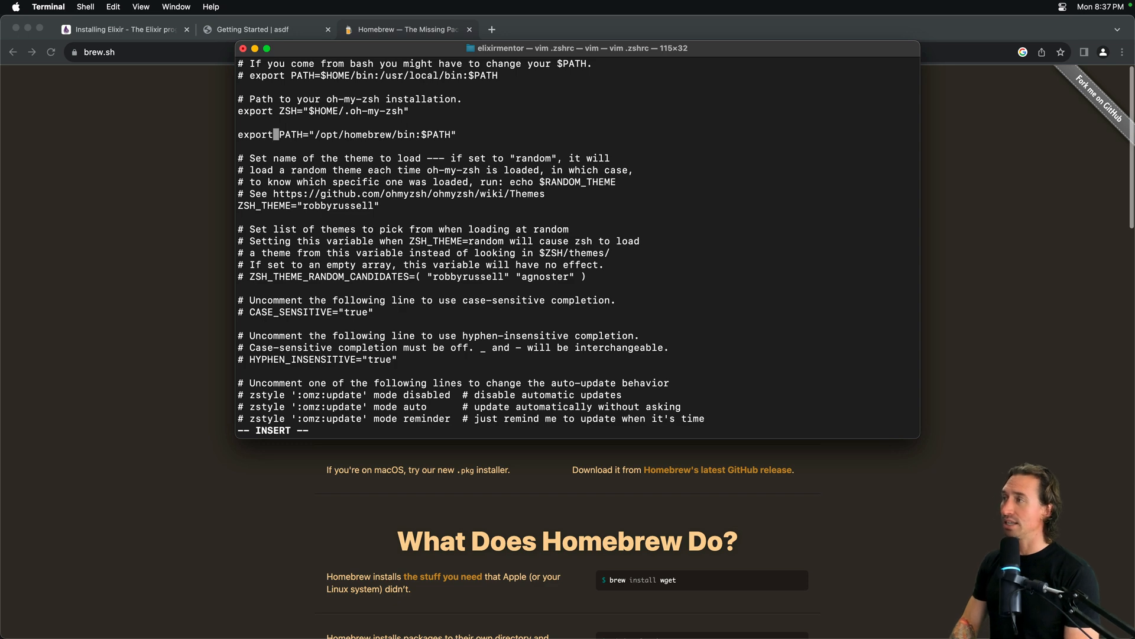
pyautogui.press('Escape')
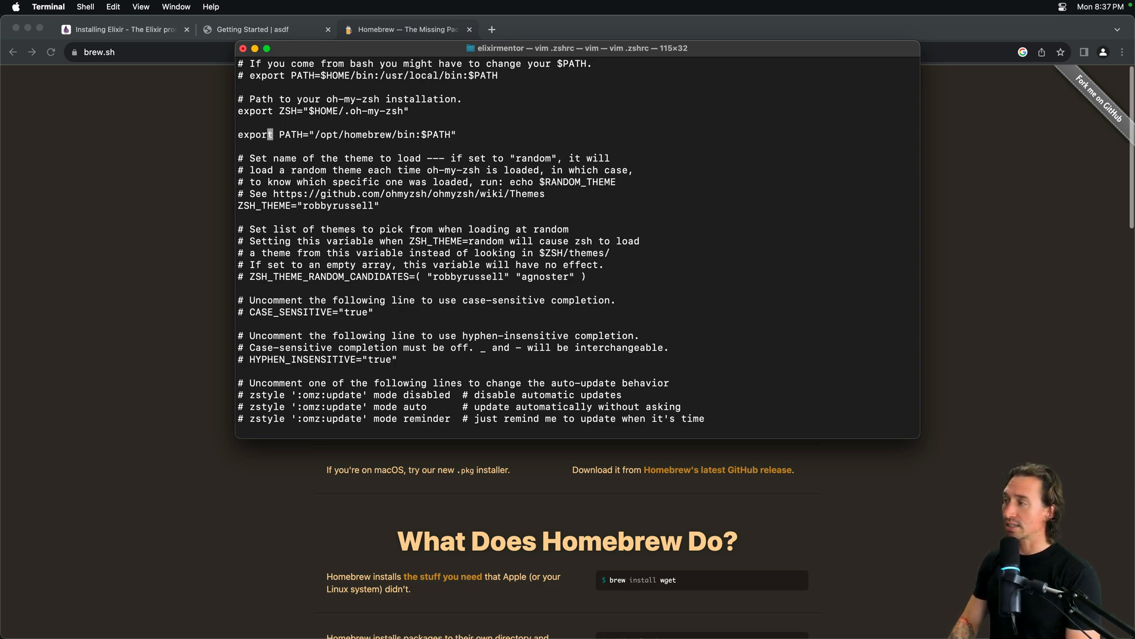
pyautogui.write(':wq')
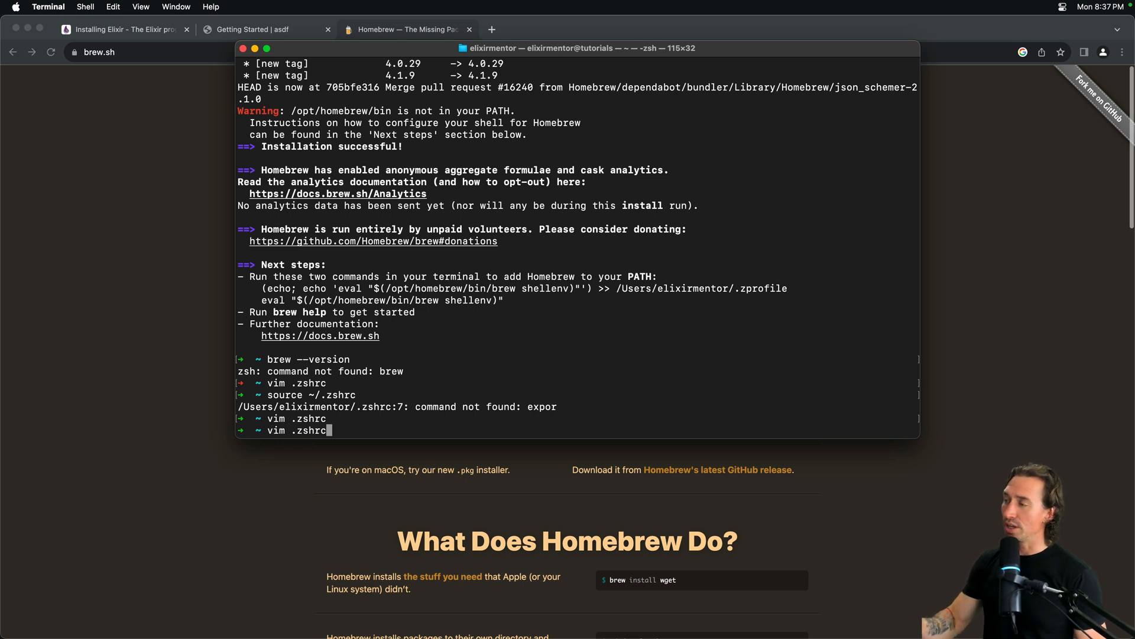
# Source ~/.zshrc and verify brew --version reports Homebrew 4.1.21, then return to the asdf guide.
pyautogui.write('source ~/.zshrc')
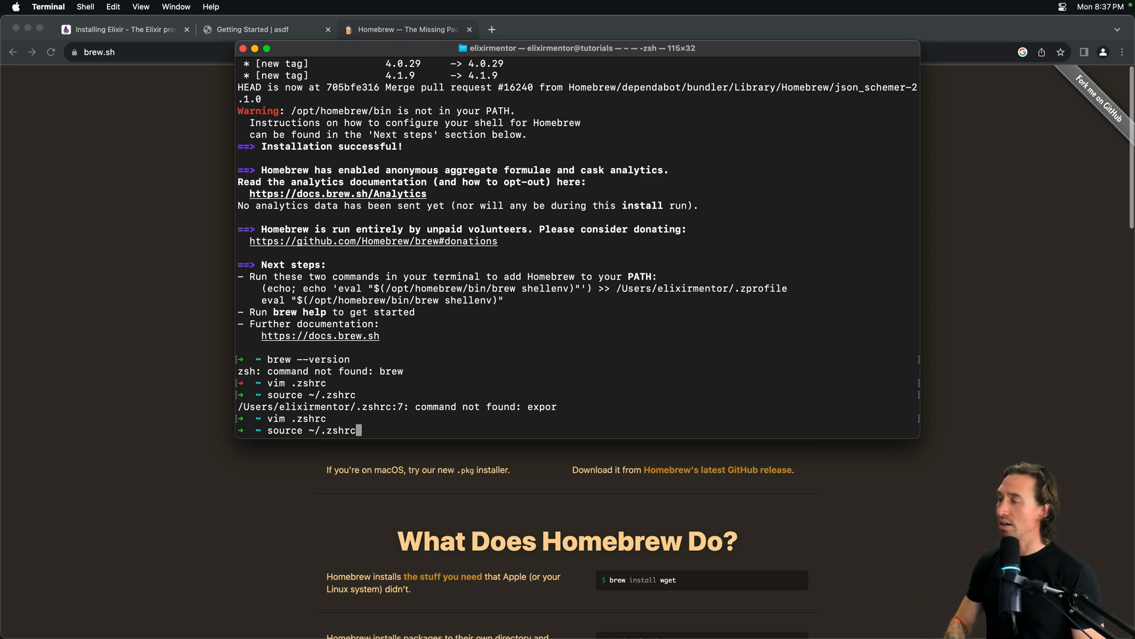
pyautogui.press('Return')
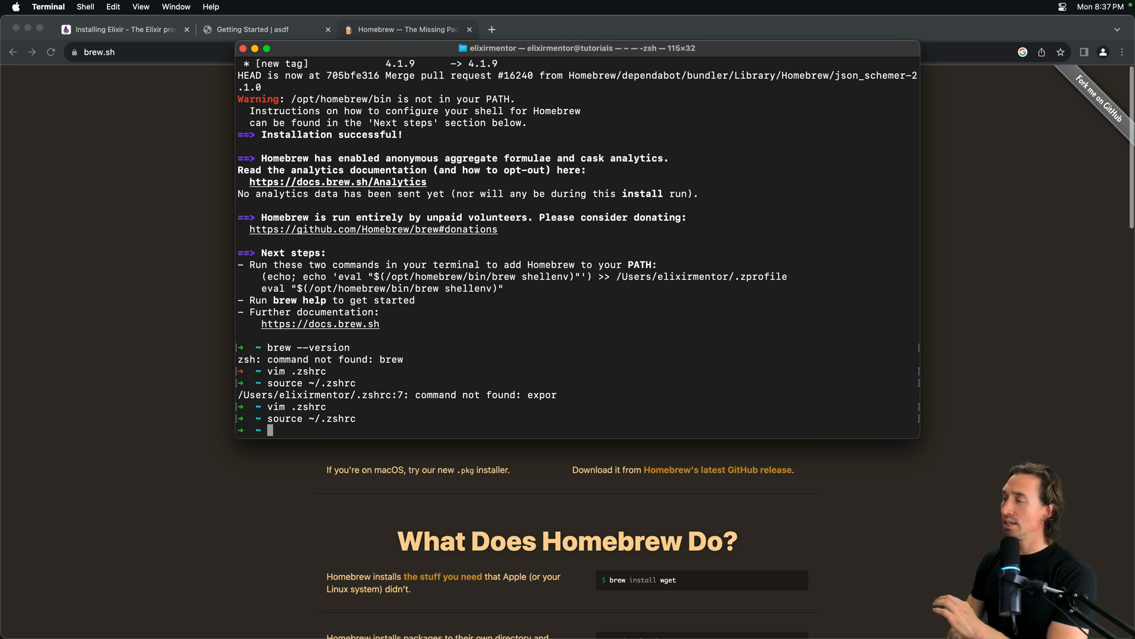
pyautogui.write('brew --')
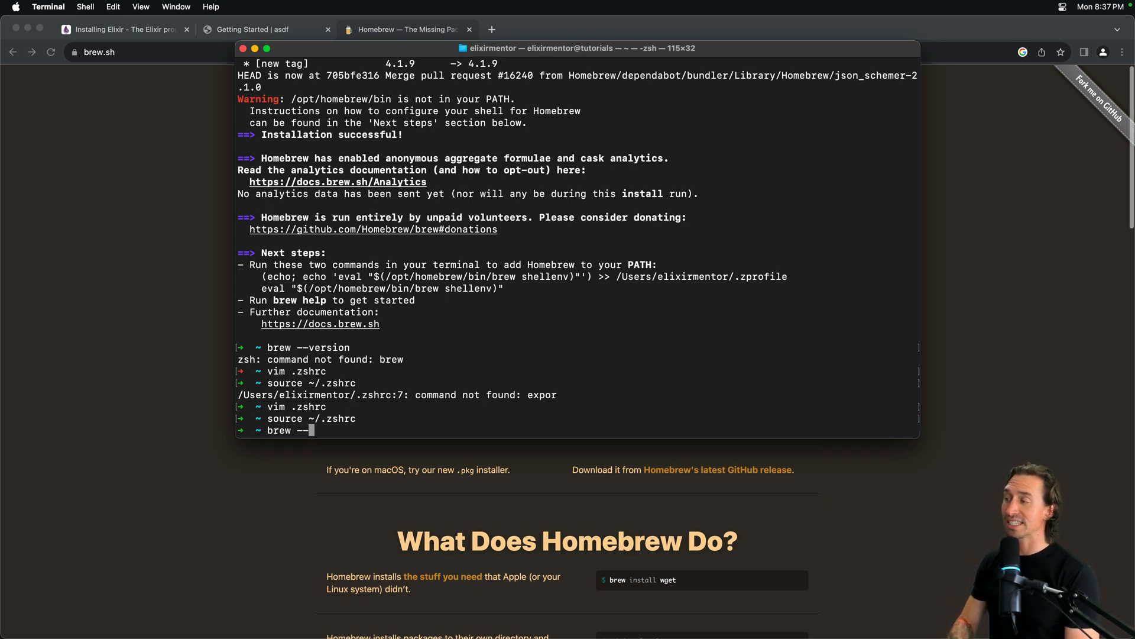
pyautogui.press('Return')
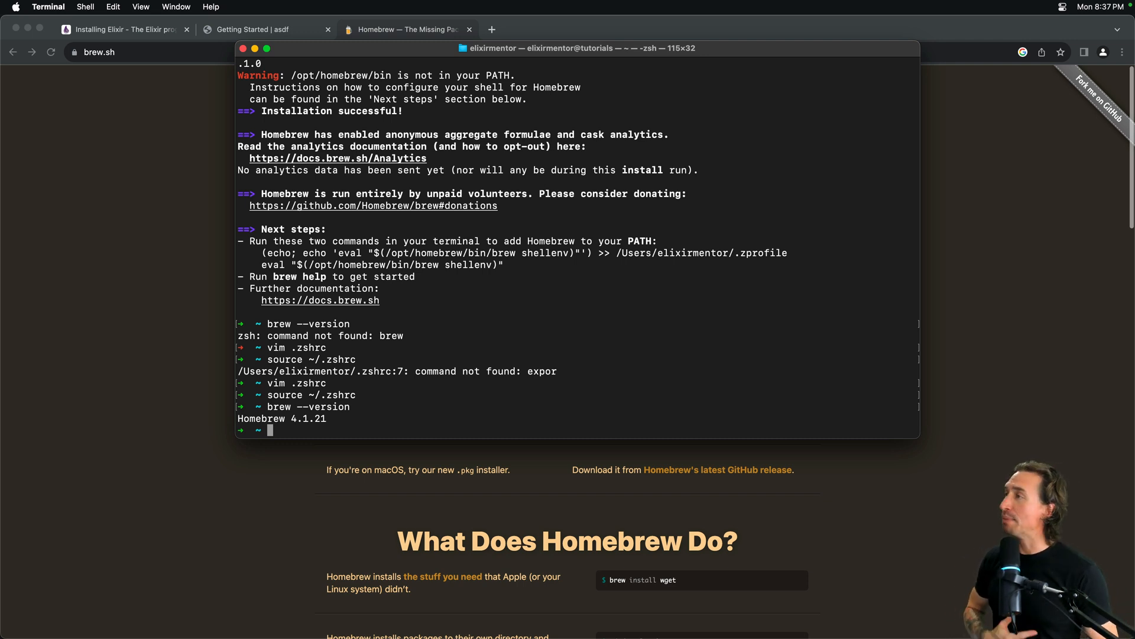
pyautogui.click(253, 28)
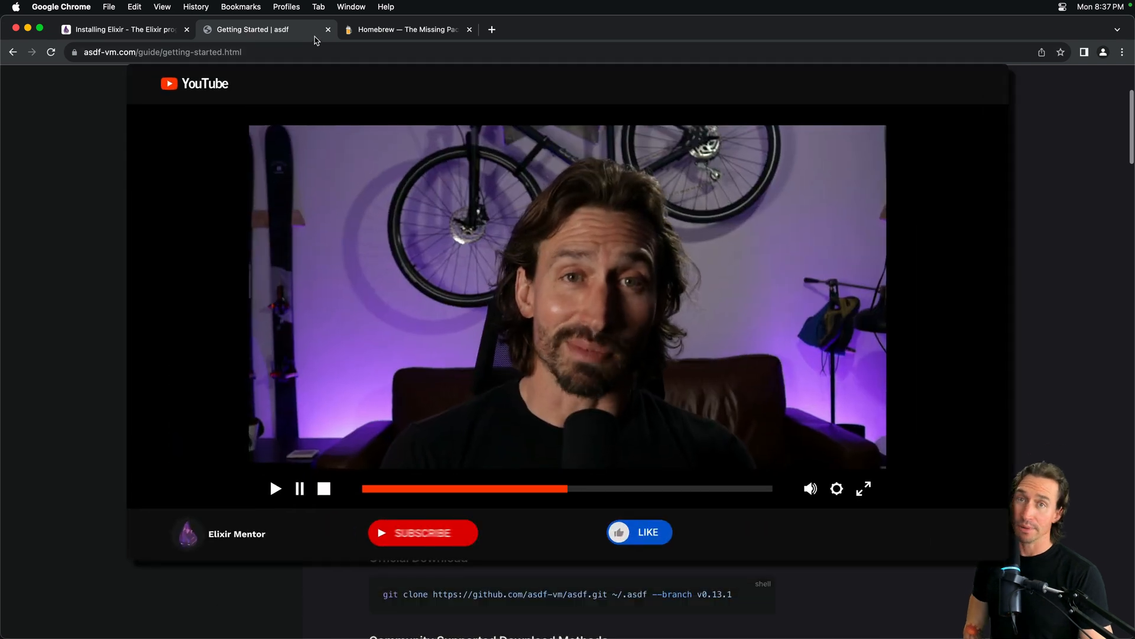
# Bring Chrome forward and select the 'Getting Started | asdf' tab.
pyautogui.click(637, 531)
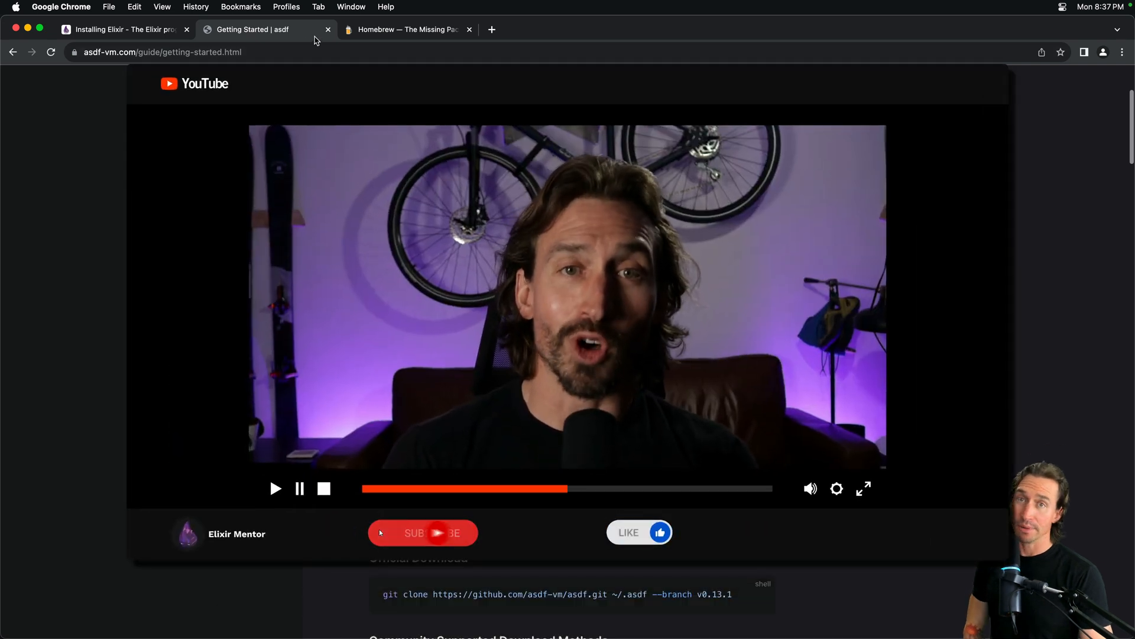
pyautogui.click(422, 532)
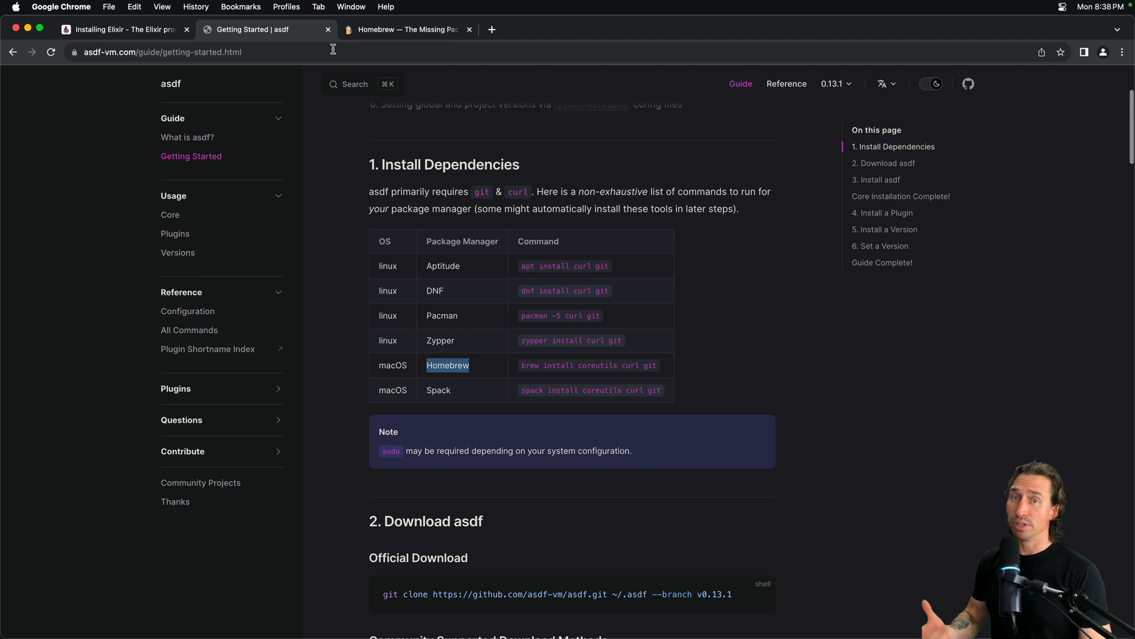
pyautogui.moveTo(386, 70)
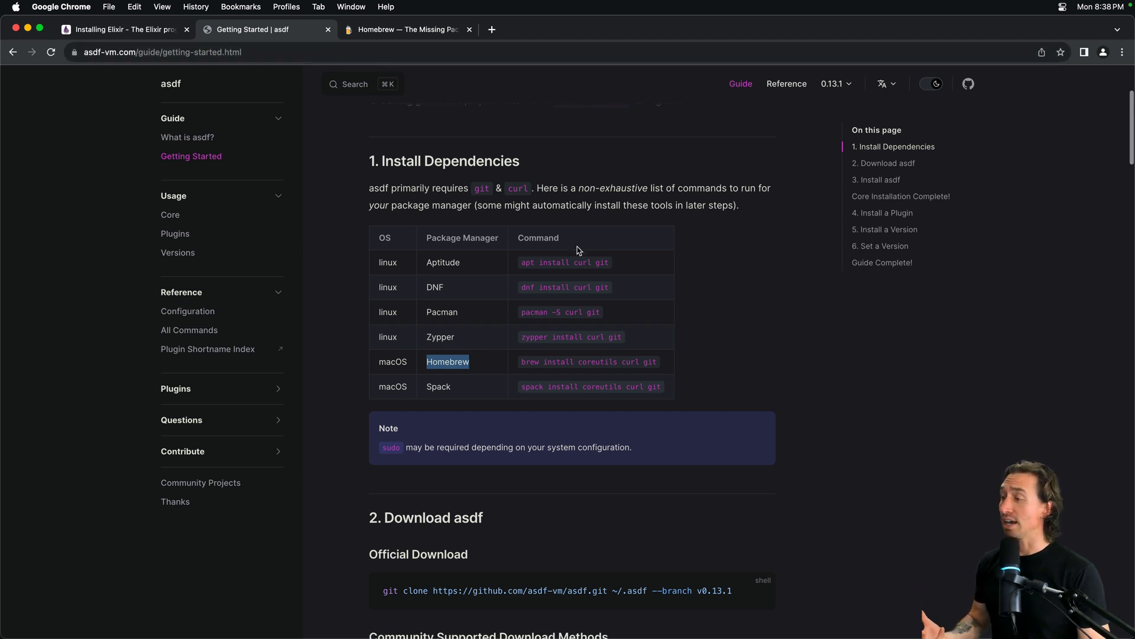
# Scroll to the Download asdf section showing the Homebrew brew install asdf method.
pyautogui.scroll(-3)
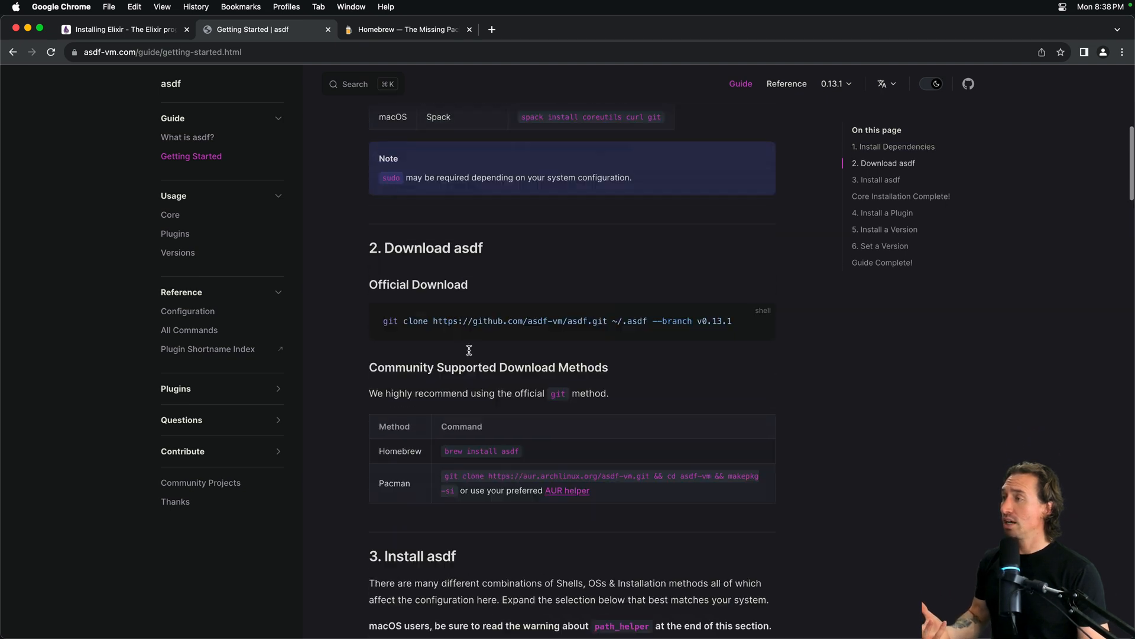
pyautogui.scroll(3)
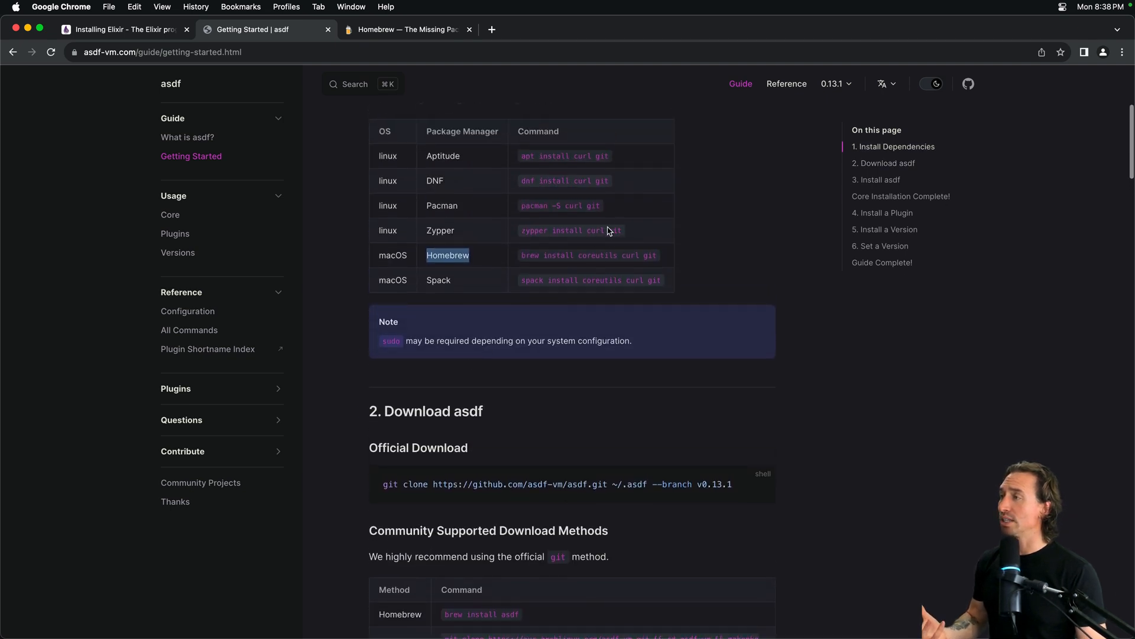
pyautogui.scroll(-3)
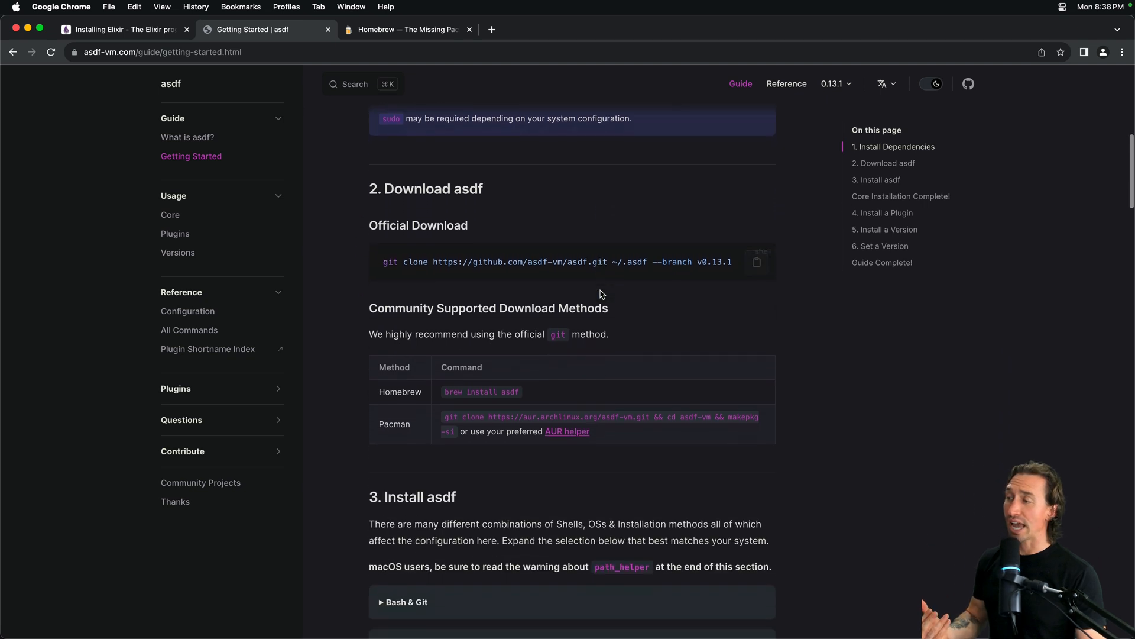
pyautogui.scroll(-3)
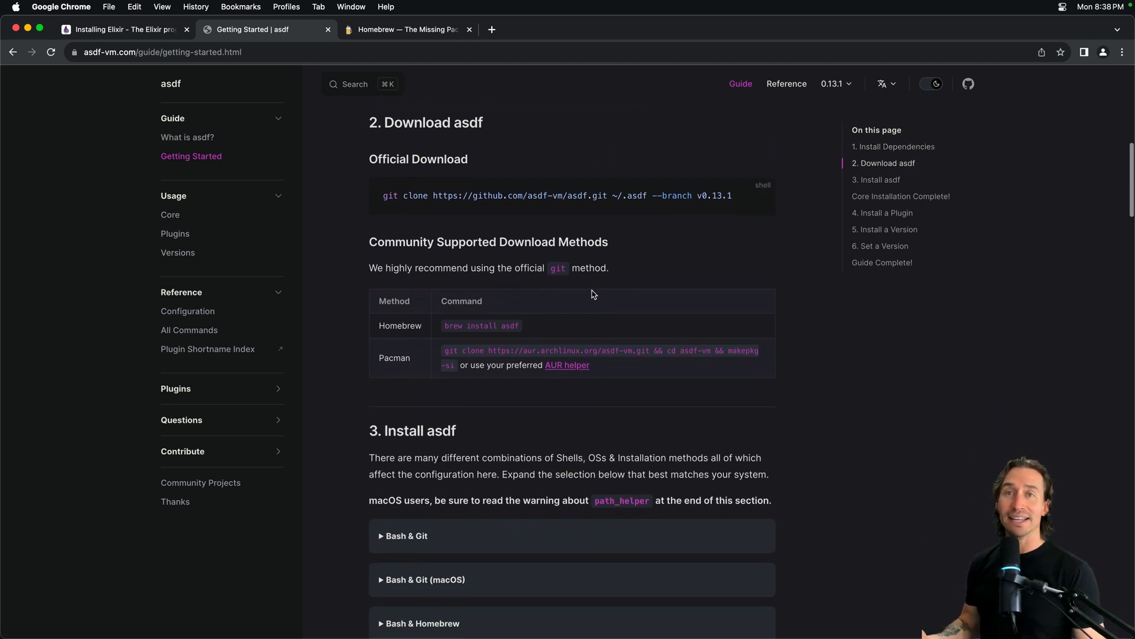
pyautogui.moveTo(429, 337)
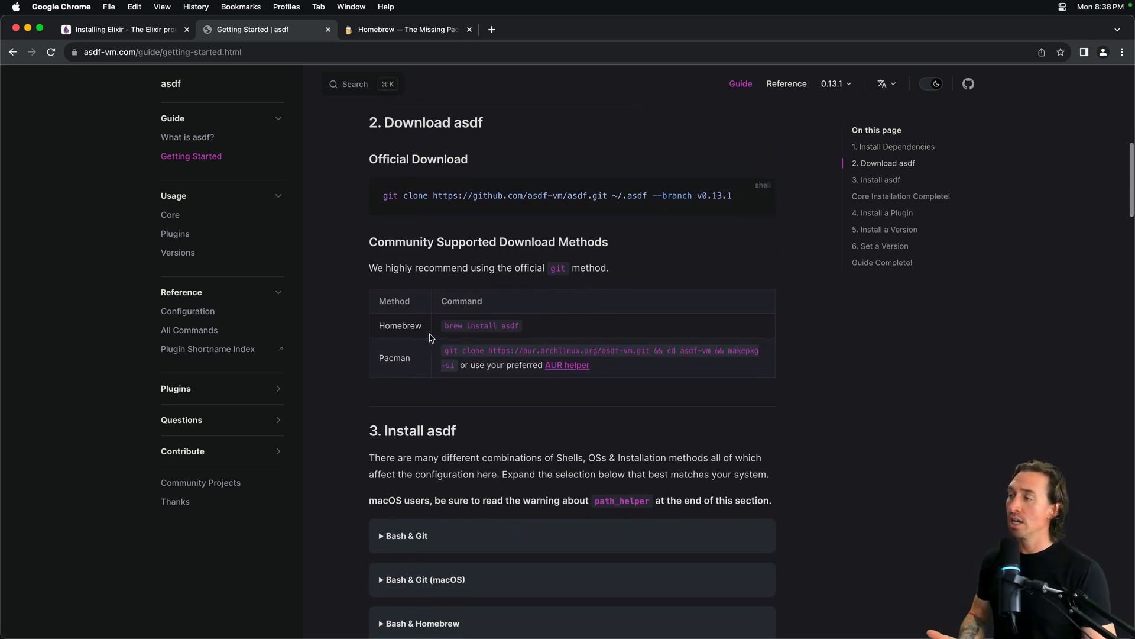
pyautogui.moveTo(538, 340)
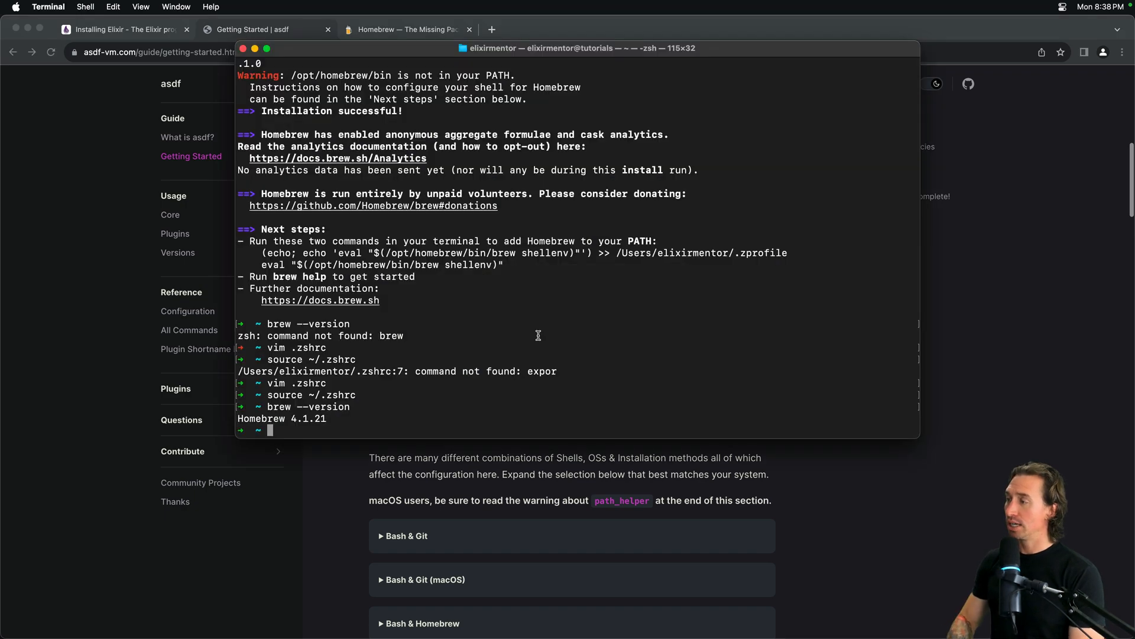
# Run brew install asdf to install asdf 0.13.1, then return to the browser guide.
pyautogui.write('brew')
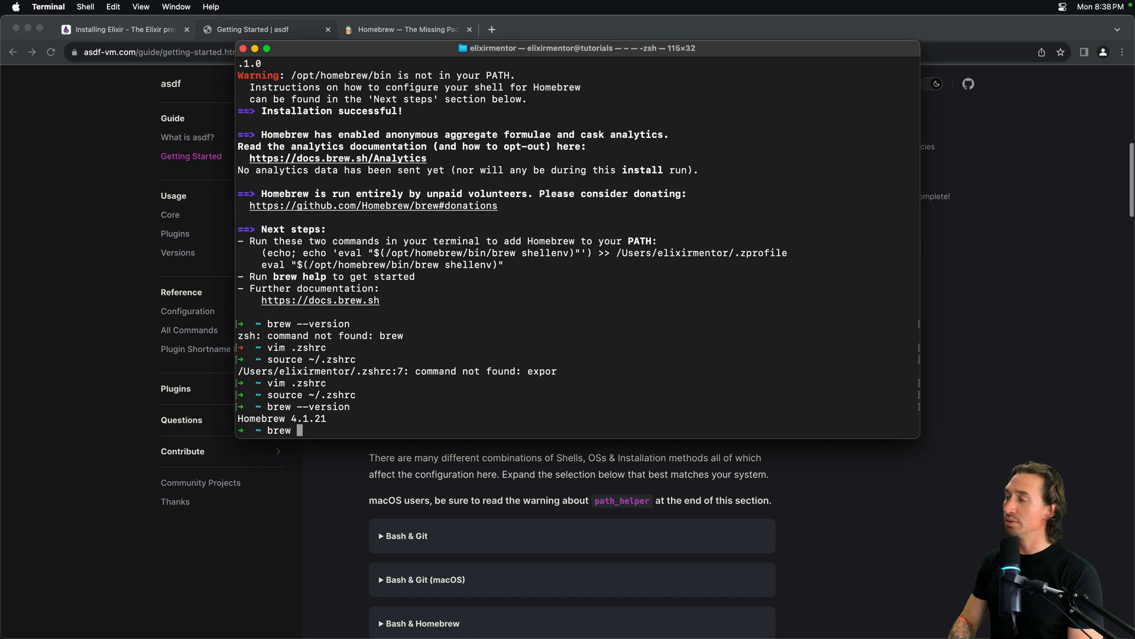
pyautogui.write('install a')
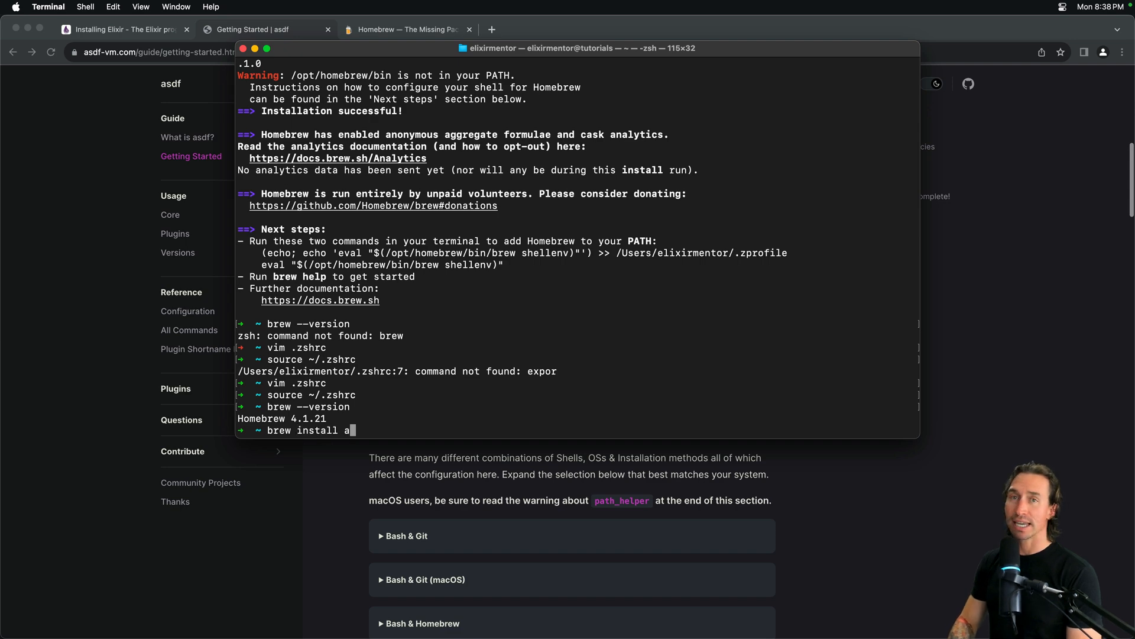
pyautogui.press('Return')
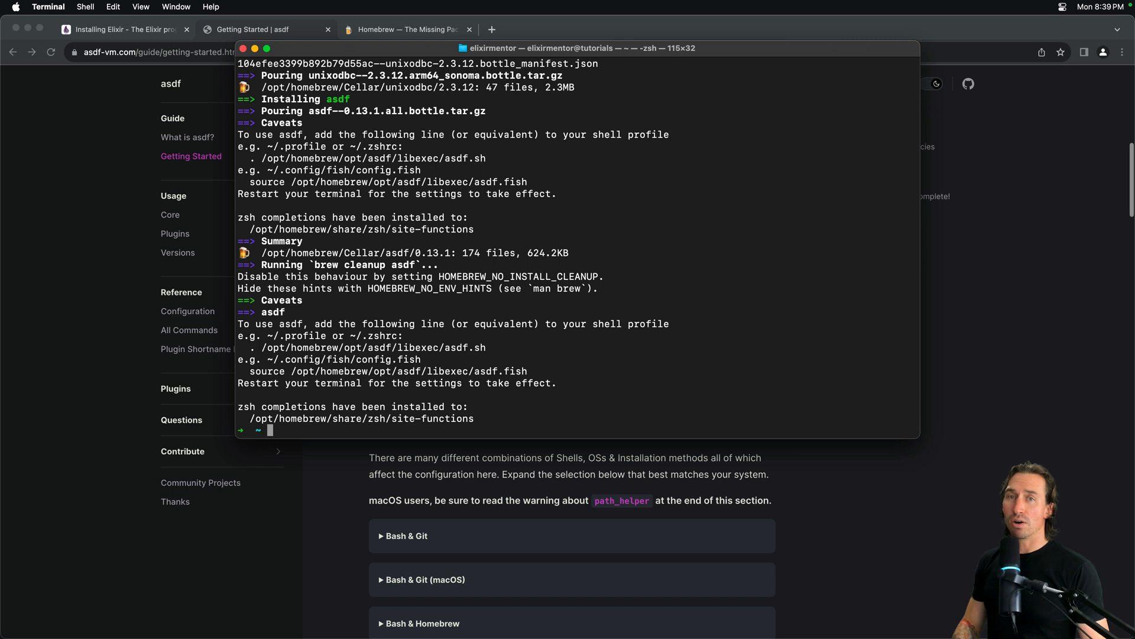
pyautogui.click(823, 490)
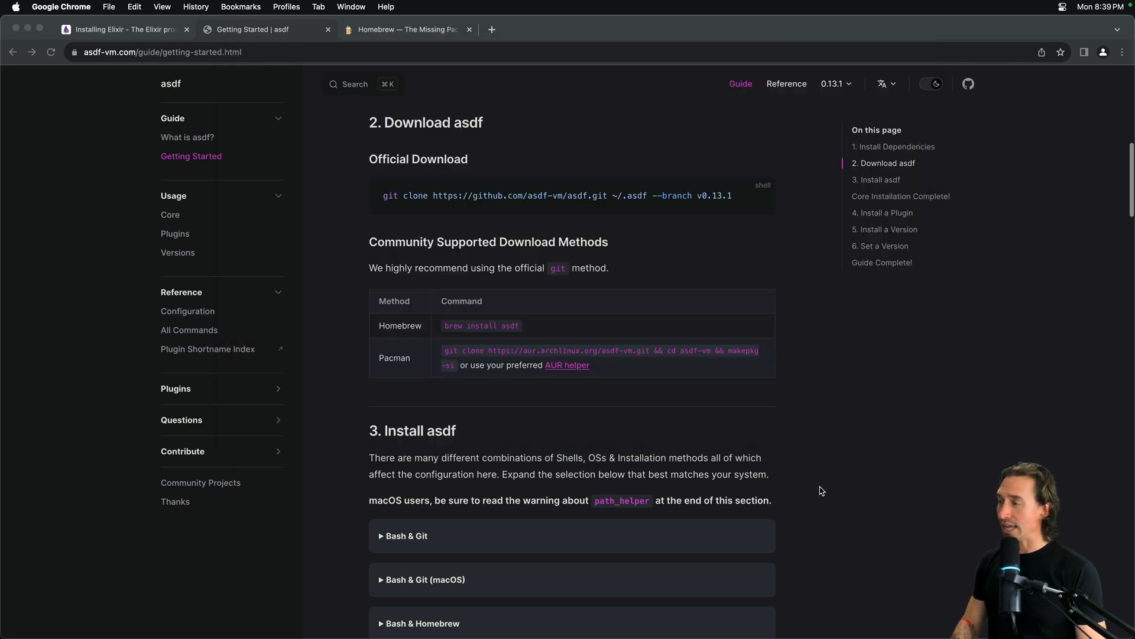
# Scroll to the Install asdf section's shell list and locate the ZSH & Homebrew option.
pyautogui.scroll(-3)
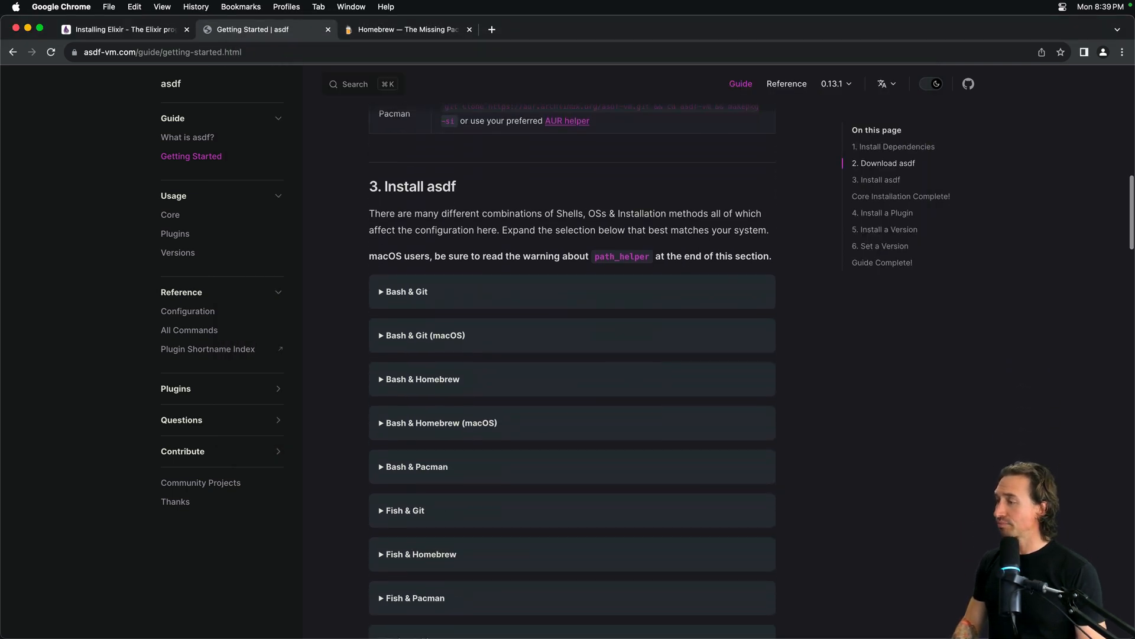
pyautogui.scroll(3)
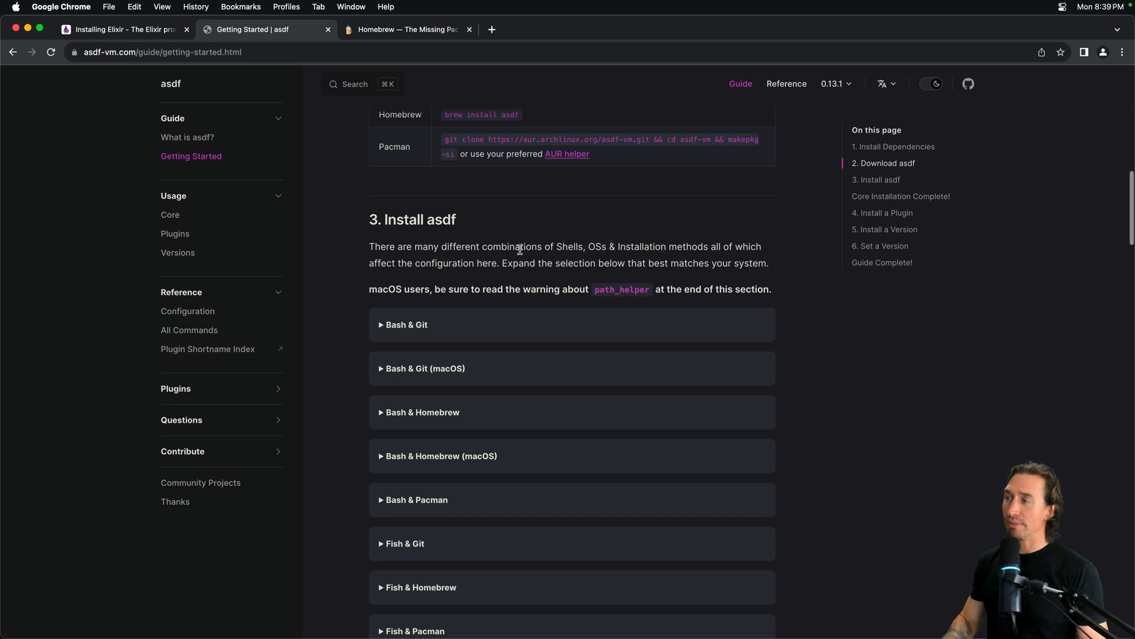
pyautogui.moveTo(534, 268)
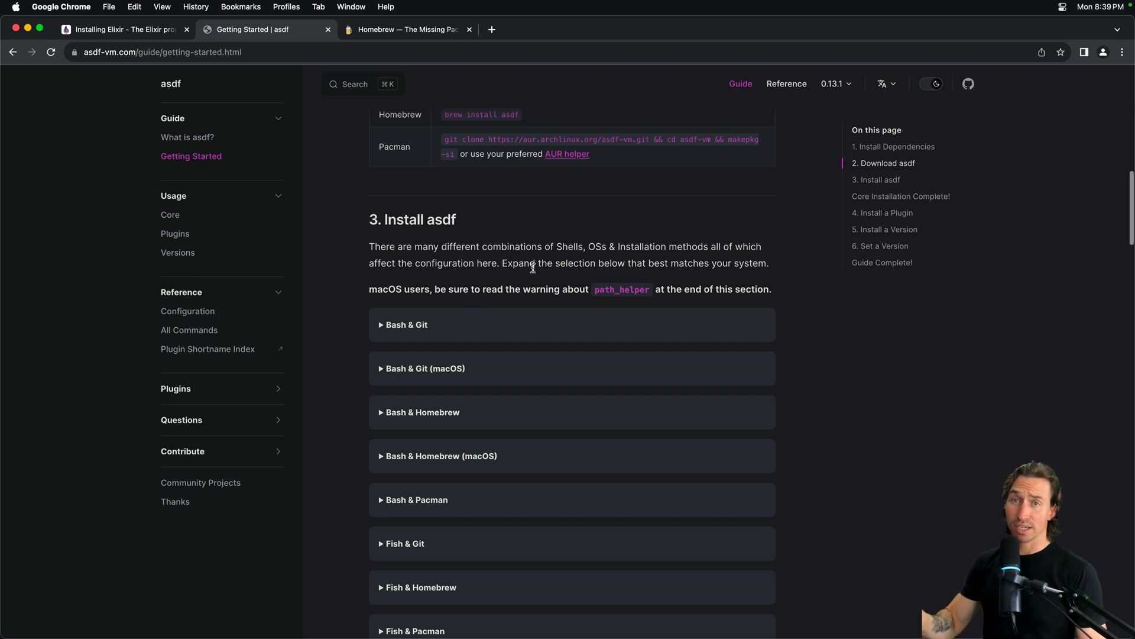
pyautogui.moveTo(531, 273)
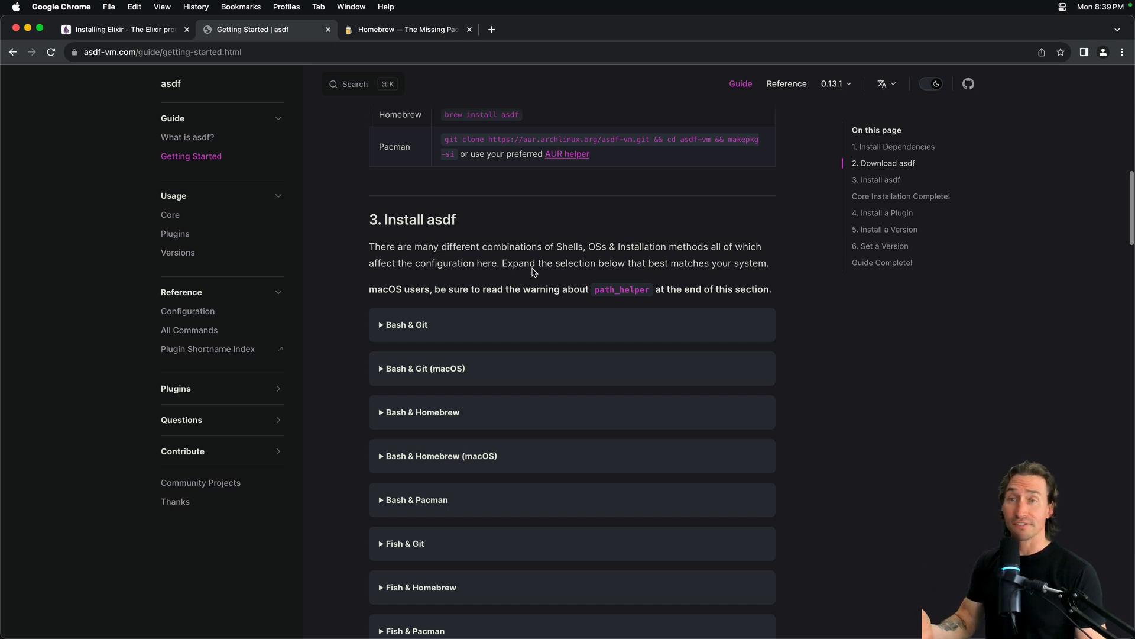
pyautogui.scroll(-3)
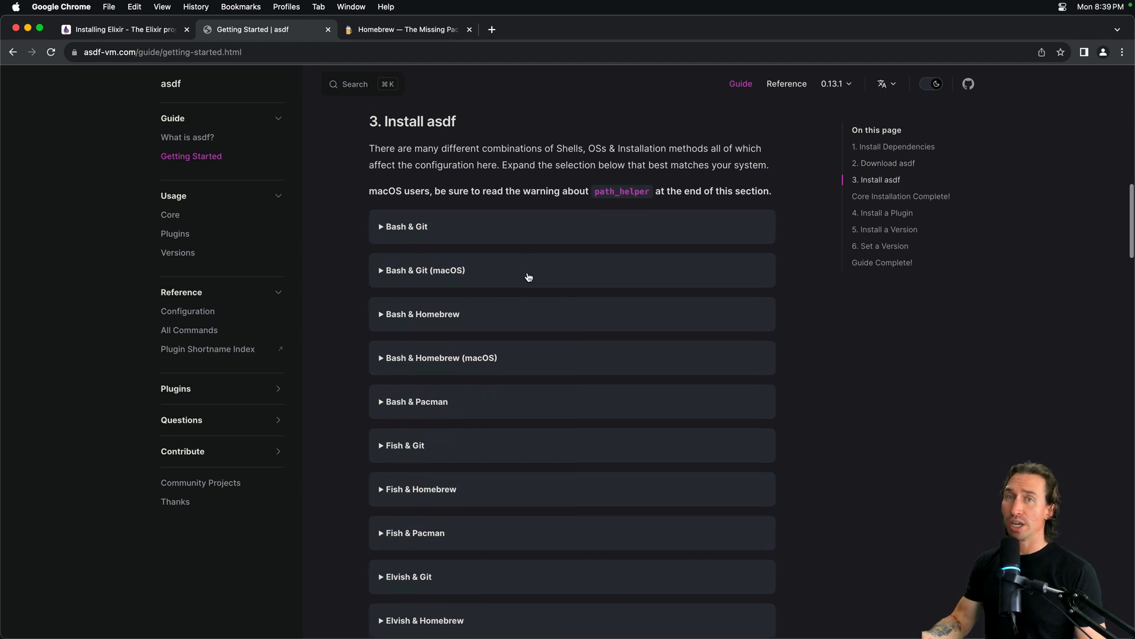
pyautogui.scroll(-3)
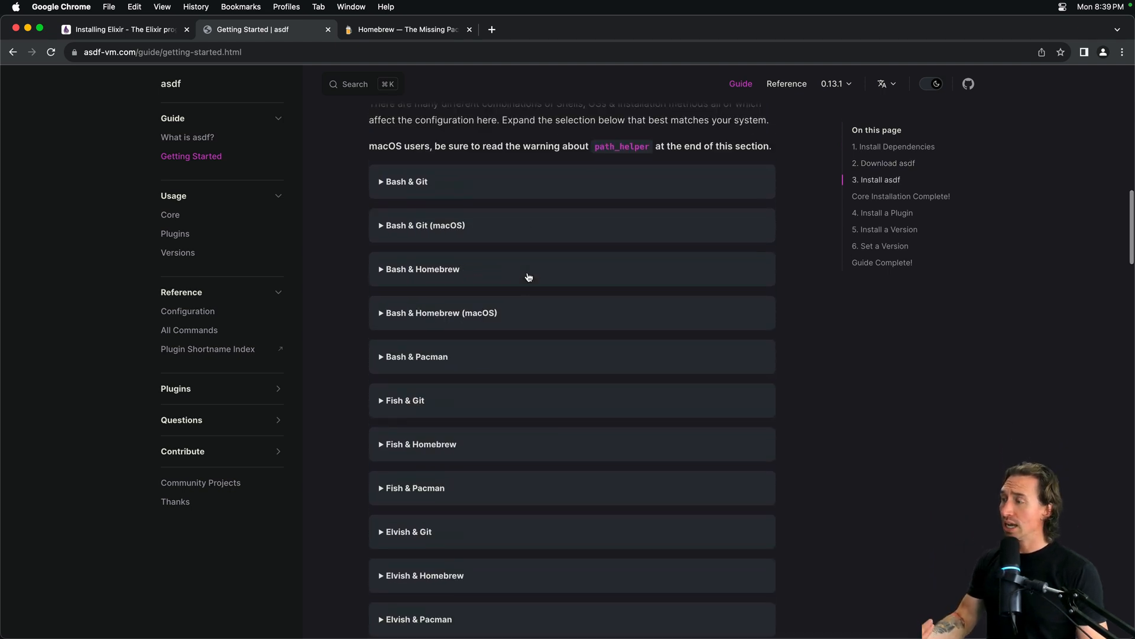
pyautogui.scroll(3)
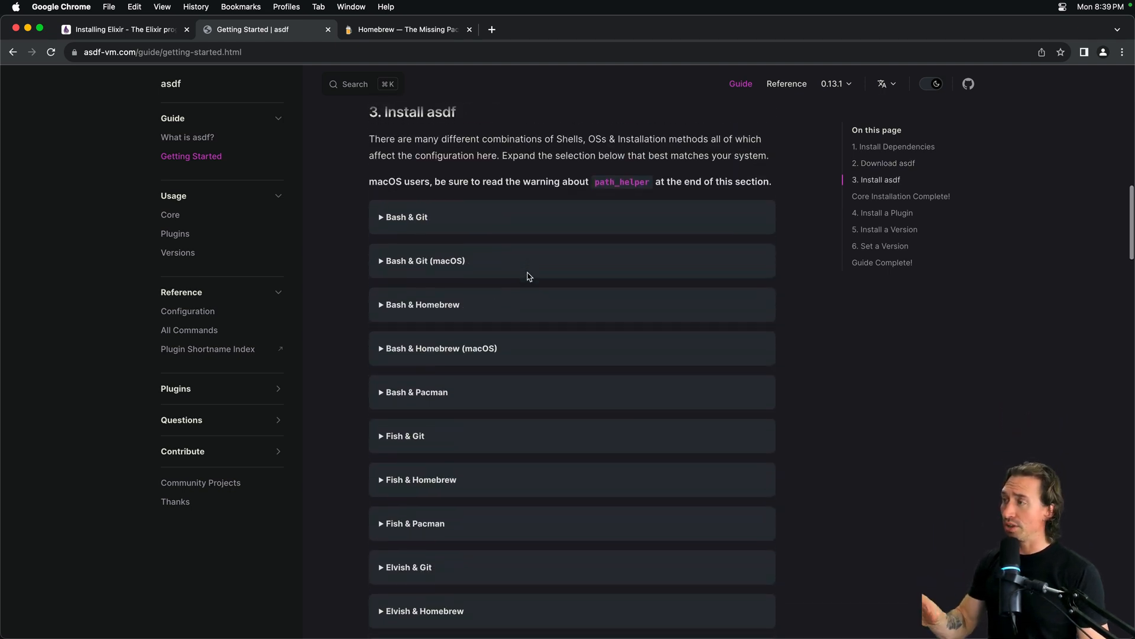
pyautogui.scroll(-3)
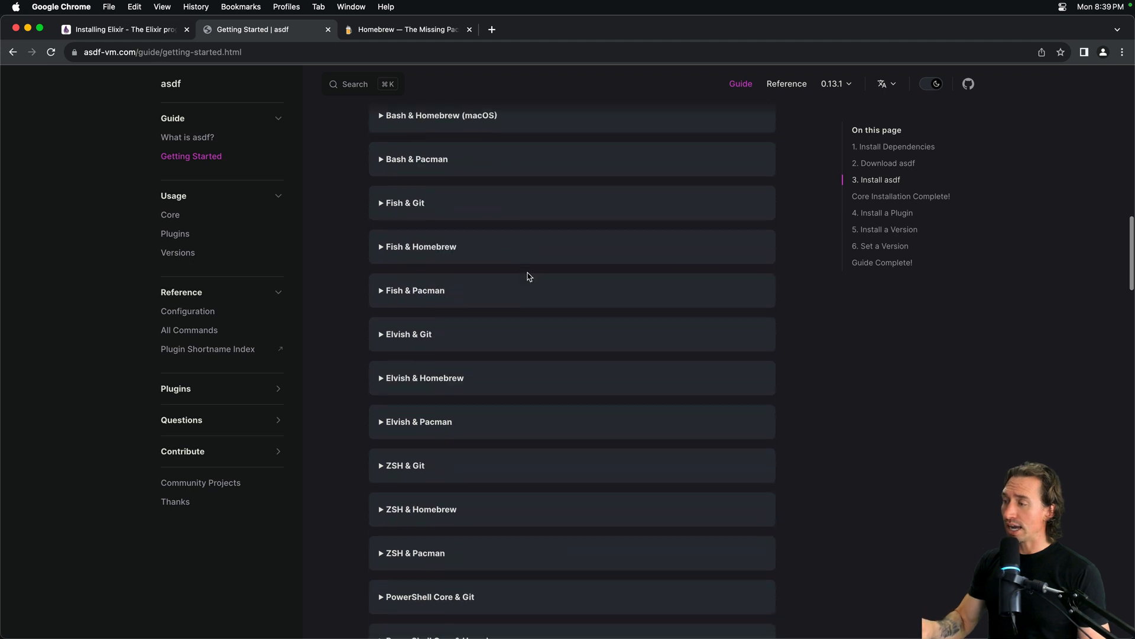
pyautogui.scroll(-3)
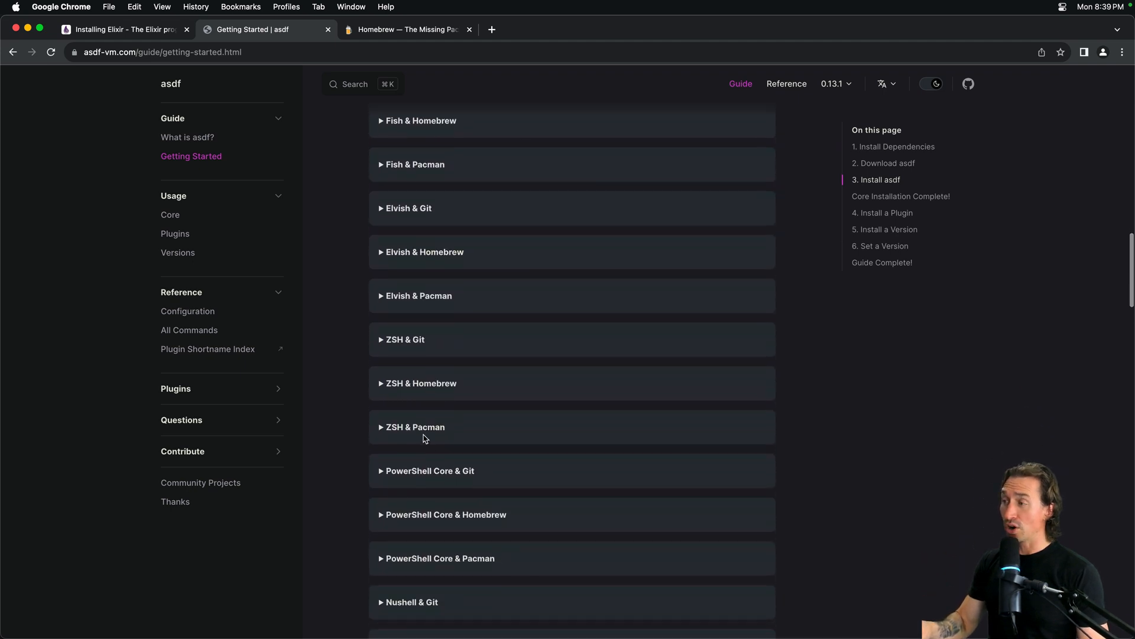
pyautogui.moveTo(423, 403)
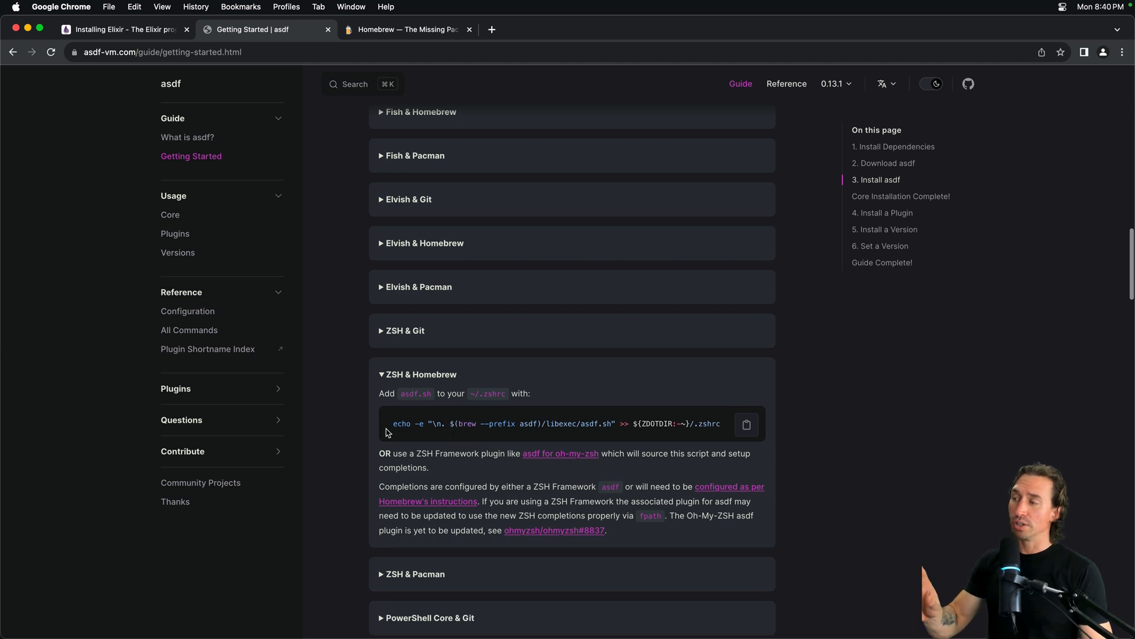
pyautogui.moveTo(655, 423)
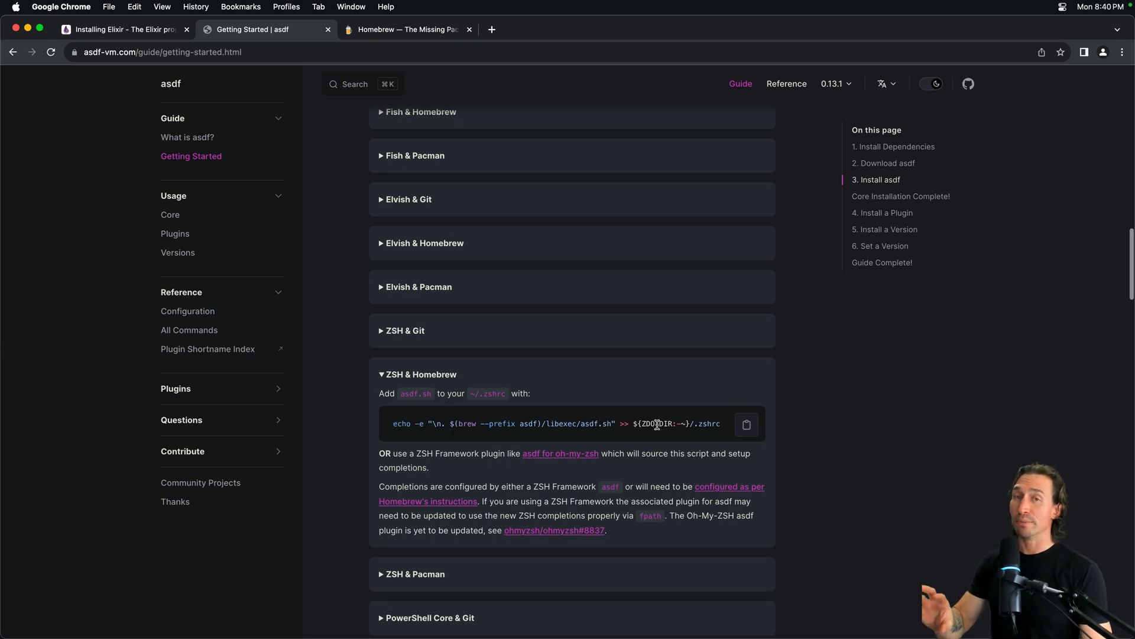
pyautogui.moveTo(482, 433)
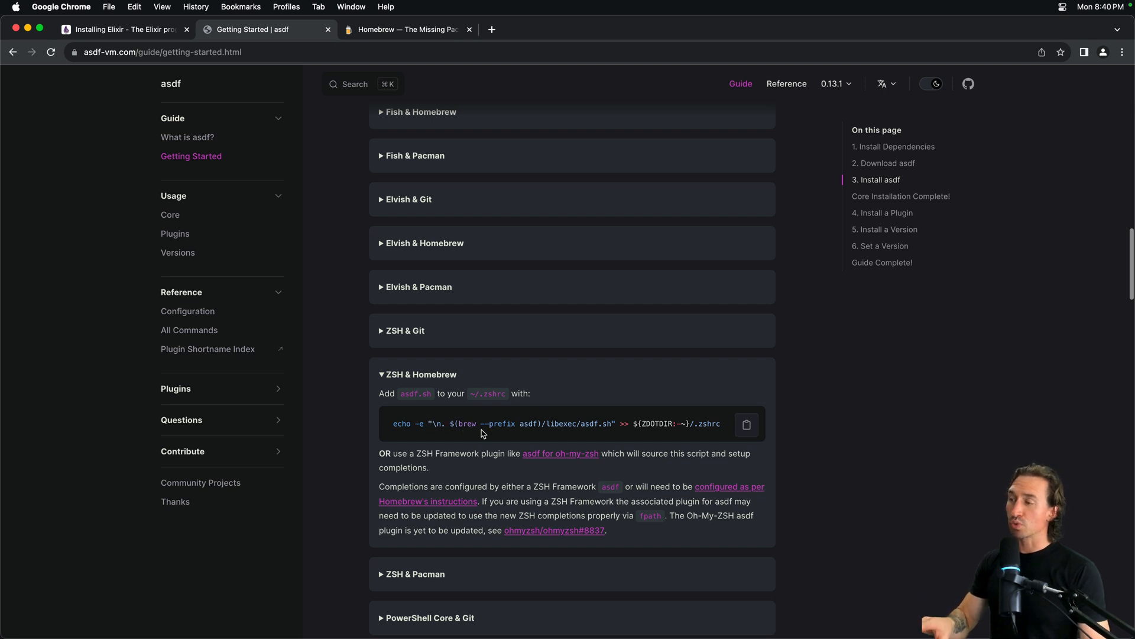
pyautogui.moveTo(464, 435)
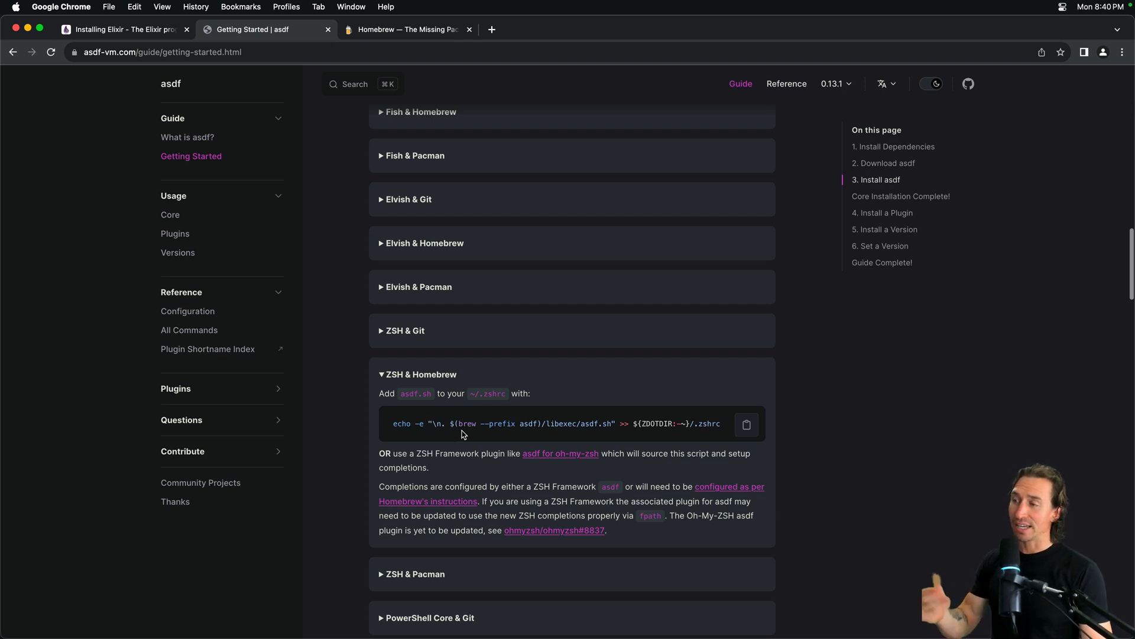
pyautogui.moveTo(472, 434)
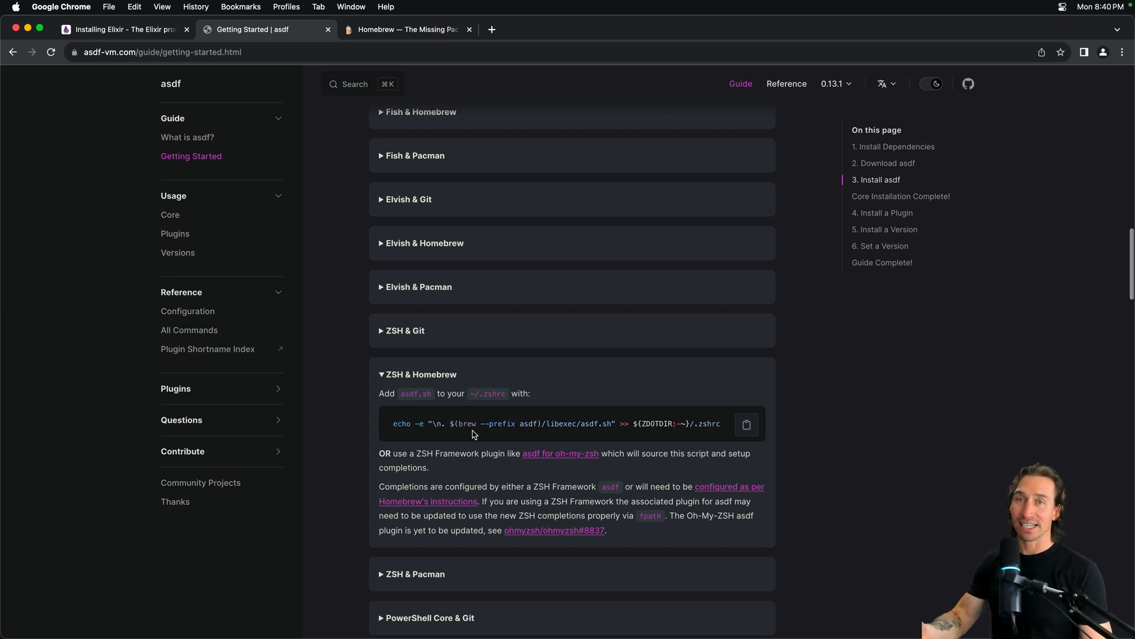
pyautogui.moveTo(584, 438)
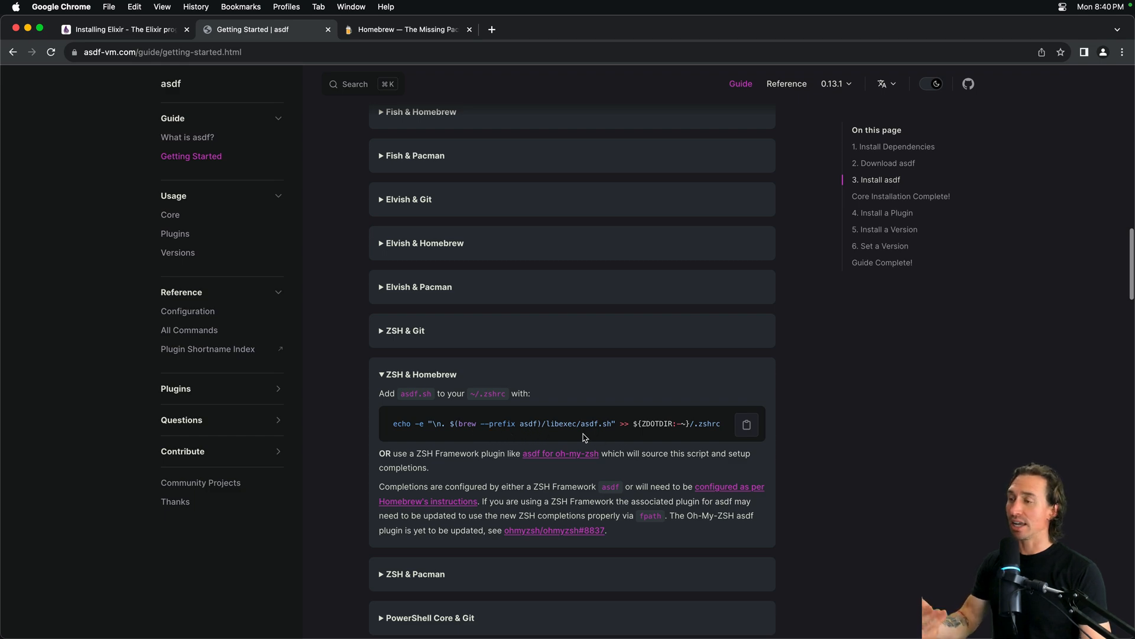
# Switch back to the Terminal window after reading the ZSH & Homebrew echo command.
pyautogui.click(747, 424)
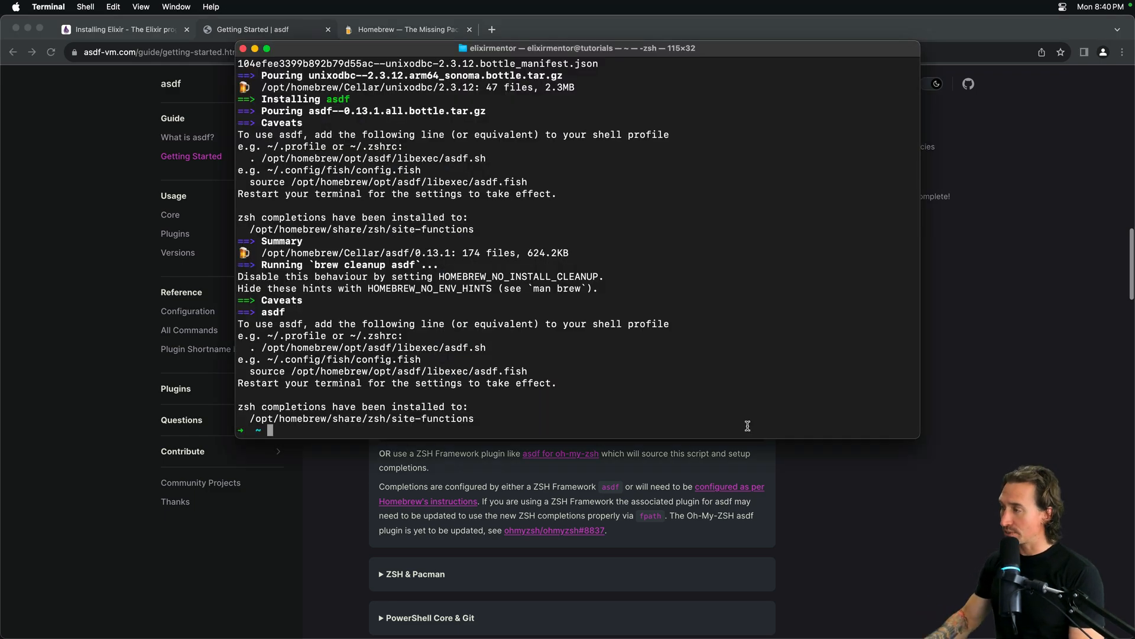
# Append the asdf.sh source line to ~/.zshrc with the docs' echo command, then open .zshrc in vim.
pyautogui.write('echo -e "\\n. $(brew --prefix asdf)/libexec/asdf.sh" >> ${ZDOTDIR:-~}/.zshrc')
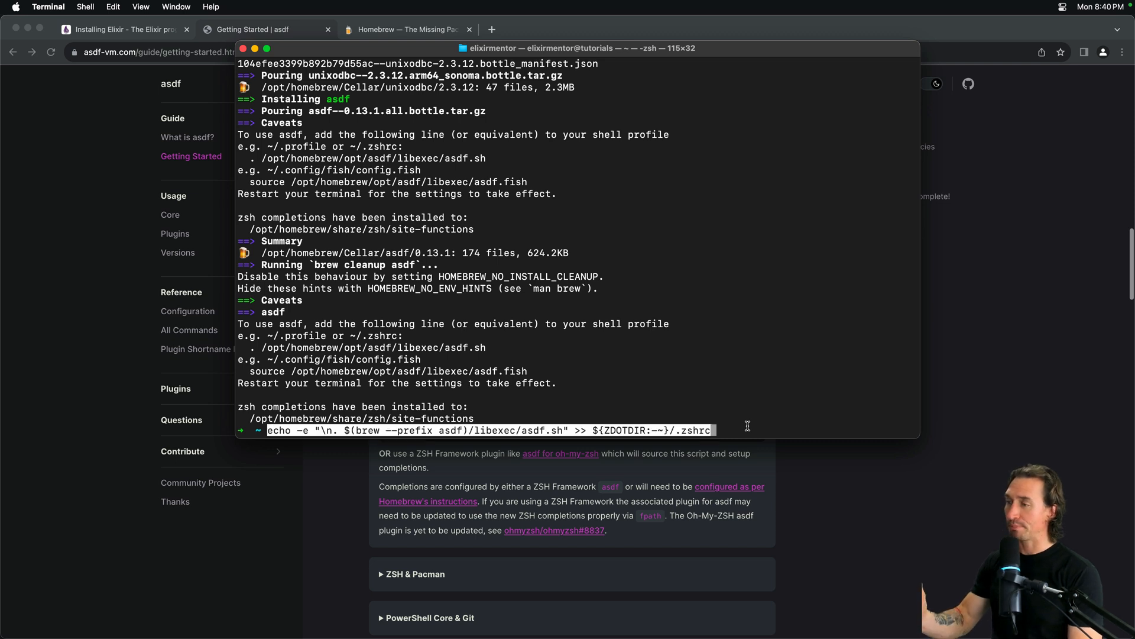
pyautogui.press('Return')
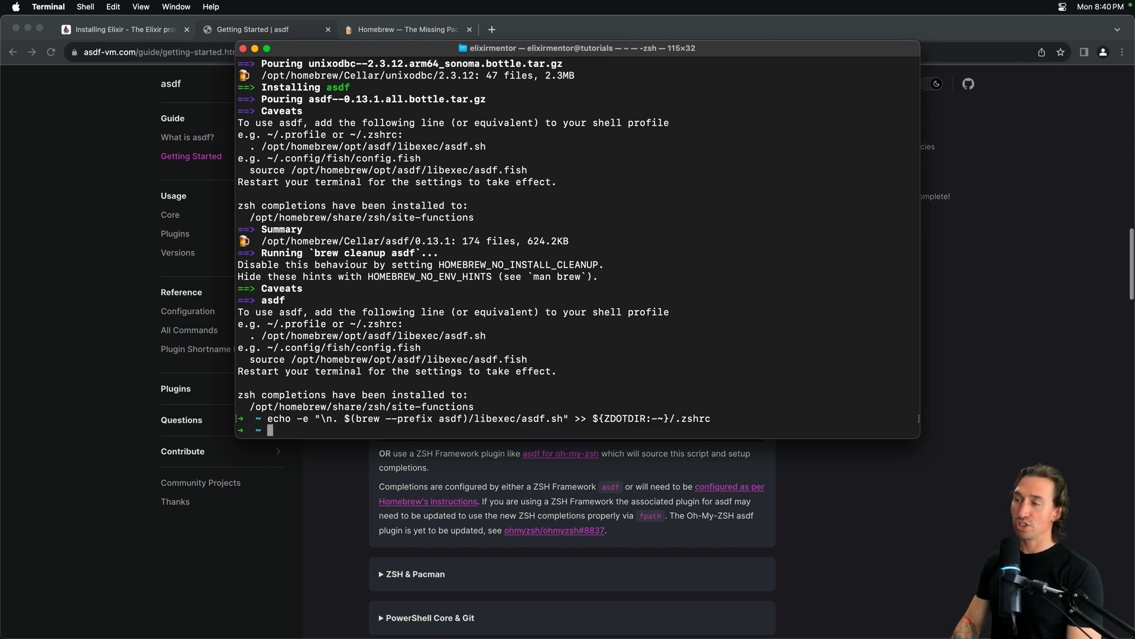
pyautogui.write('vim')
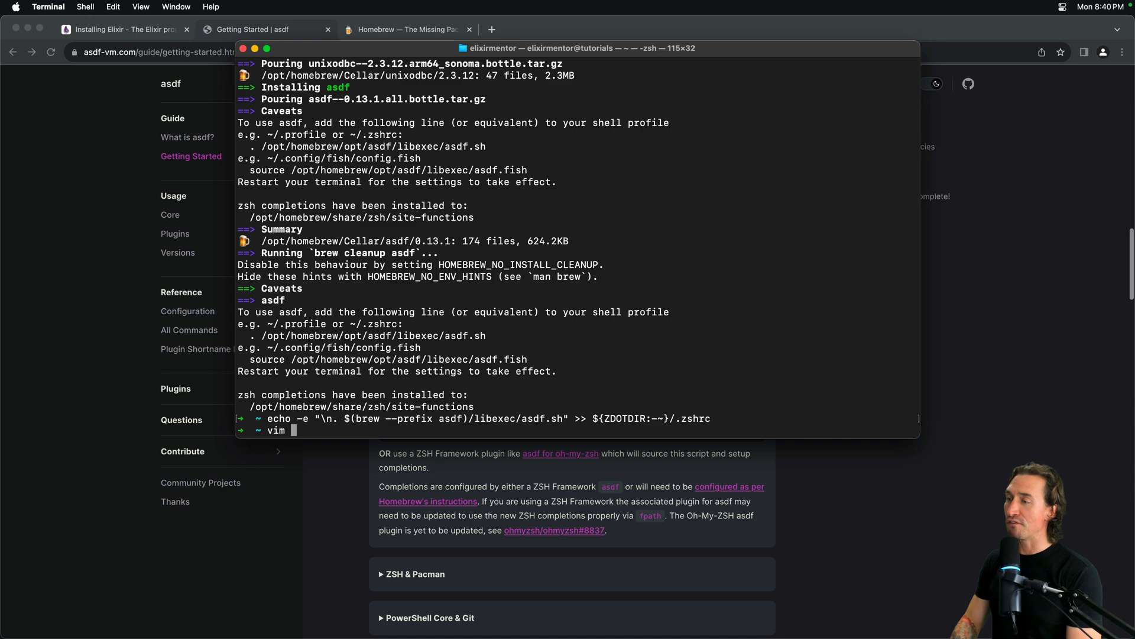
pyautogui.write('.zsh')
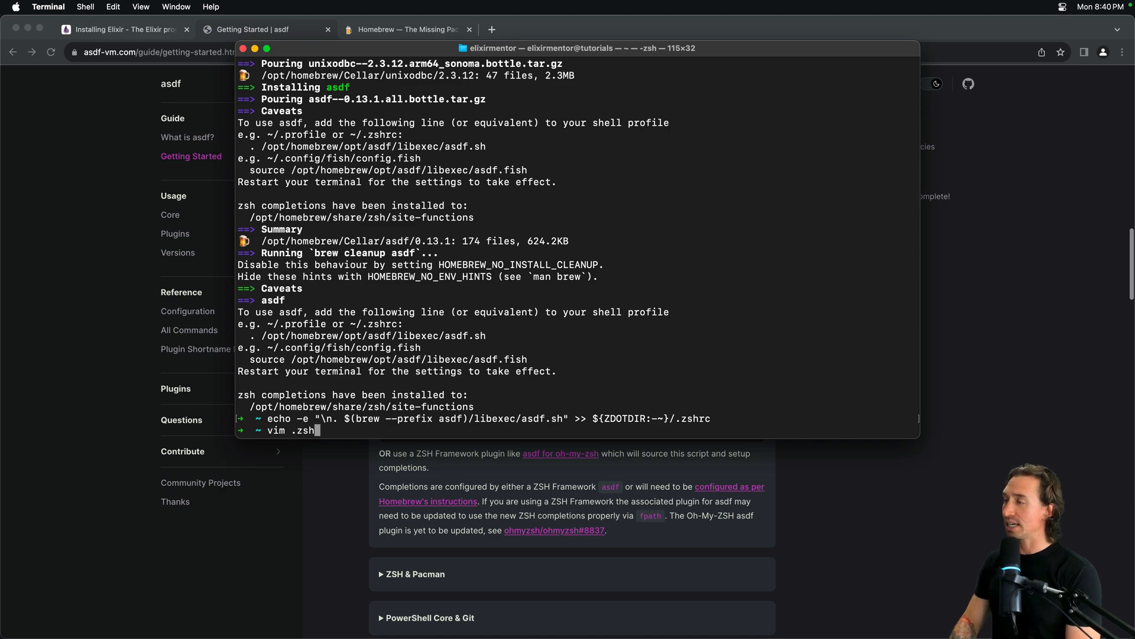
pyautogui.press('Return')
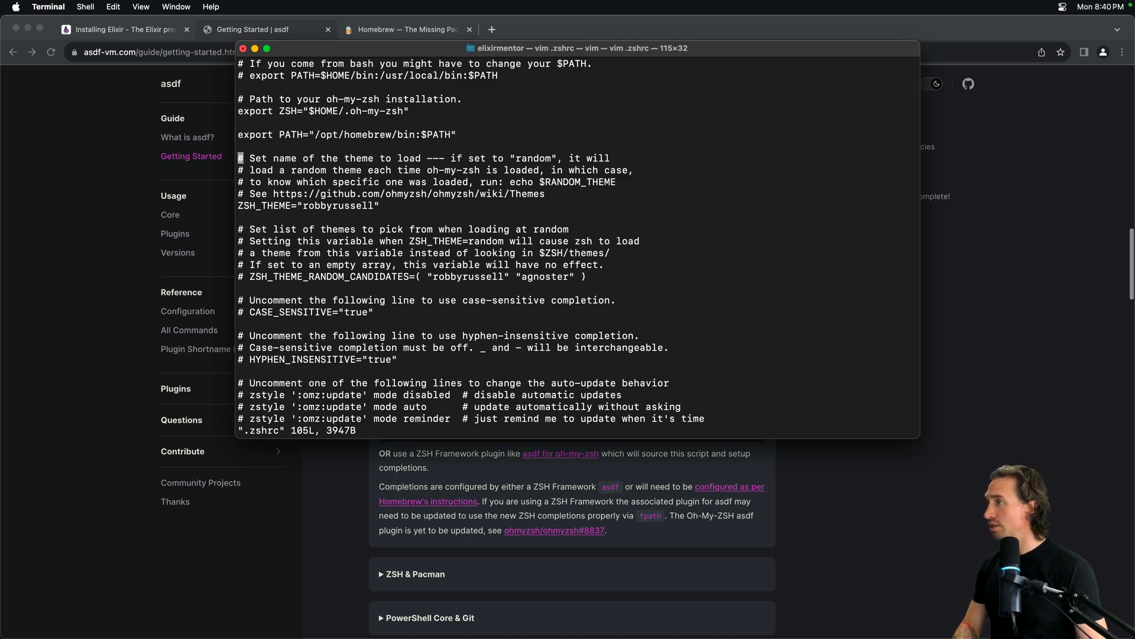
# Check .zshrc ends with the asdf.sh line, then quit vim with :q! without saving.
pyautogui.scroll(-3)
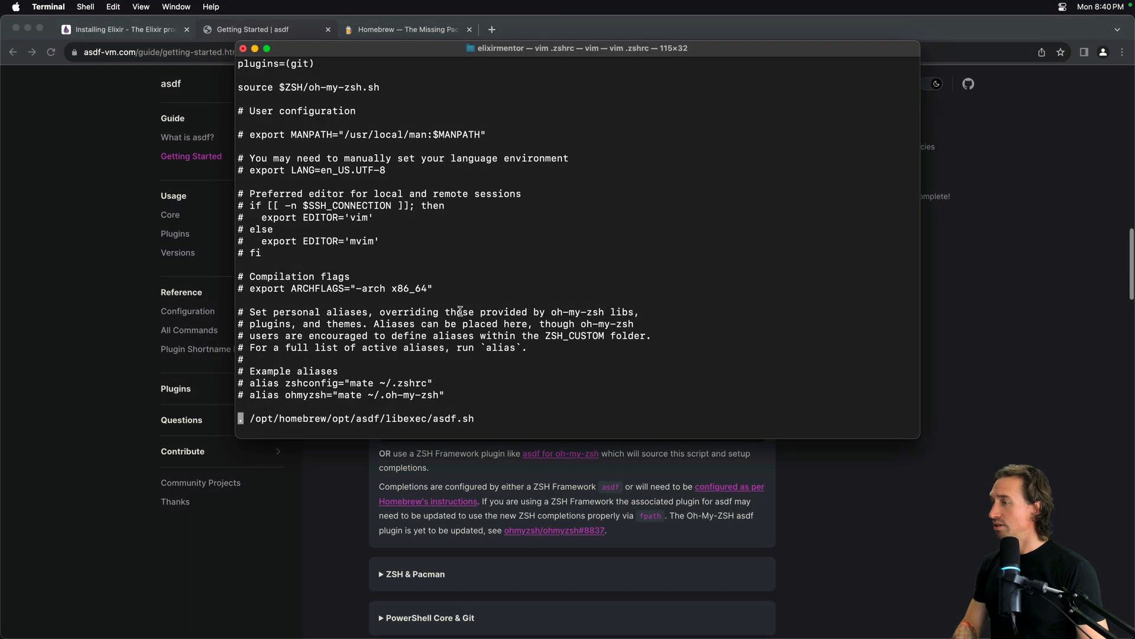
pyautogui.moveTo(286, 415)
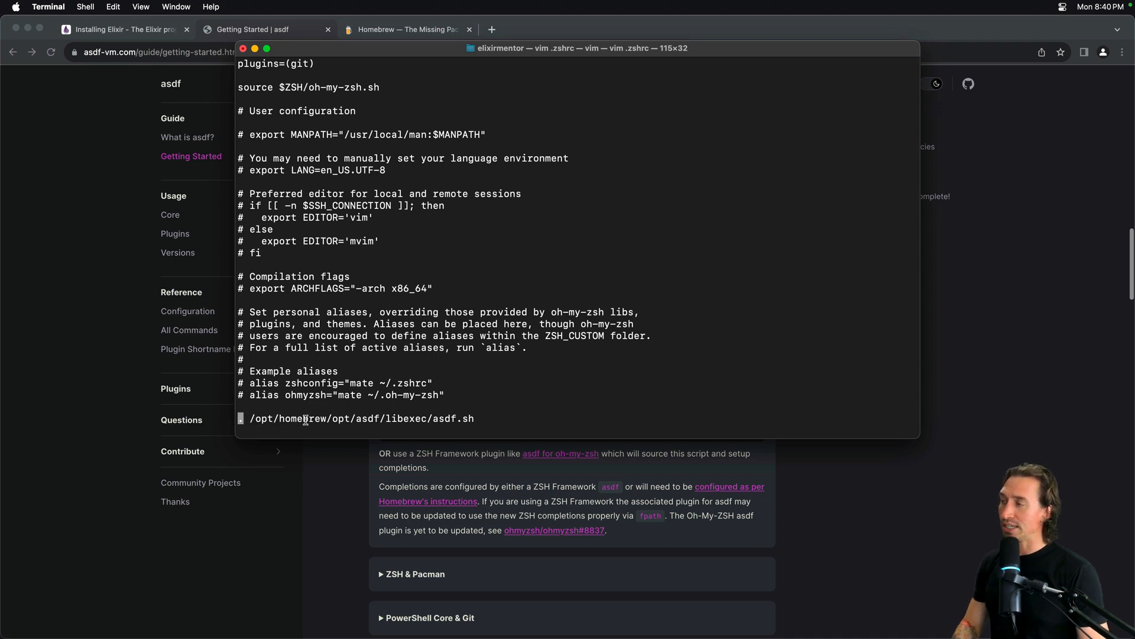
pyautogui.moveTo(447, 422)
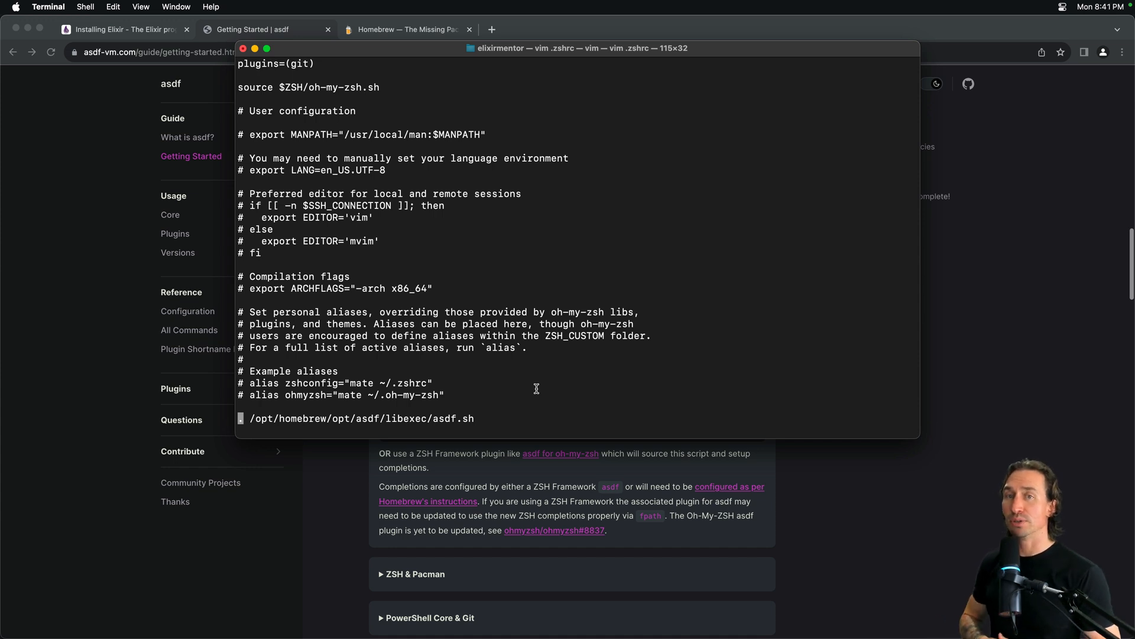
pyautogui.moveTo(539, 395)
pyautogui.write(':')
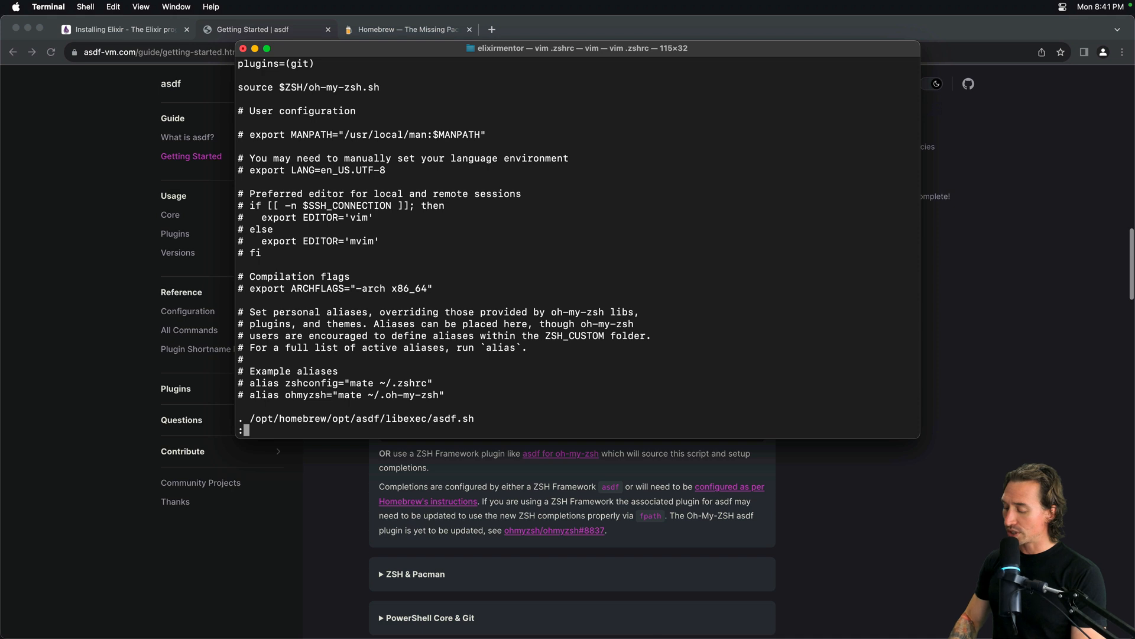
pyautogui.write('q')
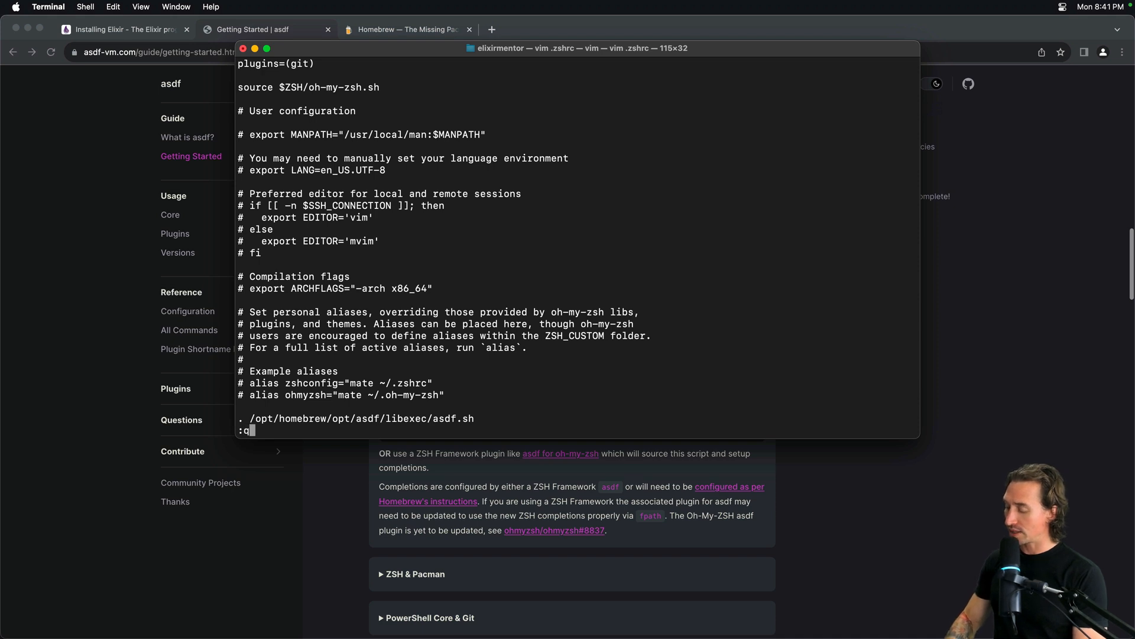
pyautogui.write('!')
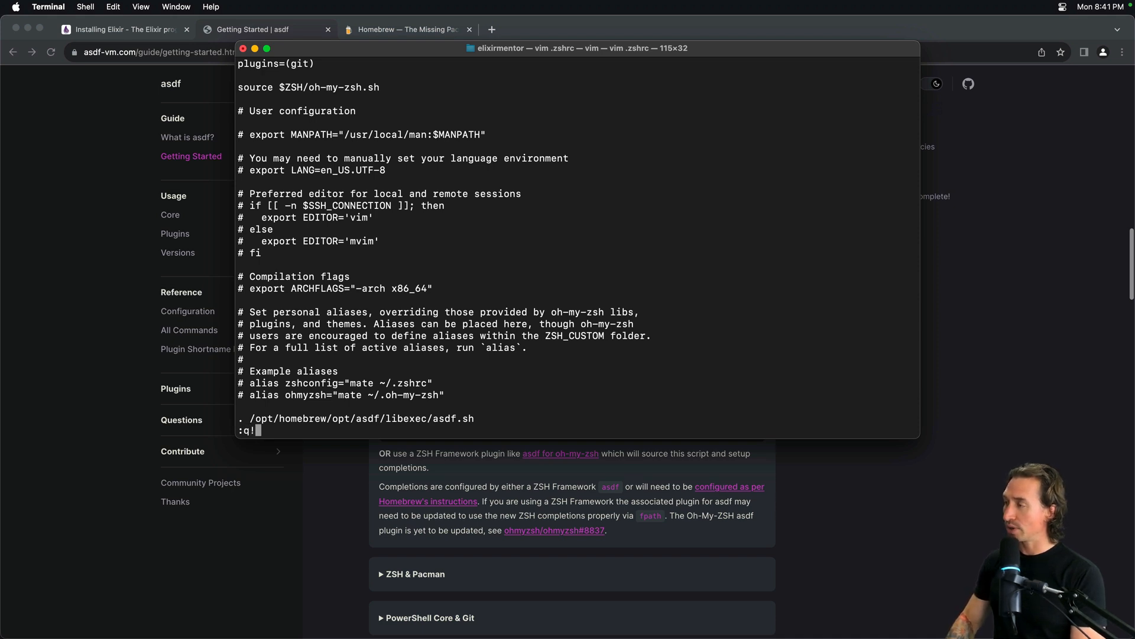
pyautogui.press('Return')
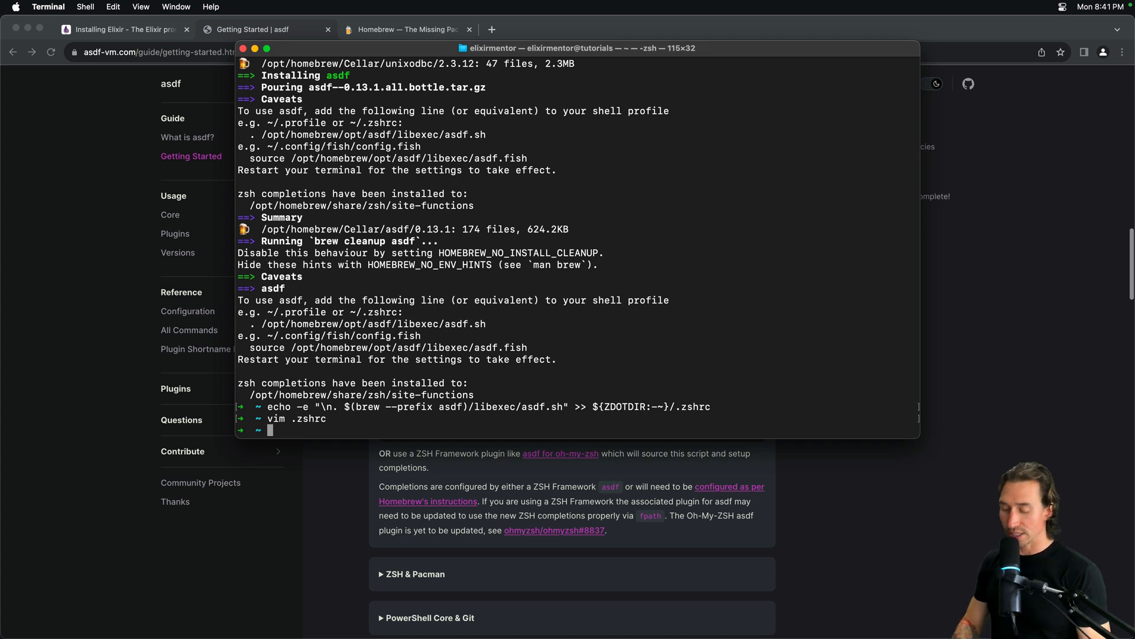
# Run source ~/.zshrc so the asdf startup line loads in the current shell.
pyautogui.write('echo -e "\\n. $(brew --prefix asdf)/libexec/asdf.sh" >> ${ZDOTDIR:-~}/.zshrc')
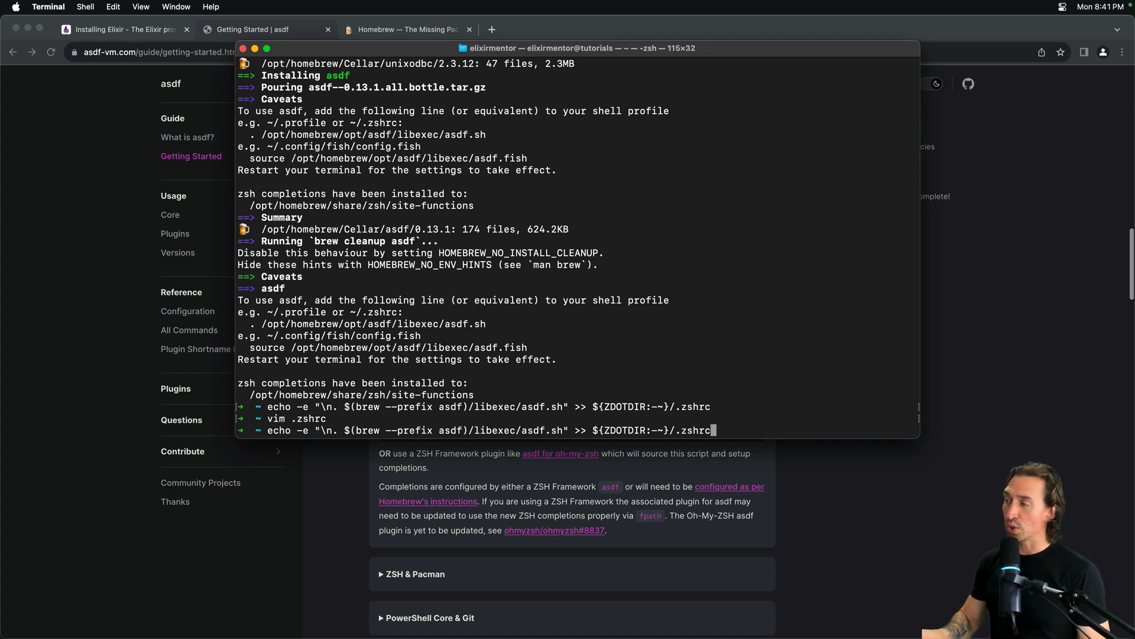
pyautogui.write('source ~/.zshrc')
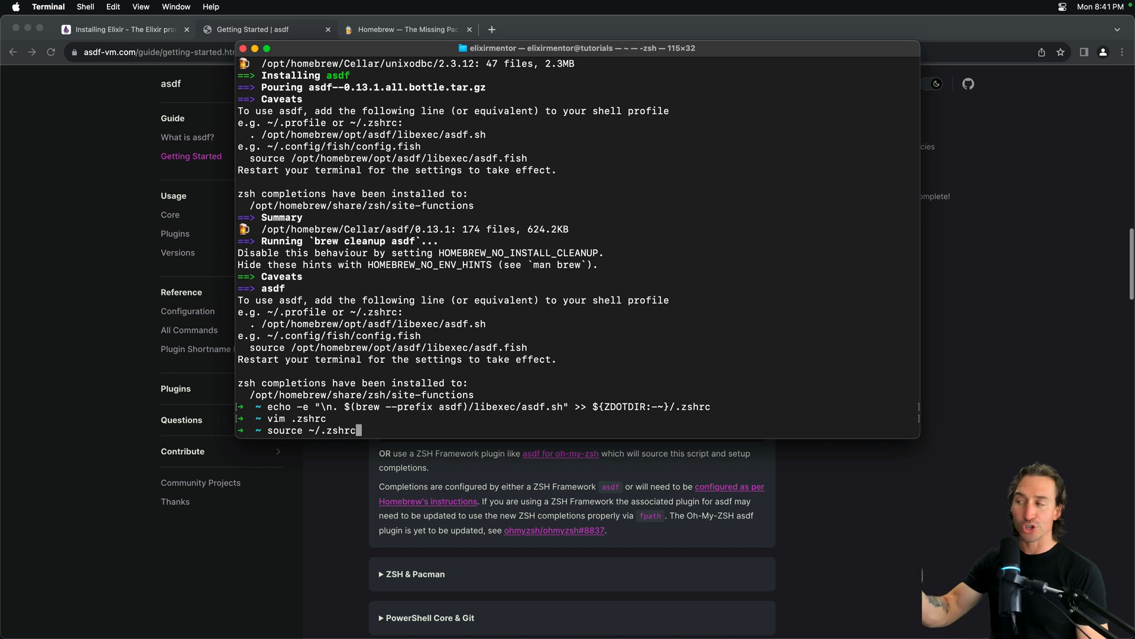
pyautogui.press('Return')
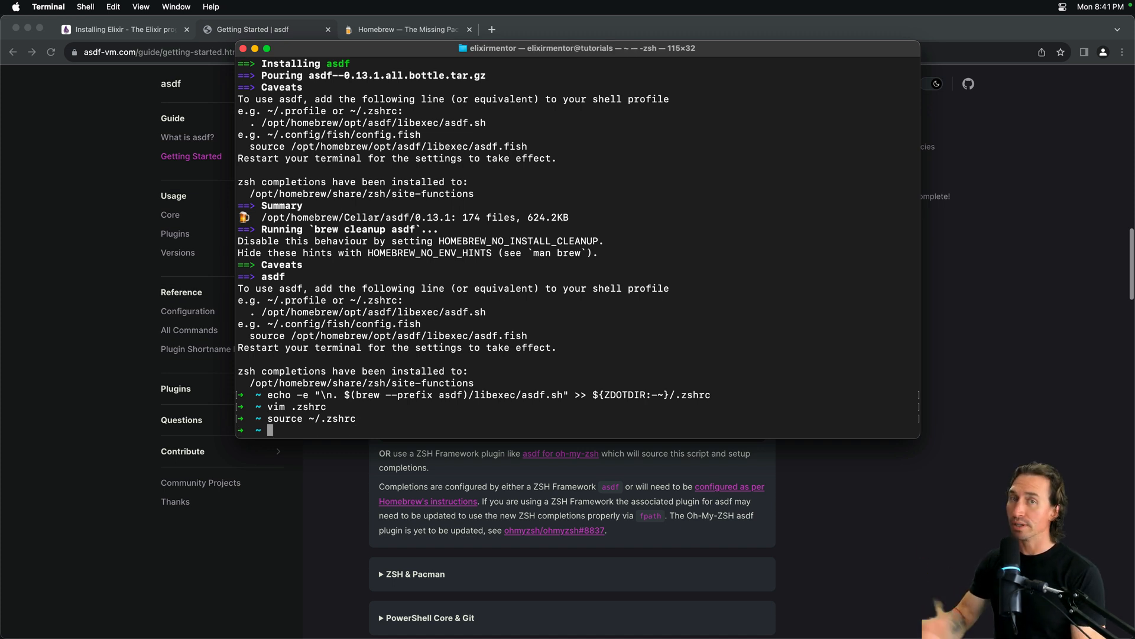
pyautogui.moveTo(245, 26)
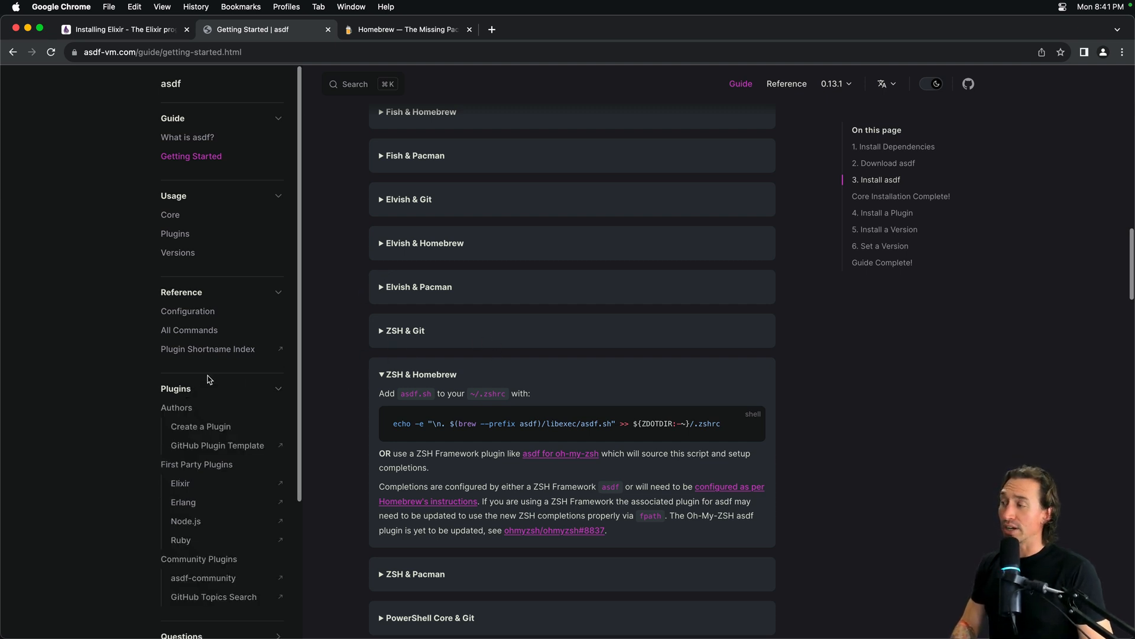
pyautogui.moveTo(182, 501)
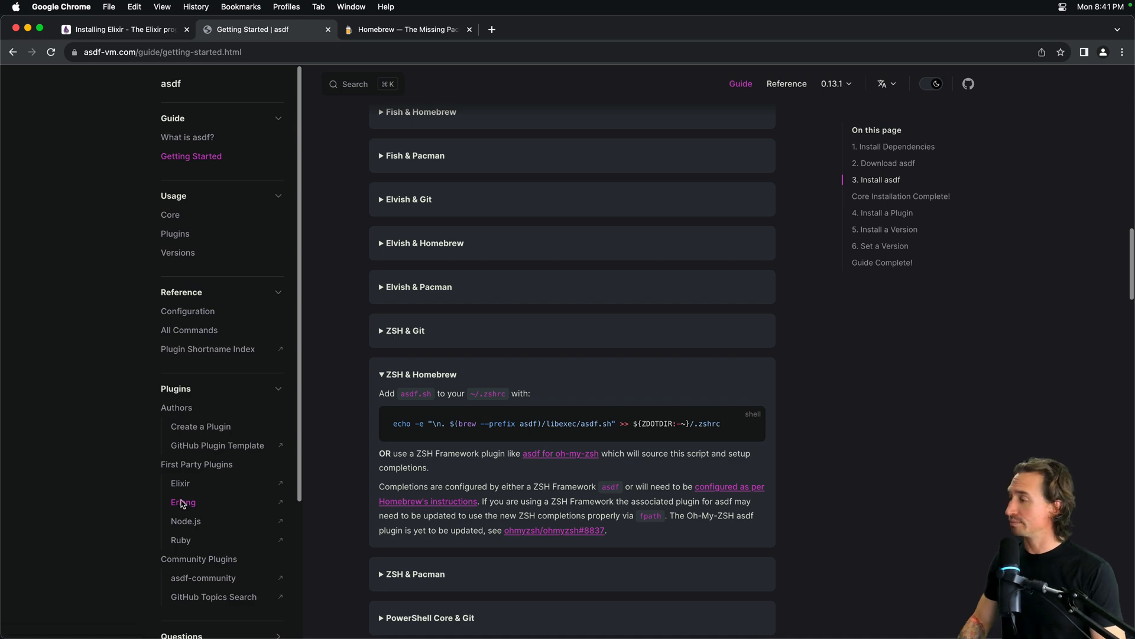
# Open the asdf-erlang GitHub page and scroll to its asdf plugin add erlang install command.
pyautogui.click(182, 501)
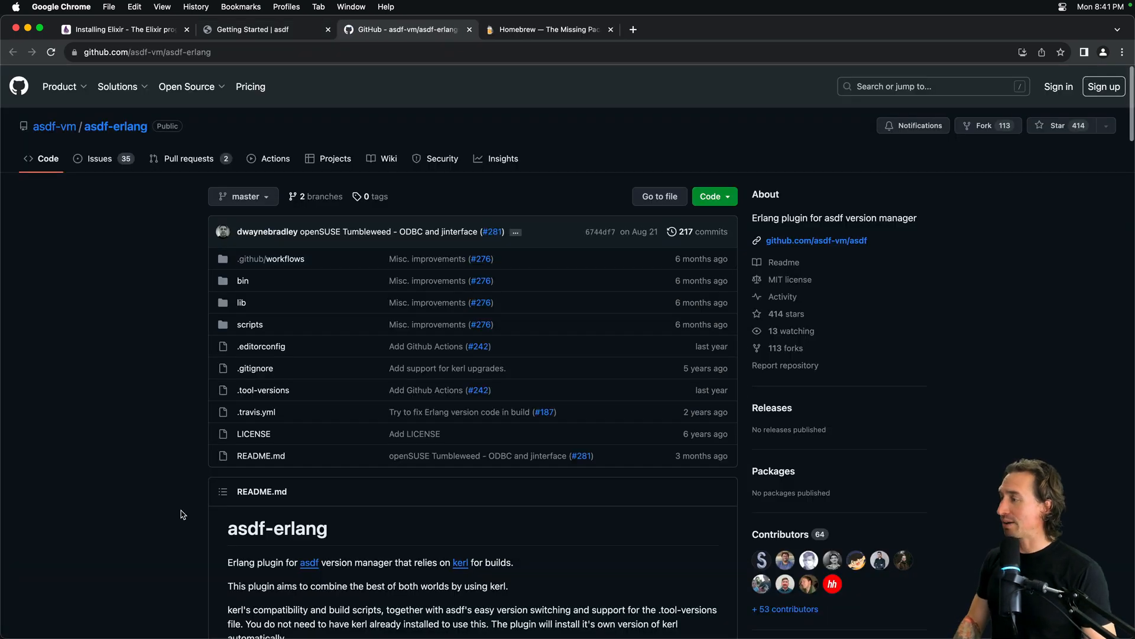
pyautogui.scroll(-3)
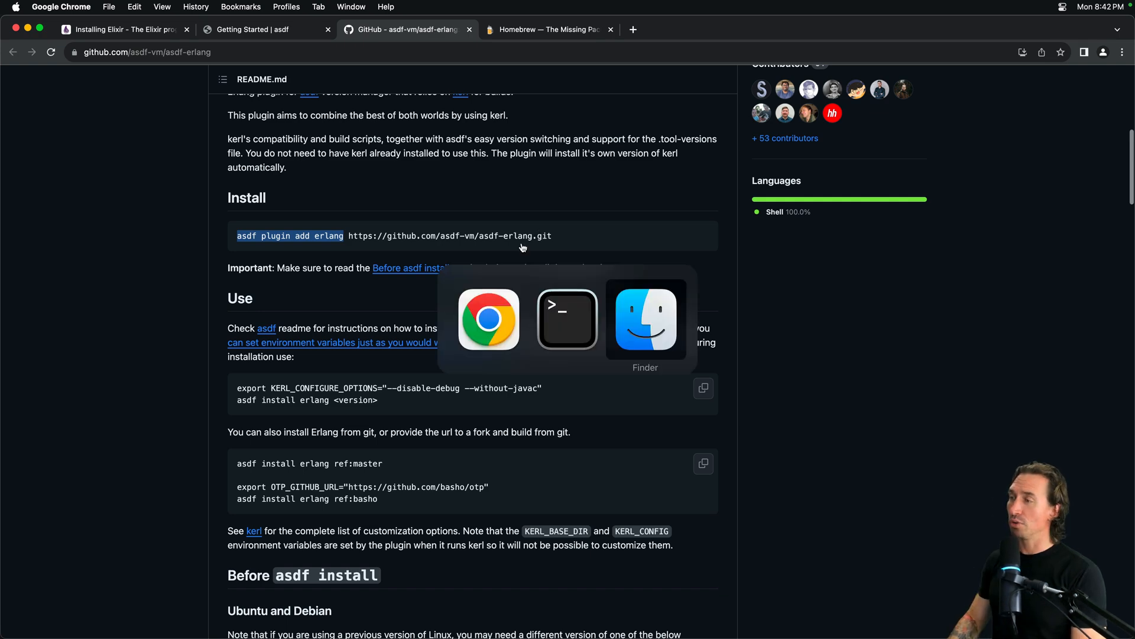
# Run asdf plugin add erlang, cloning the Erlang plugin repository.
pyautogui.click(566, 318)
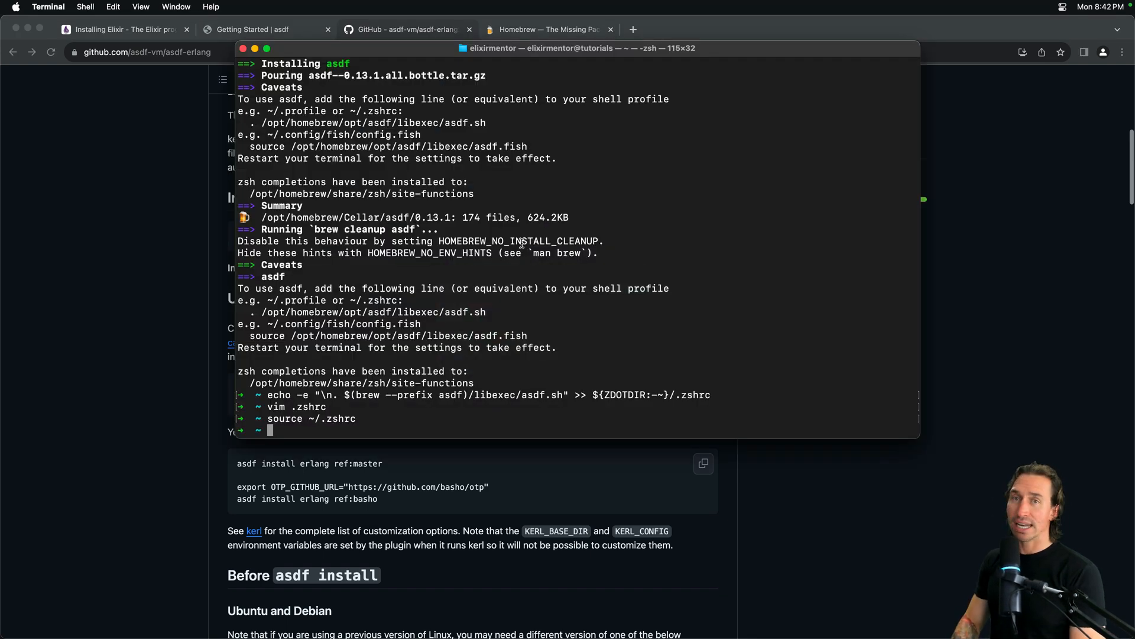
pyautogui.write('asdf plugin')
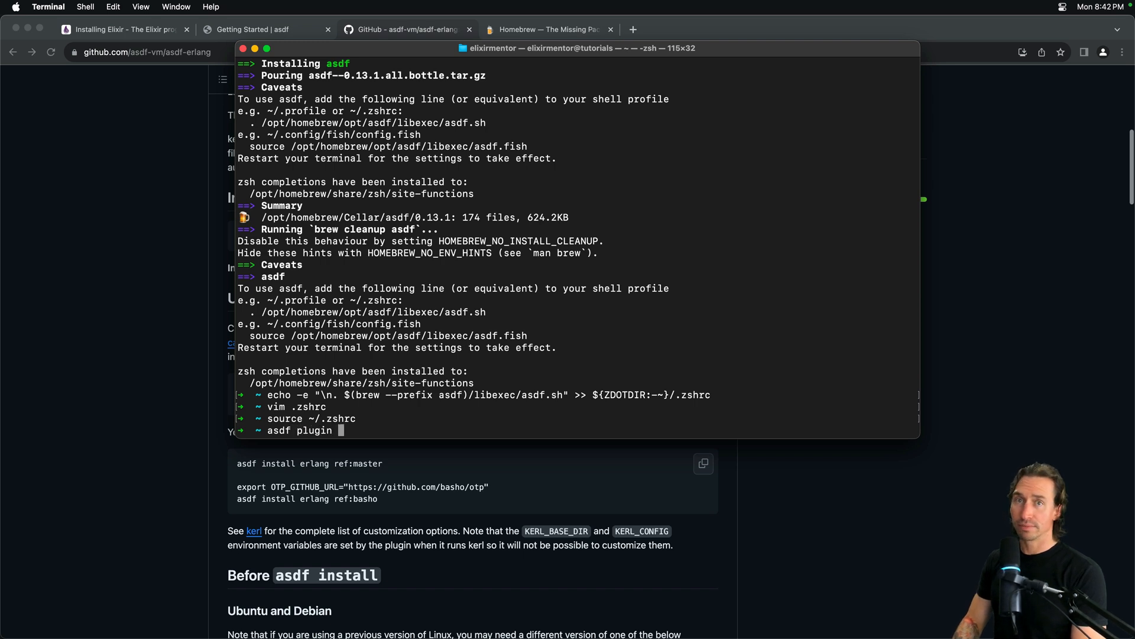
pyautogui.press('Return')
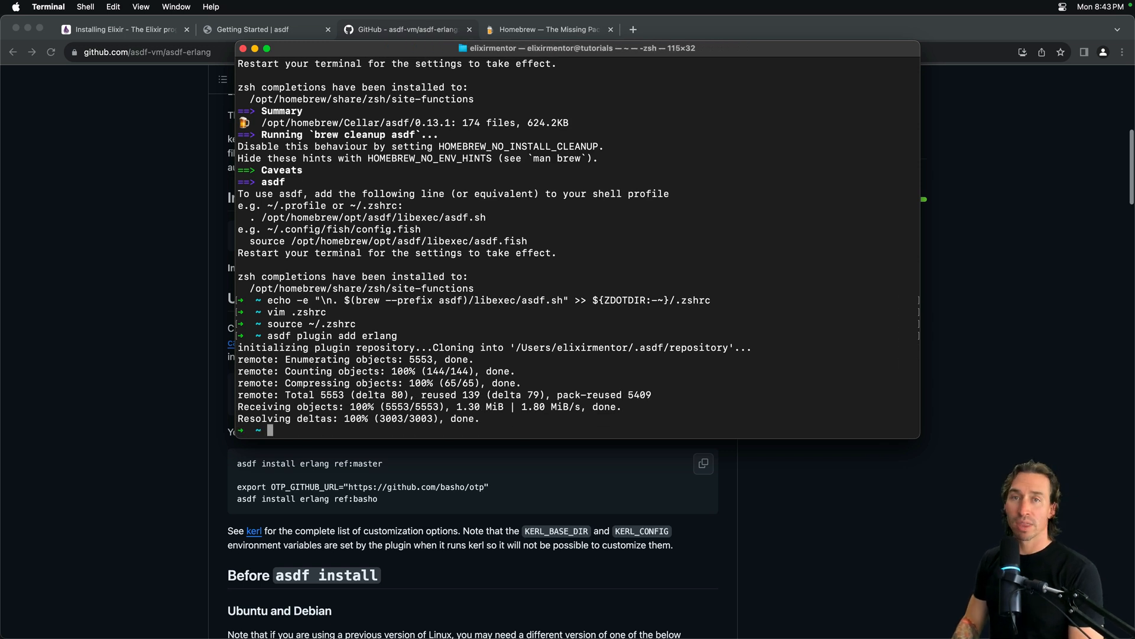
pyautogui.moveTo(343, 285)
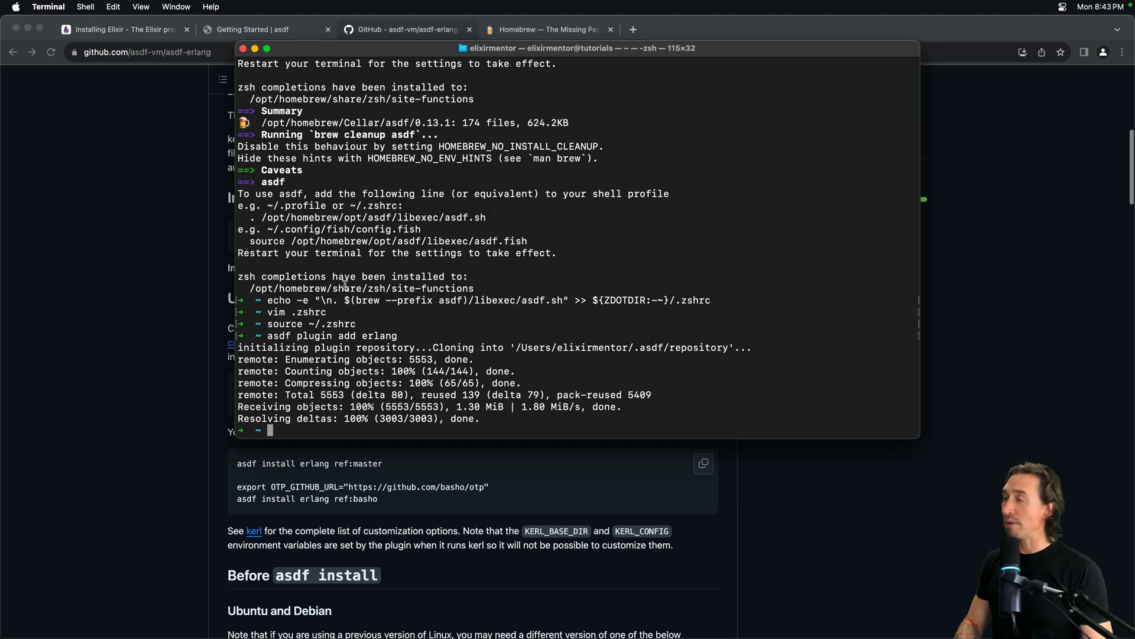
# Return to the asdf Getting Started guide in Chrome to reach the Elixir plugin page.
pyautogui.click(253, 33)
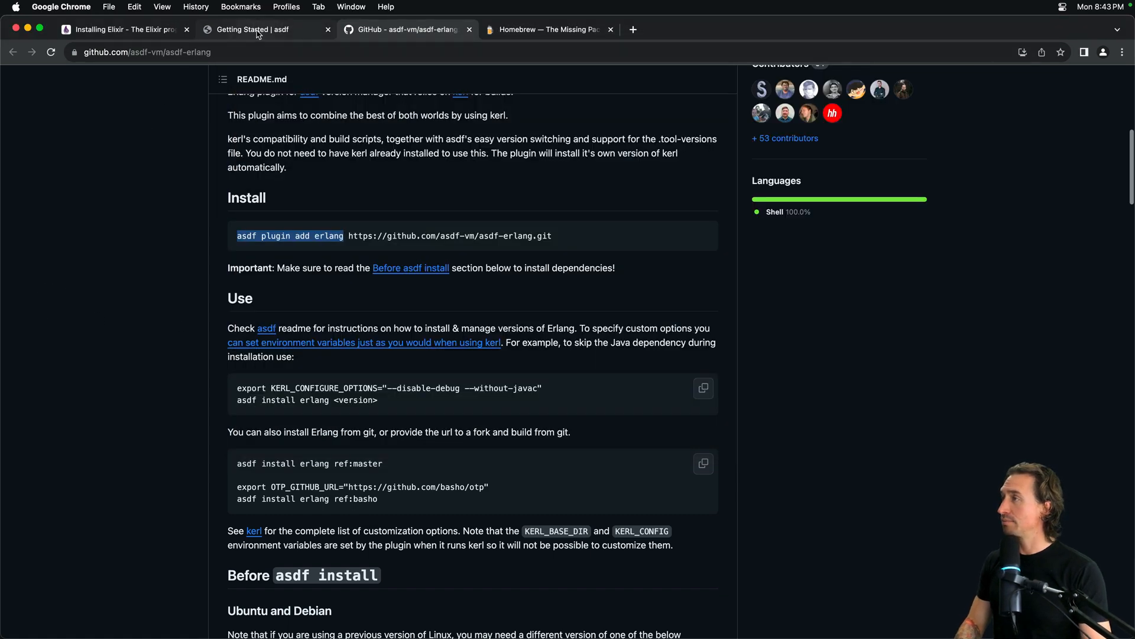
pyautogui.click(253, 28)
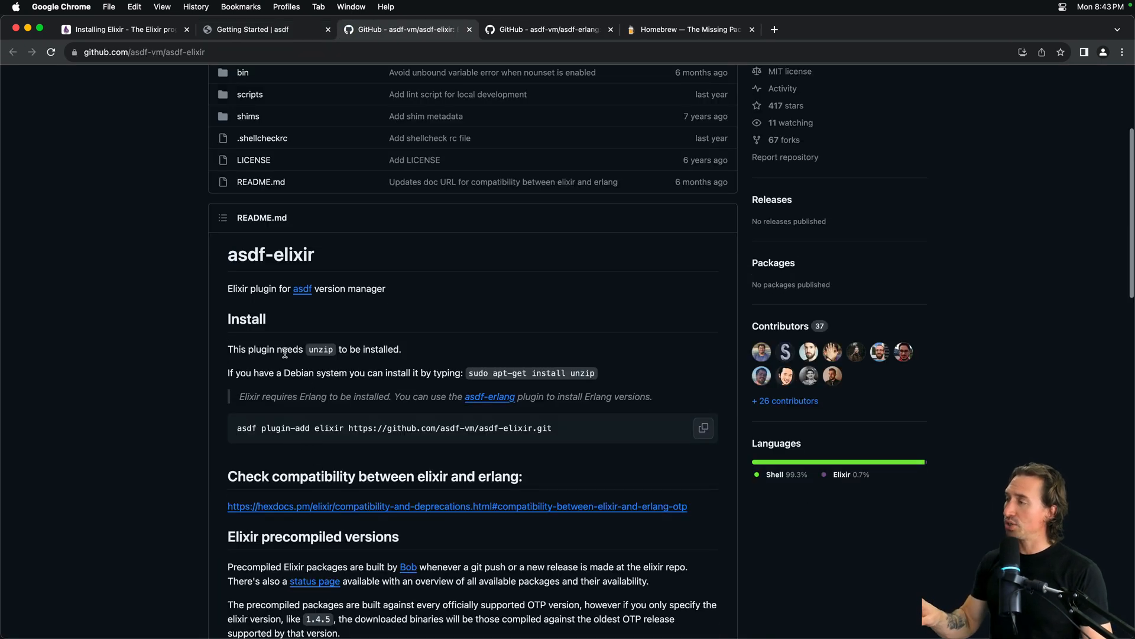
pyautogui.moveTo(347, 352)
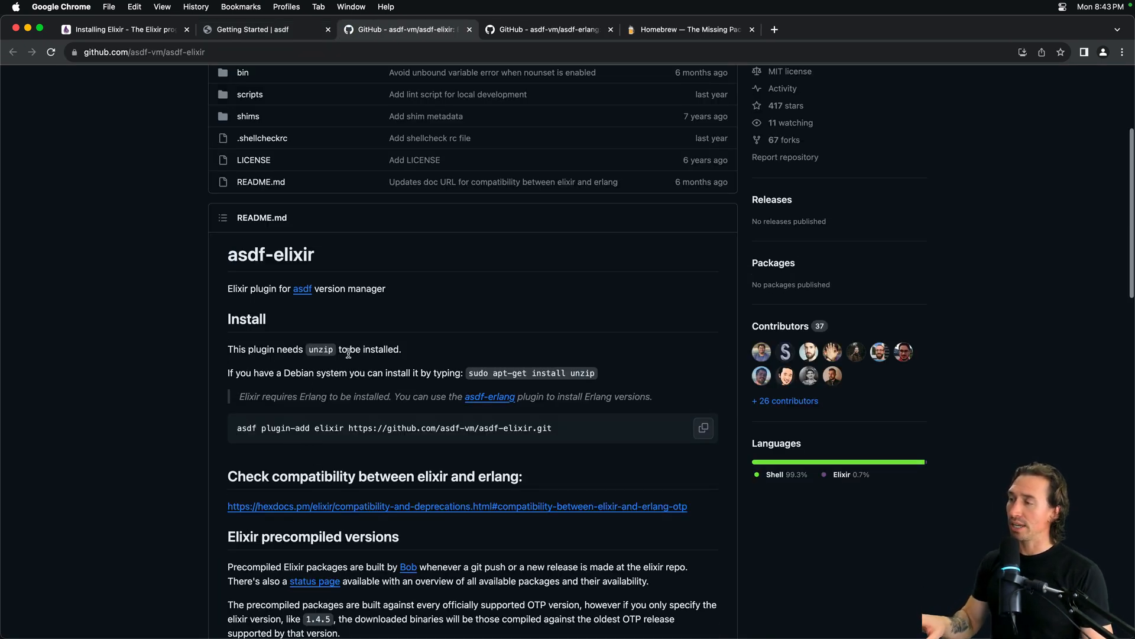
pyautogui.moveTo(489, 376)
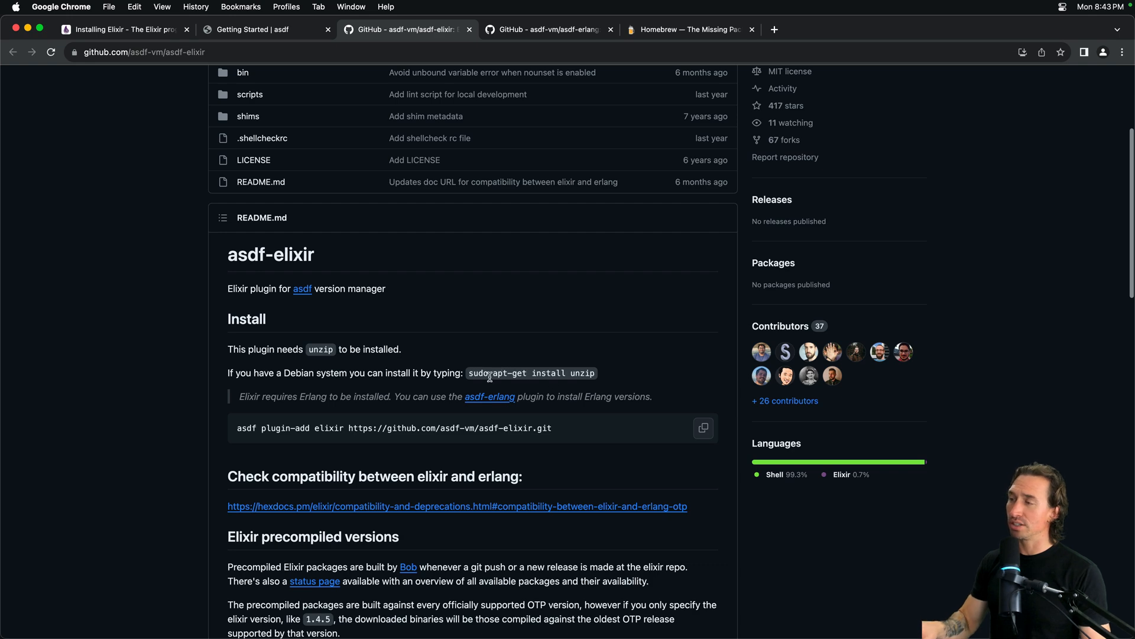
pyautogui.moveTo(659, 352)
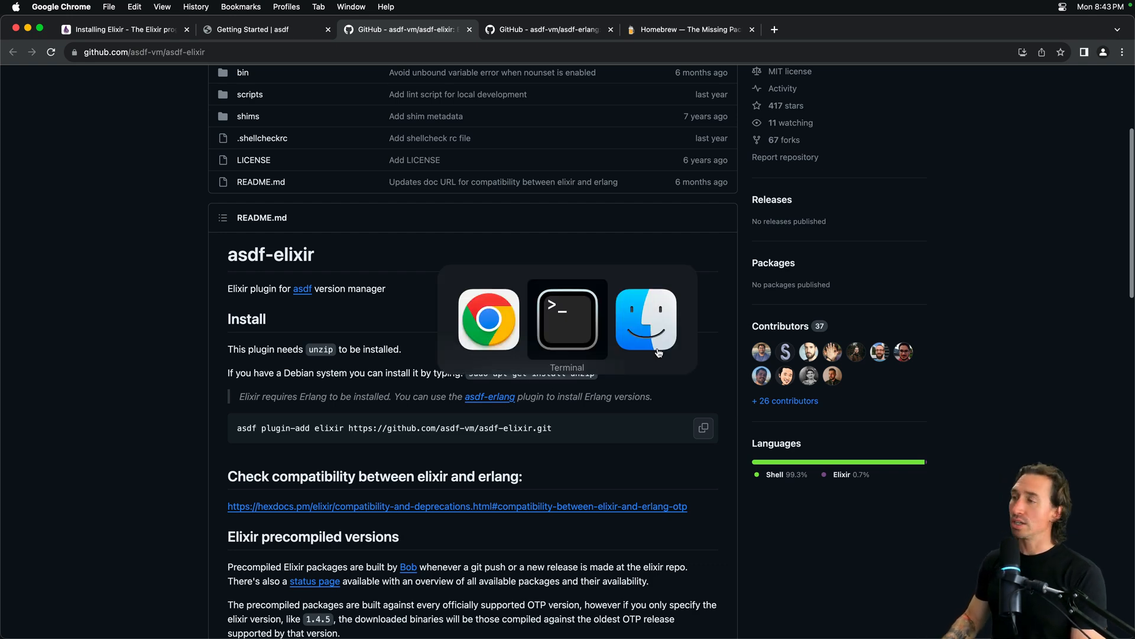
# Run asdf plugin add elixir in Terminal to register the Elixir plugin.
pyautogui.click(567, 318)
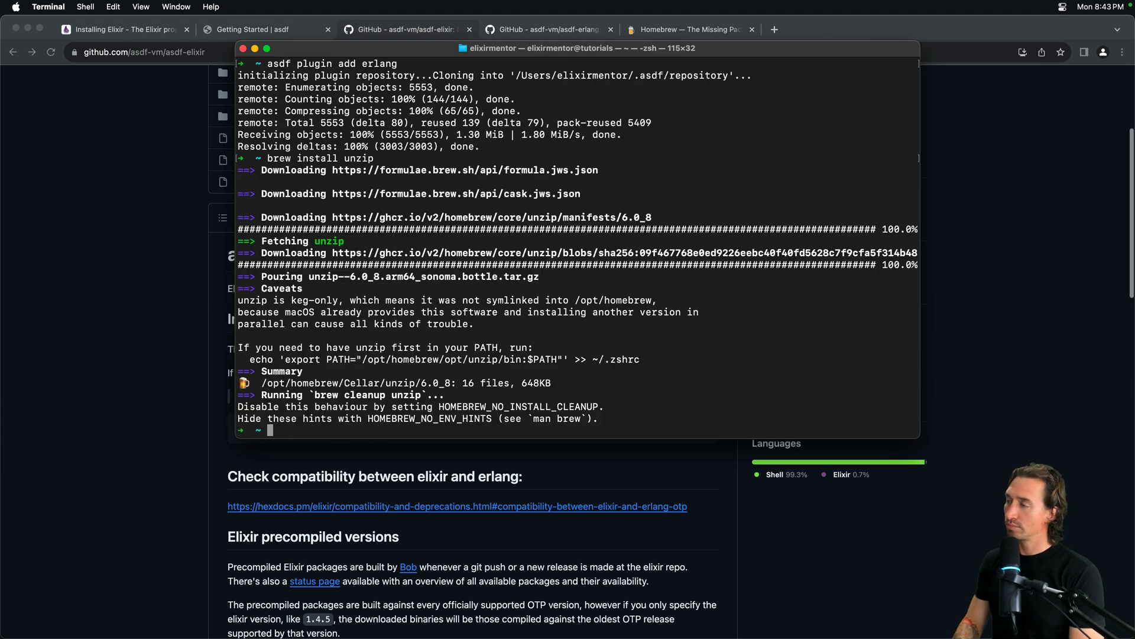
pyautogui.moveTo(656, 343)
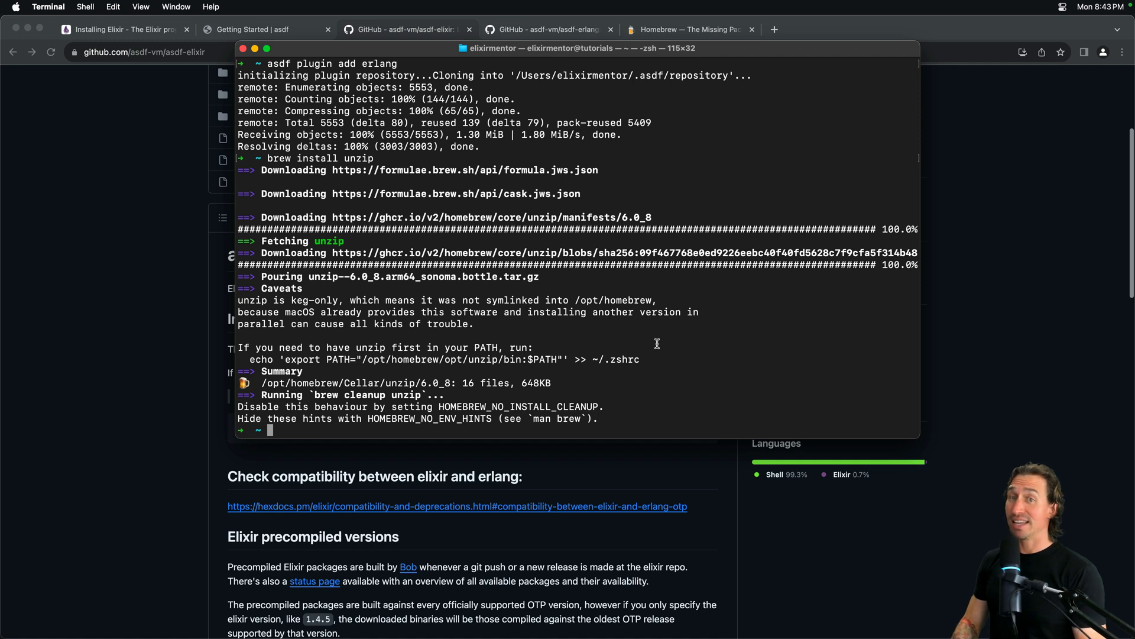
pyautogui.write('a')
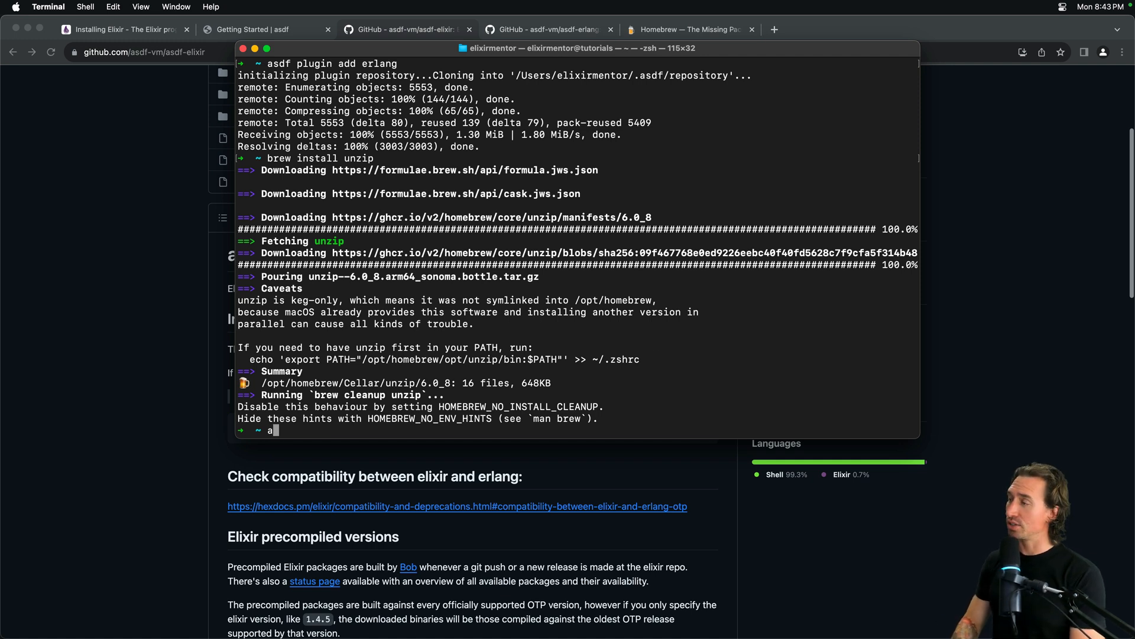
pyautogui.write('sdf plugin add elixir')
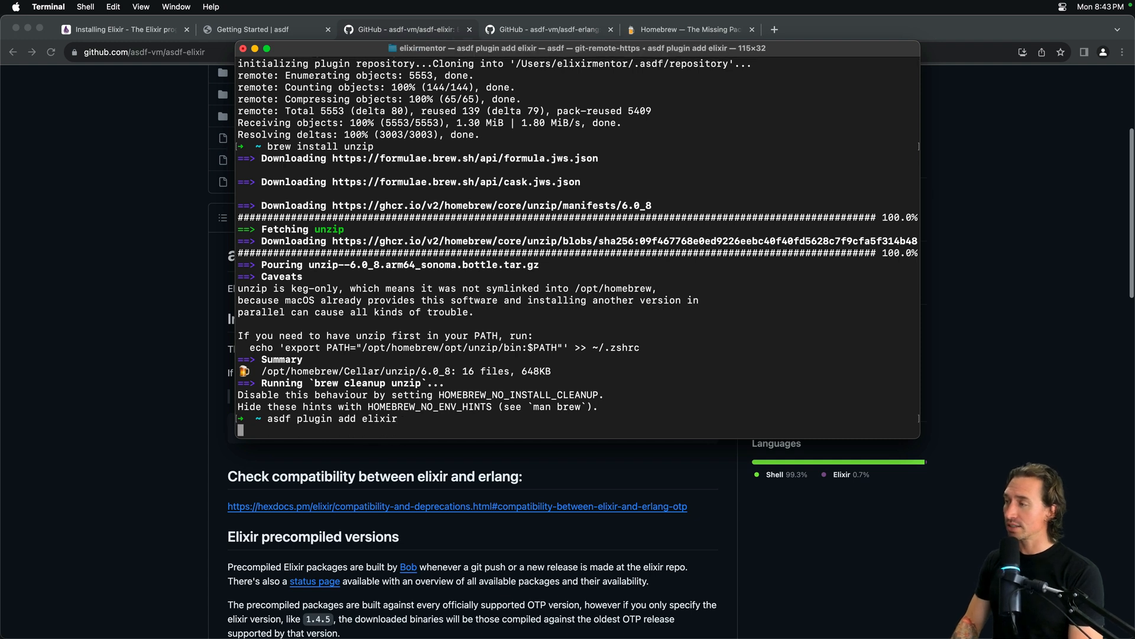
pyautogui.press('Return')
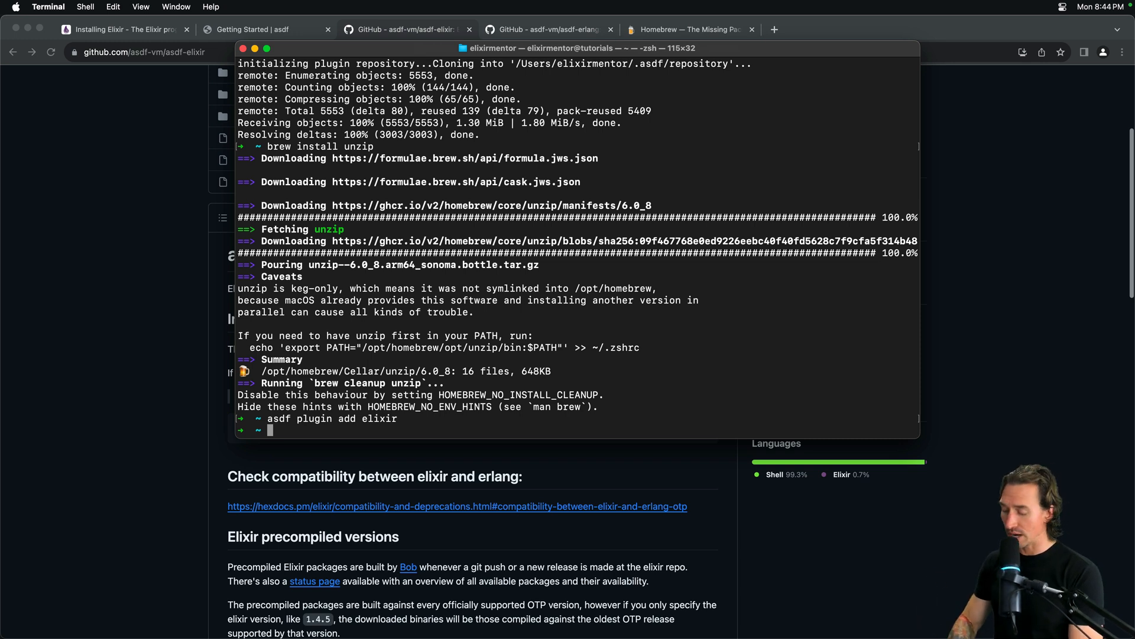
# Run asdf install erlang latest, building Erlang/OTP 26.1.2.
pyautogui.write('asdf')
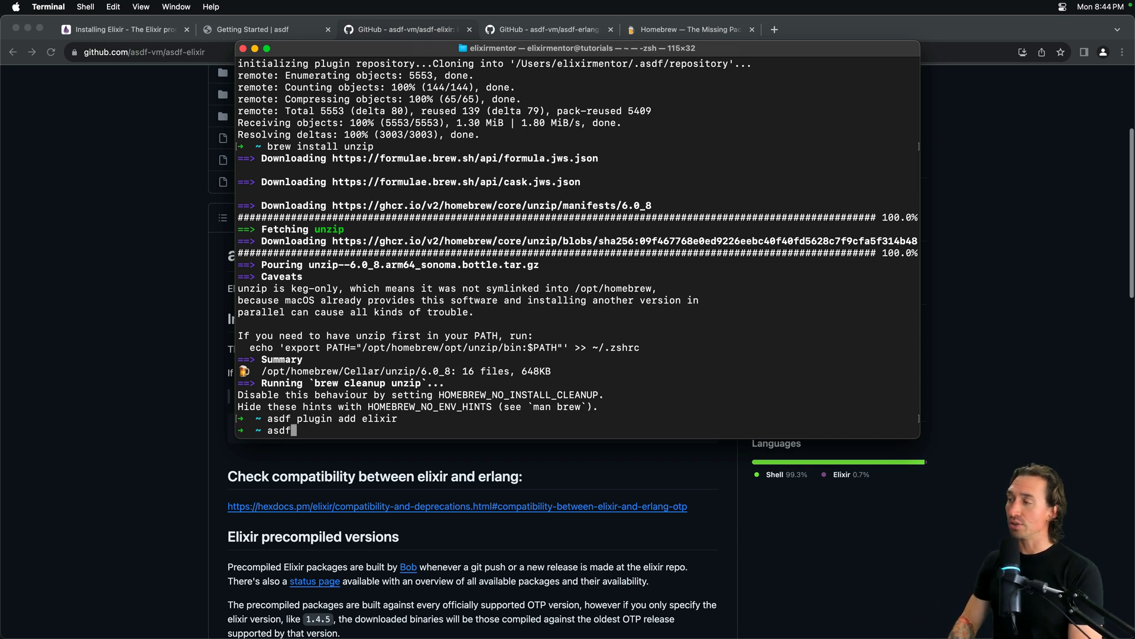
pyautogui.write('install')
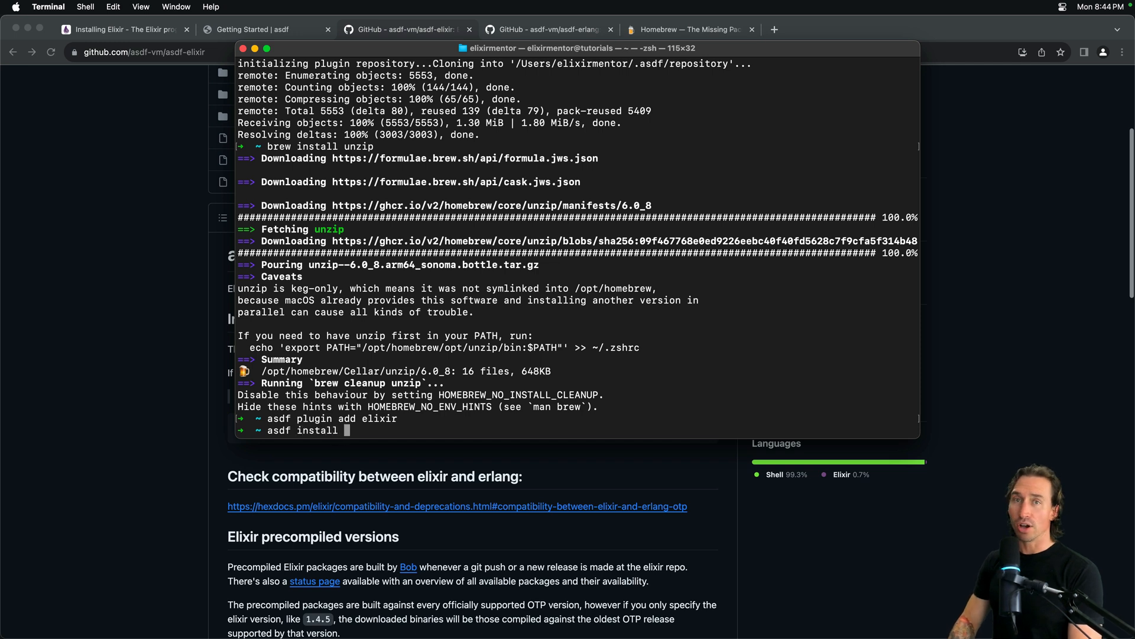
pyautogui.write('erlang')
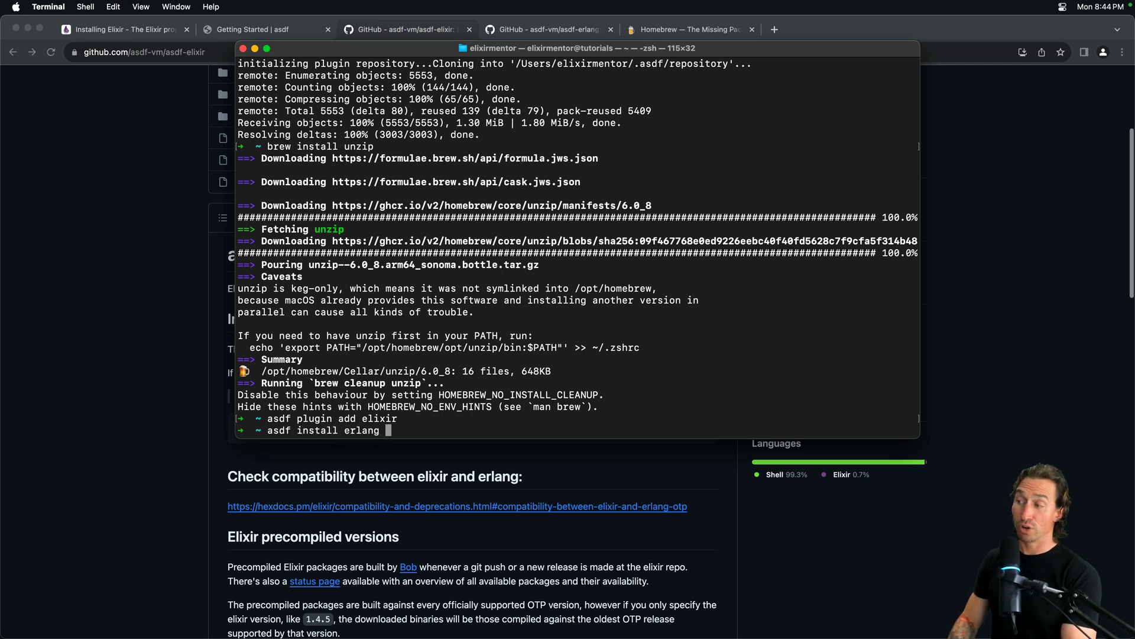
pyautogui.write('late')
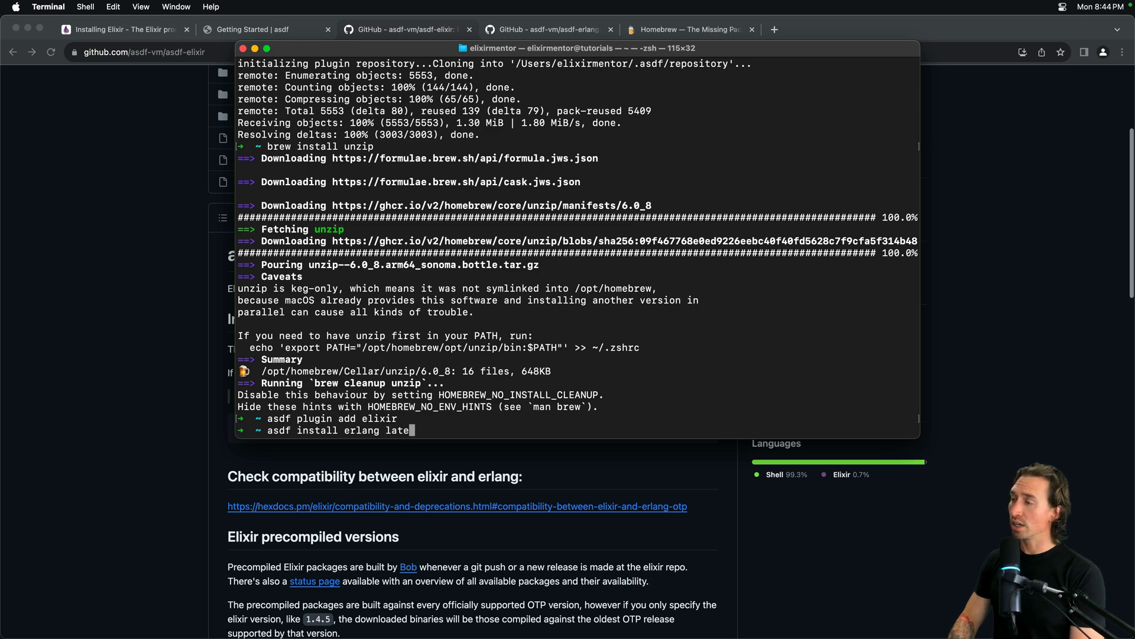
pyautogui.write('st')
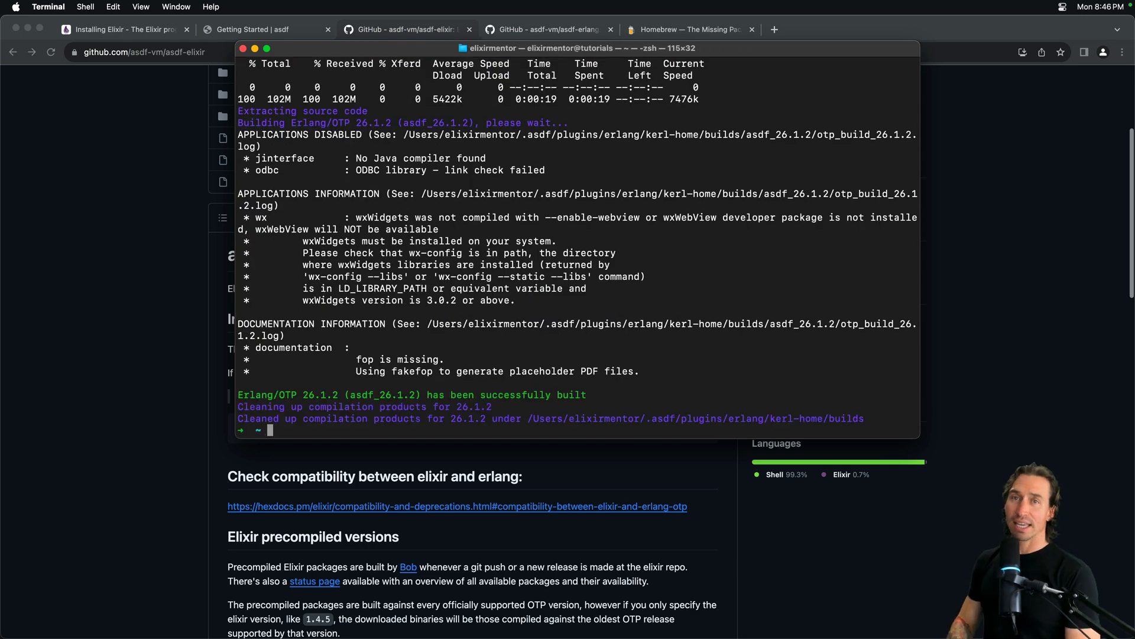
# Run asdf install elixir latest, then asdf list to show installed versions.
pyautogui.write('asdf install elixir latest')
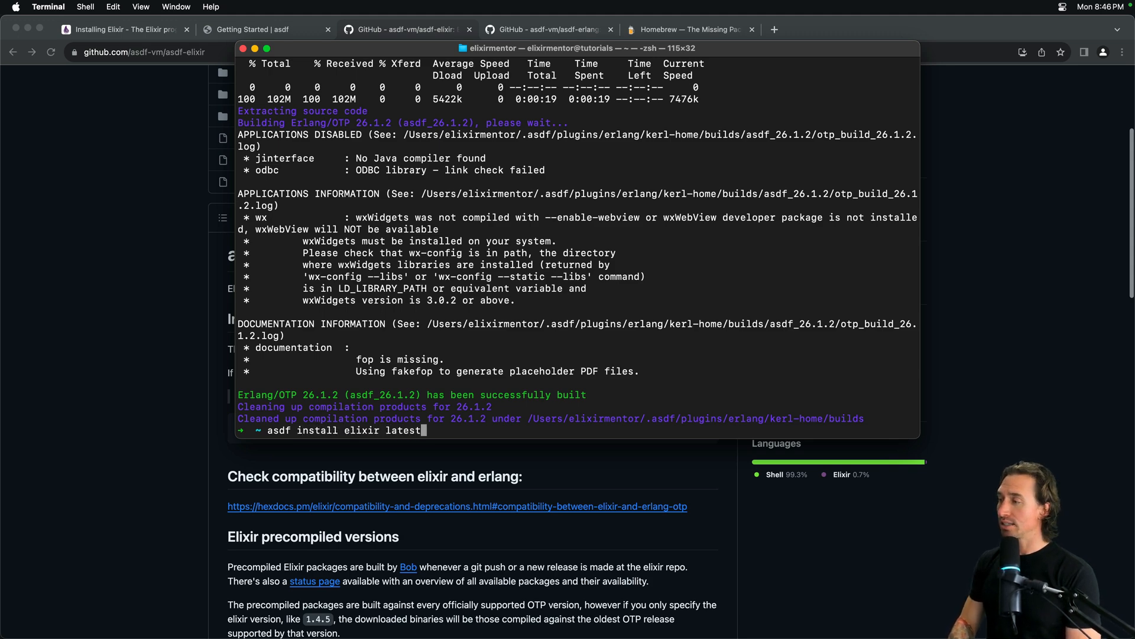
pyautogui.press('Return')
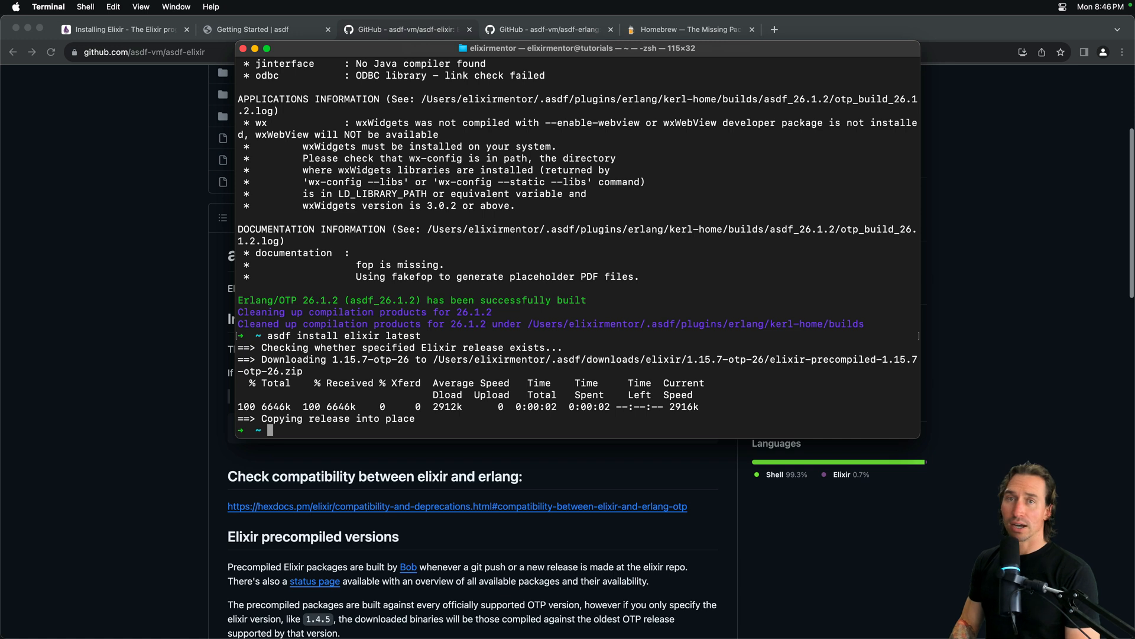
pyautogui.write('a')
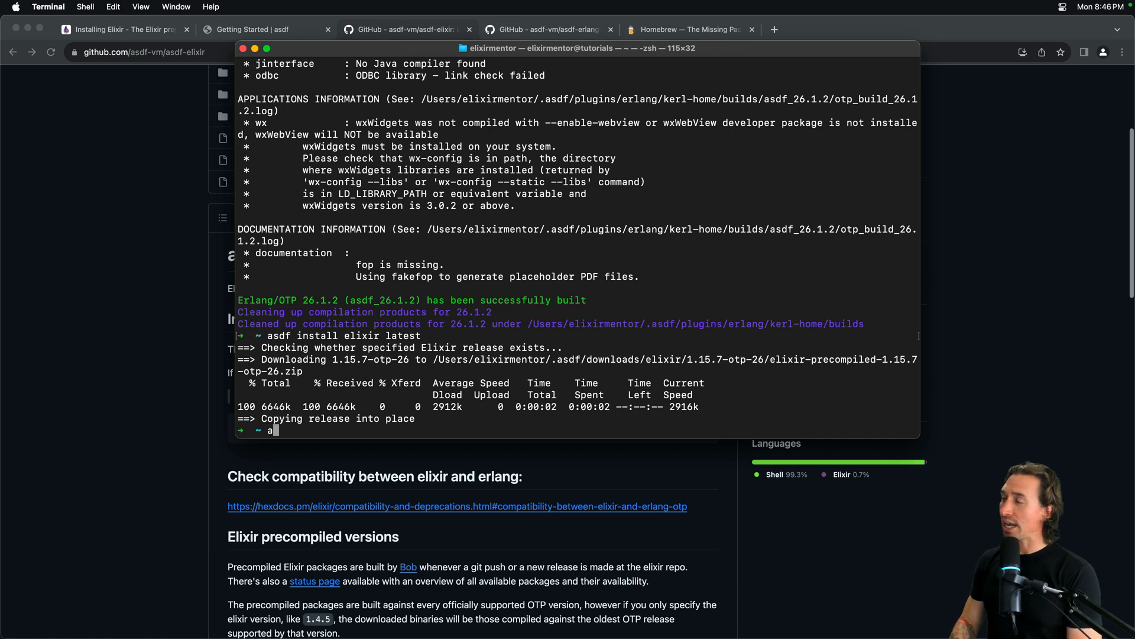
pyautogui.write('sdf list')
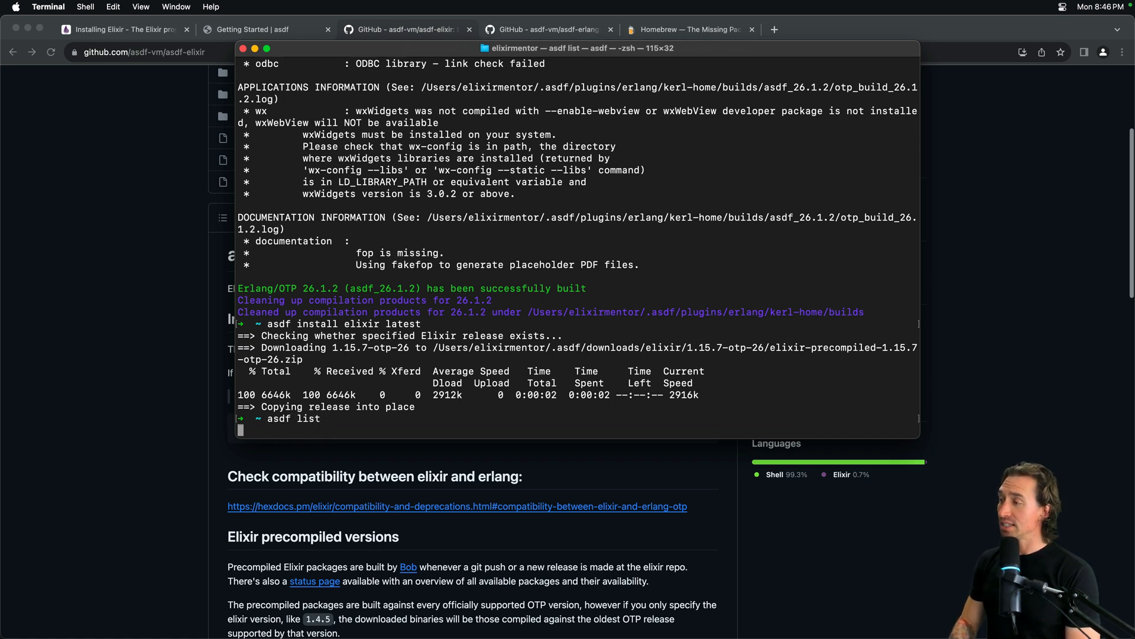
pyautogui.press('Return')
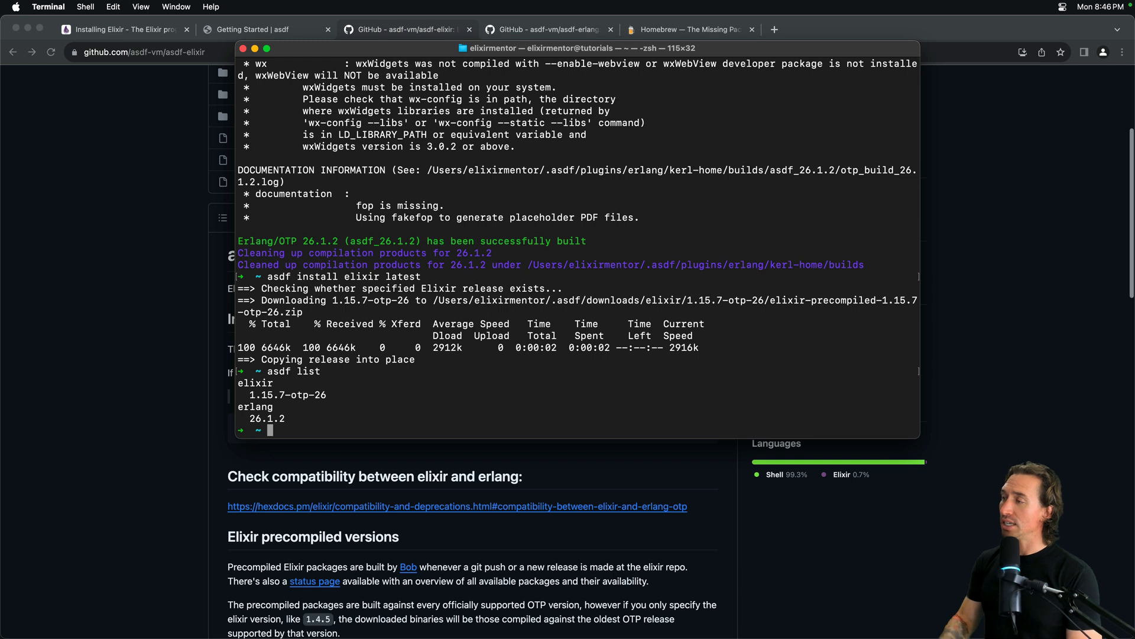
pyautogui.moveTo(245, 397)
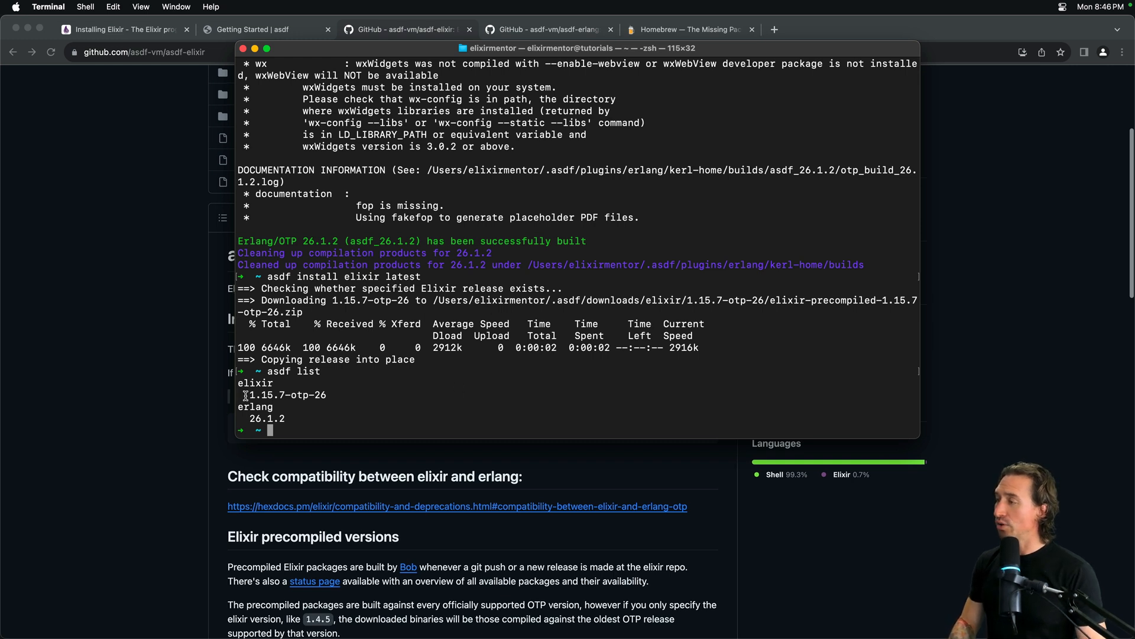
# Highlight the listed Elixir 1.15.7-otp-26 and Erlang 26.1.2 versions.
pyautogui.doubleClick(283, 395)
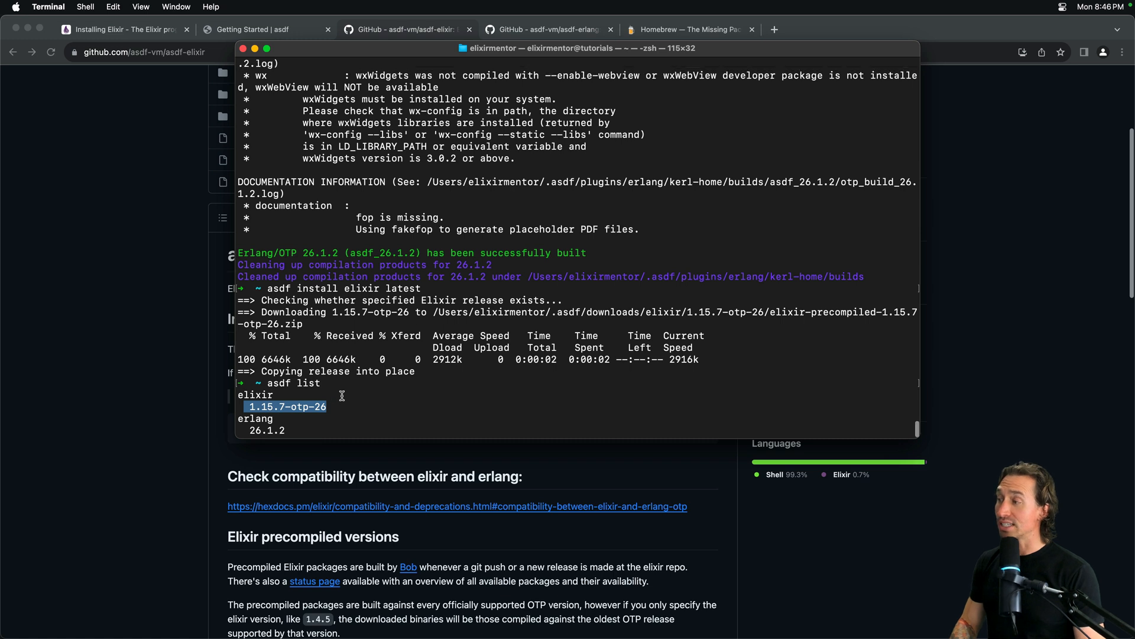
pyautogui.press('Return')
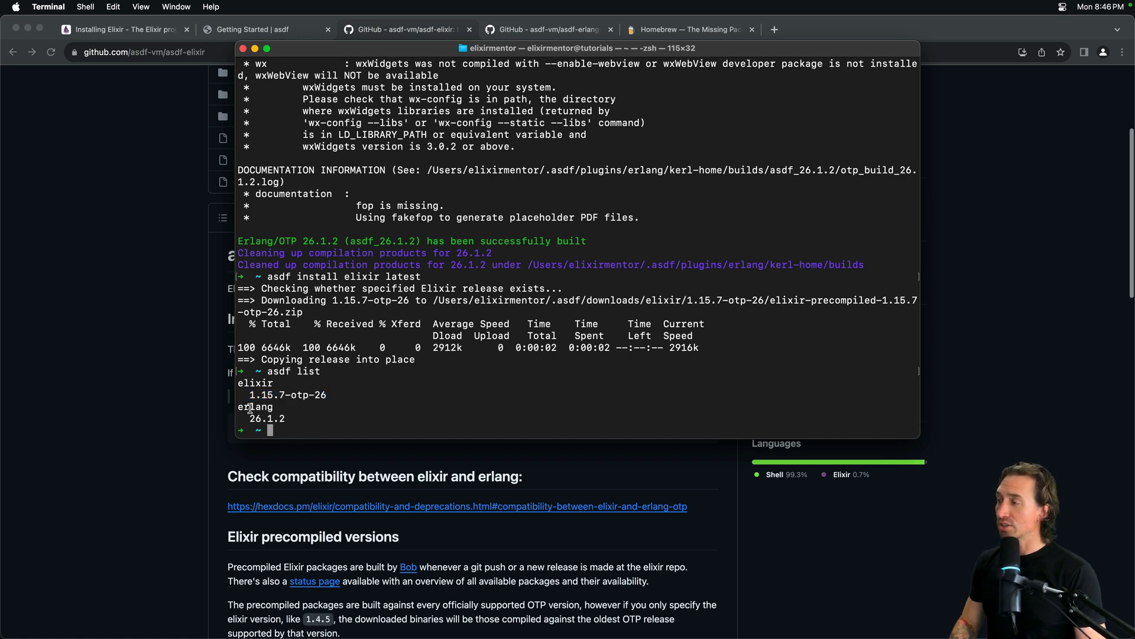
pyautogui.doubleClick(266, 419)
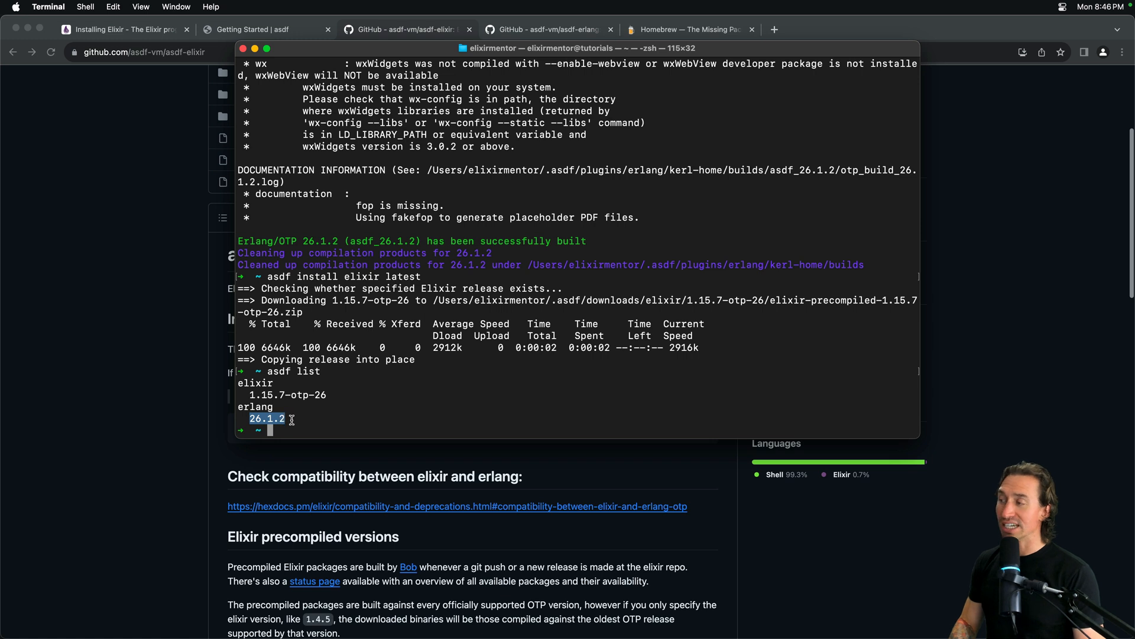
pyautogui.click(295, 430)
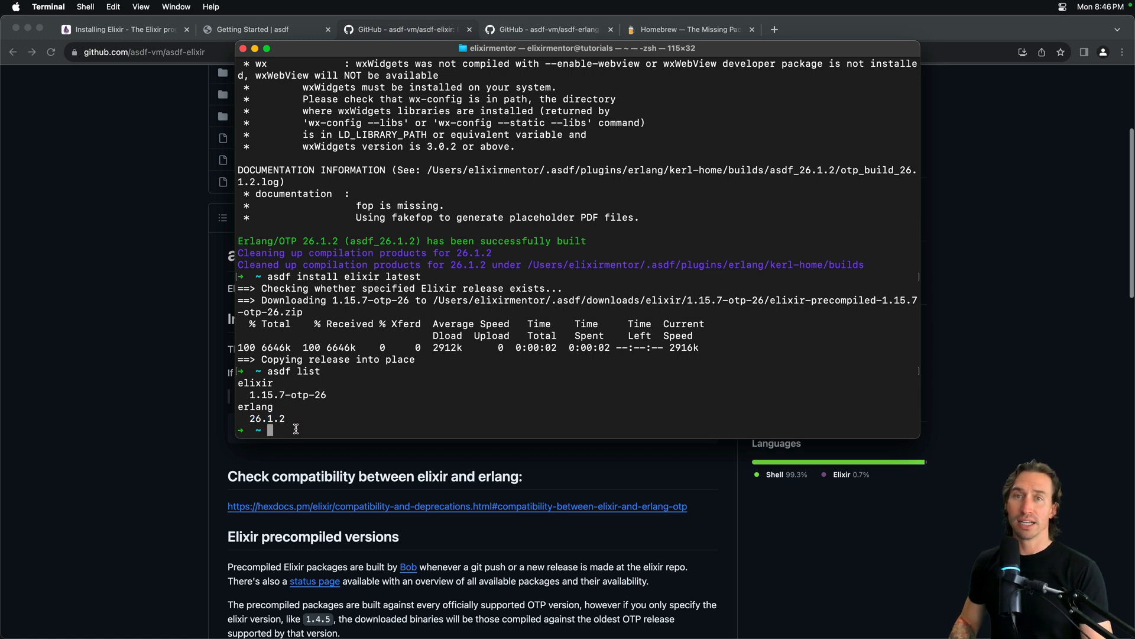
pyautogui.moveTo(301, 418)
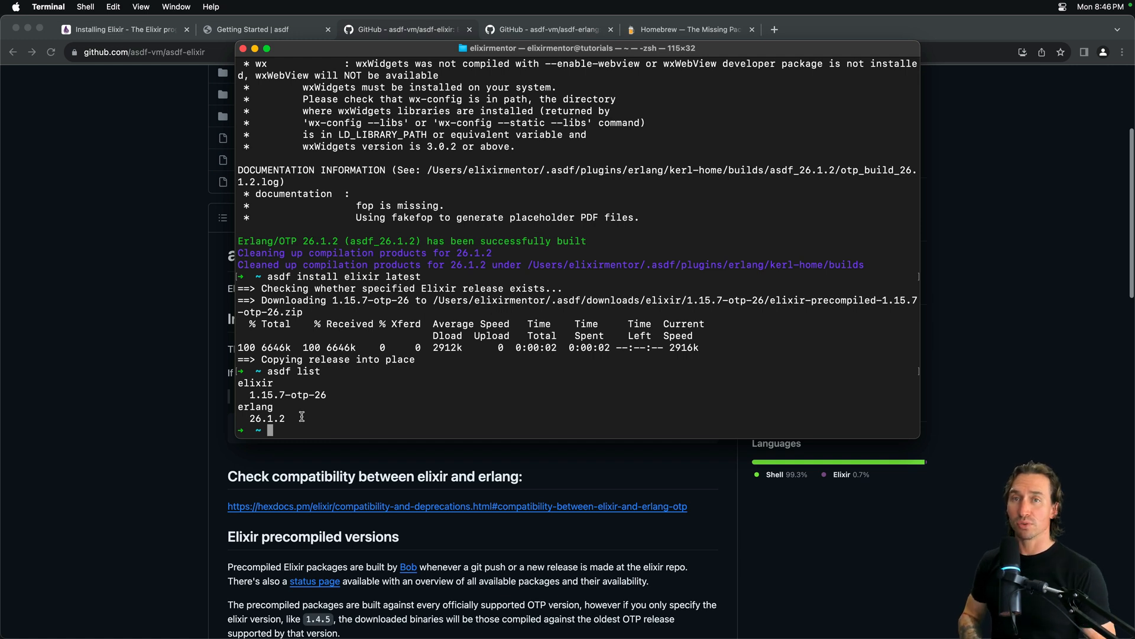
# Type asdf global erlang lastest at the prompt, with latest misspelled, without running it.
pyautogui.write('a')
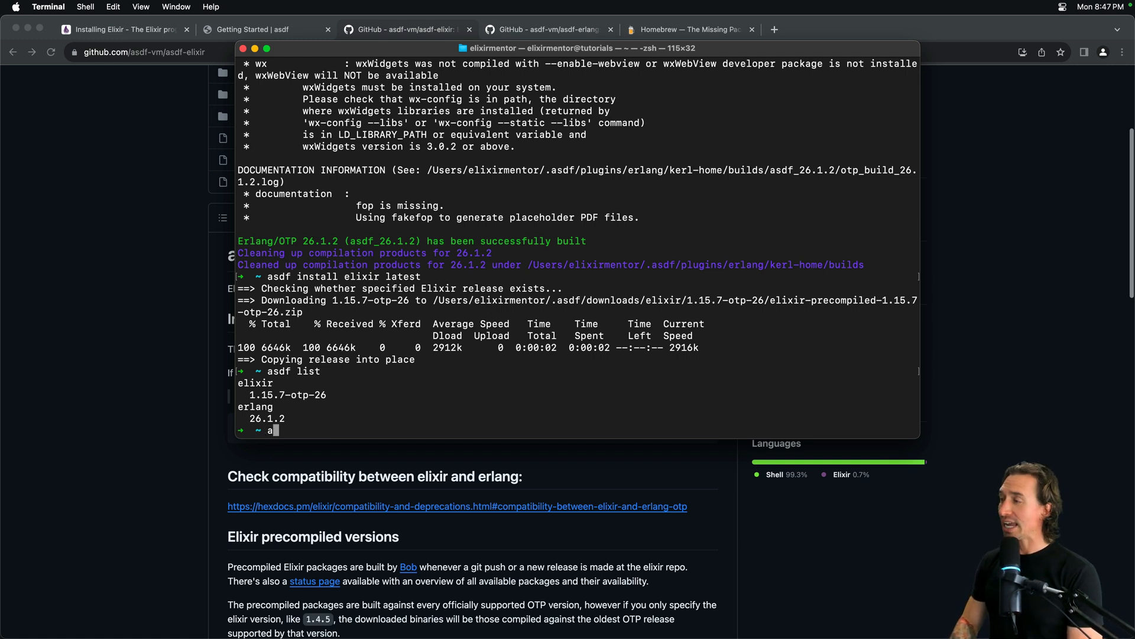
pyautogui.write('asdf gl')
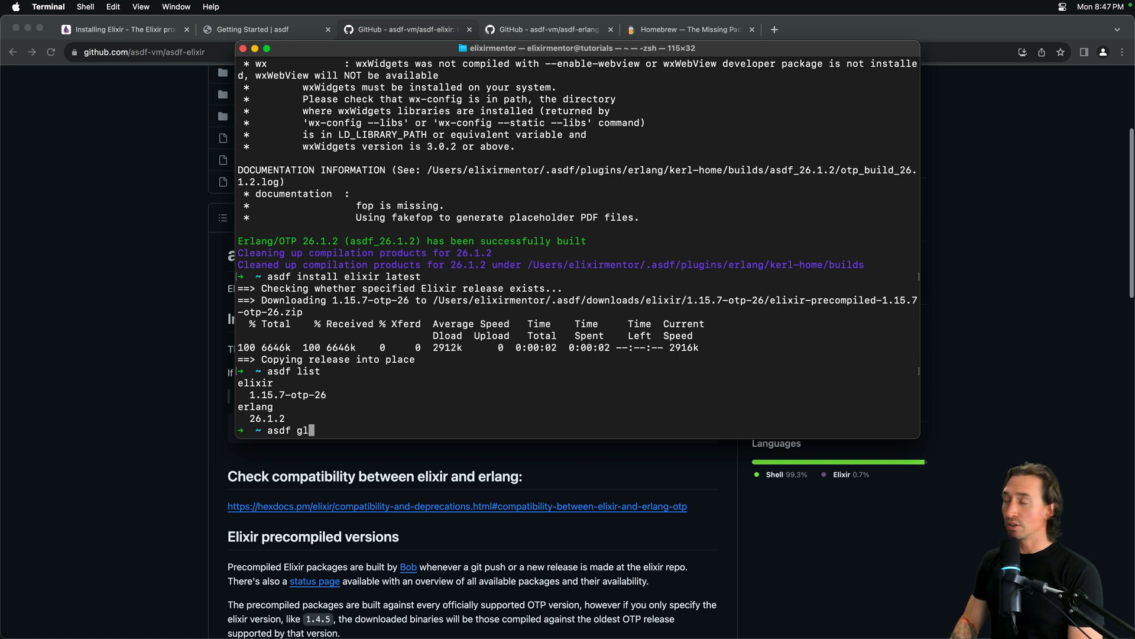
pyautogui.write('obal e')
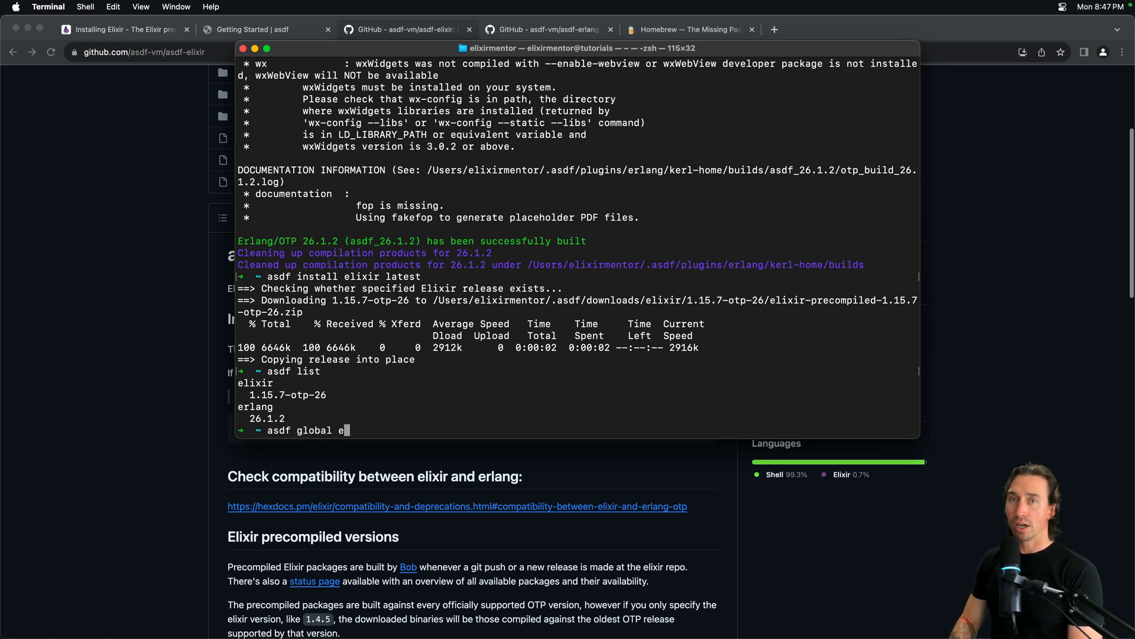
pyautogui.write('rlang')
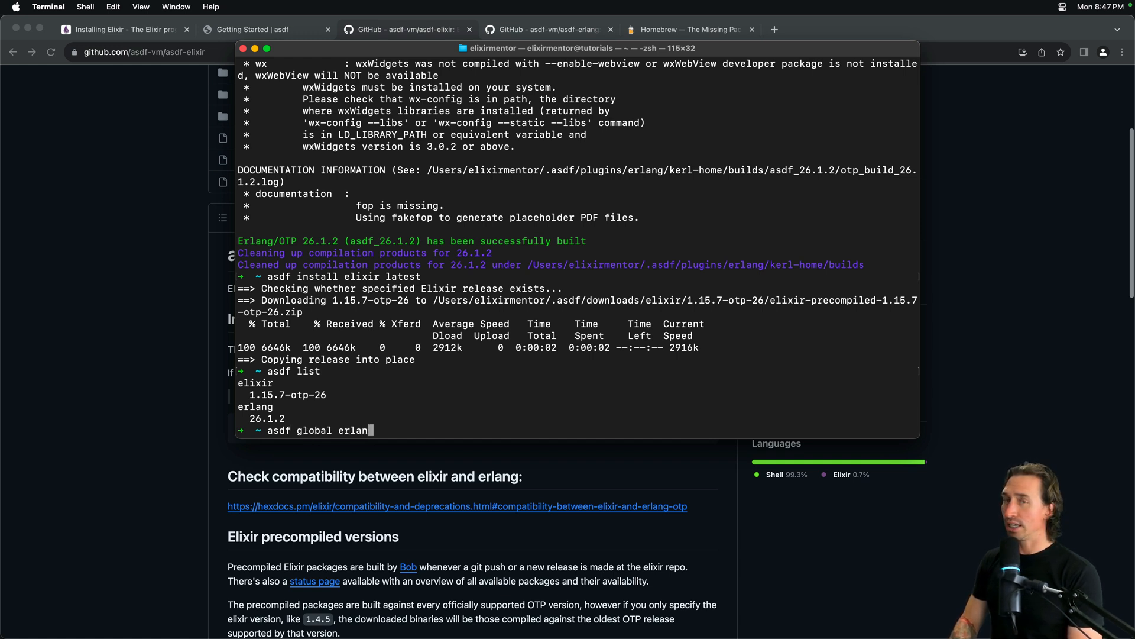
pyautogui.write('lastes')
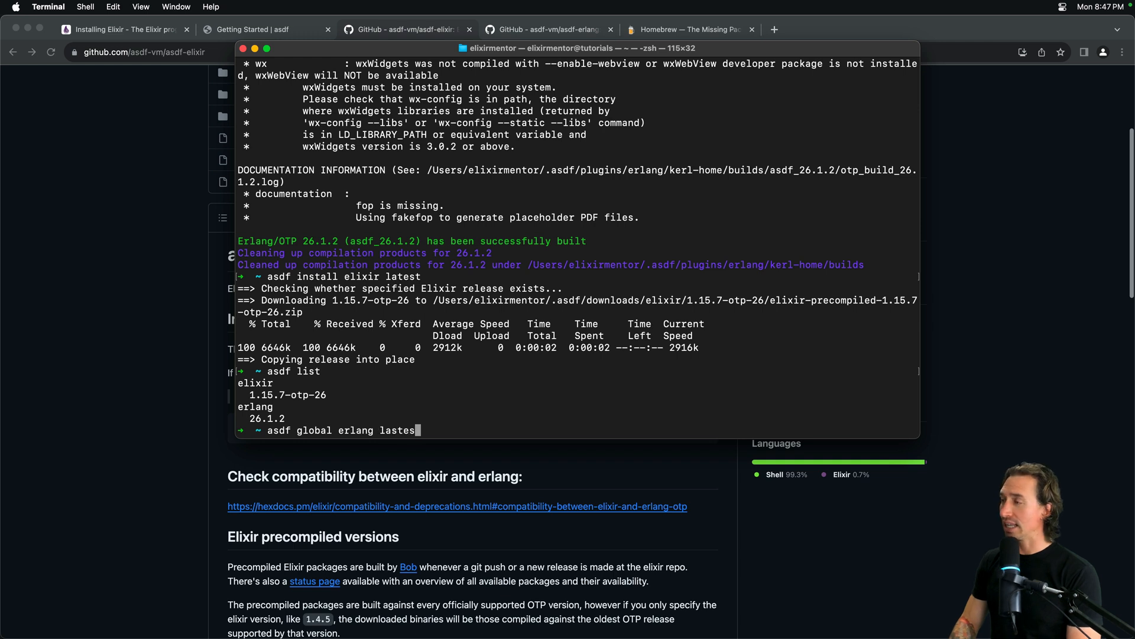
pyautogui.write('t')
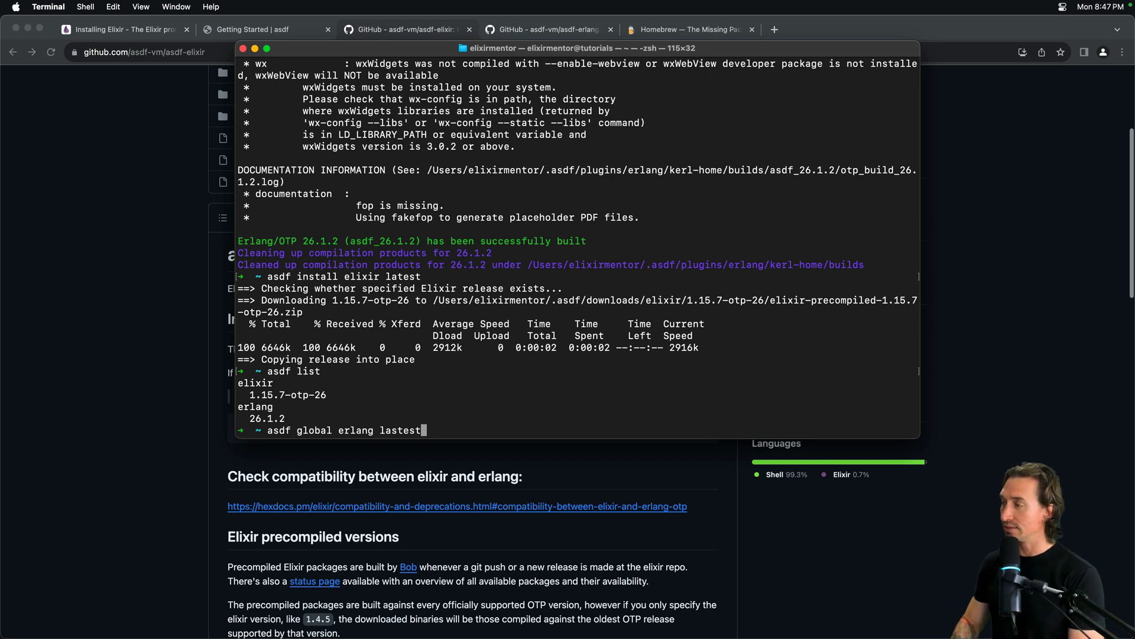
# Run the global Erlang command, then rerun it corrected to set the latest Erlang globally.
pyautogui.press('Return')
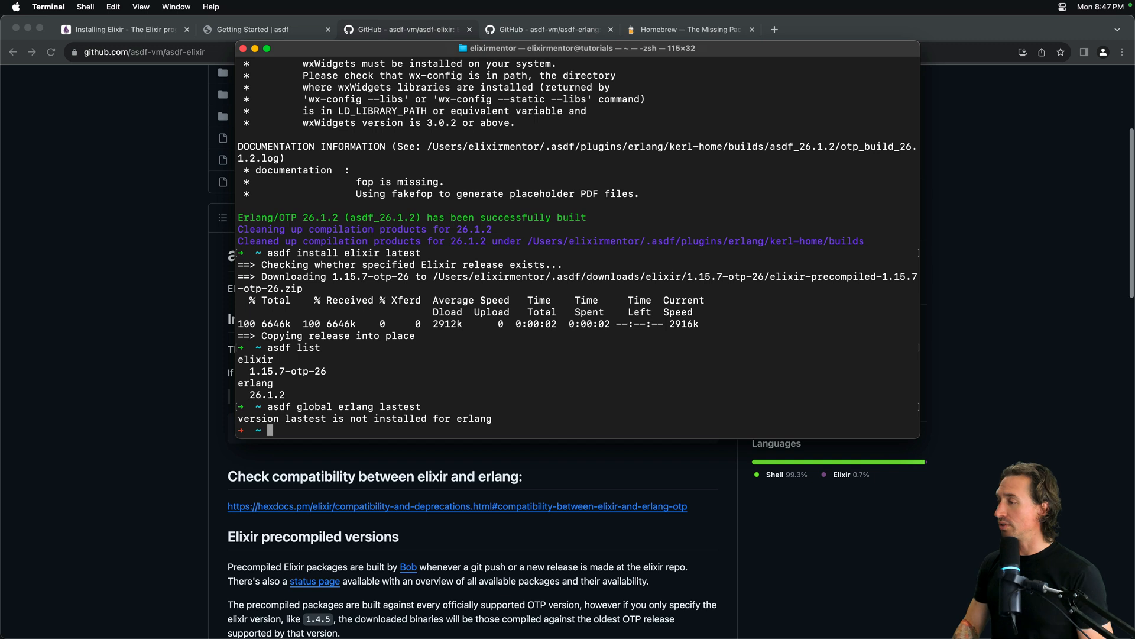
pyautogui.write('asdf global erlang lastest')
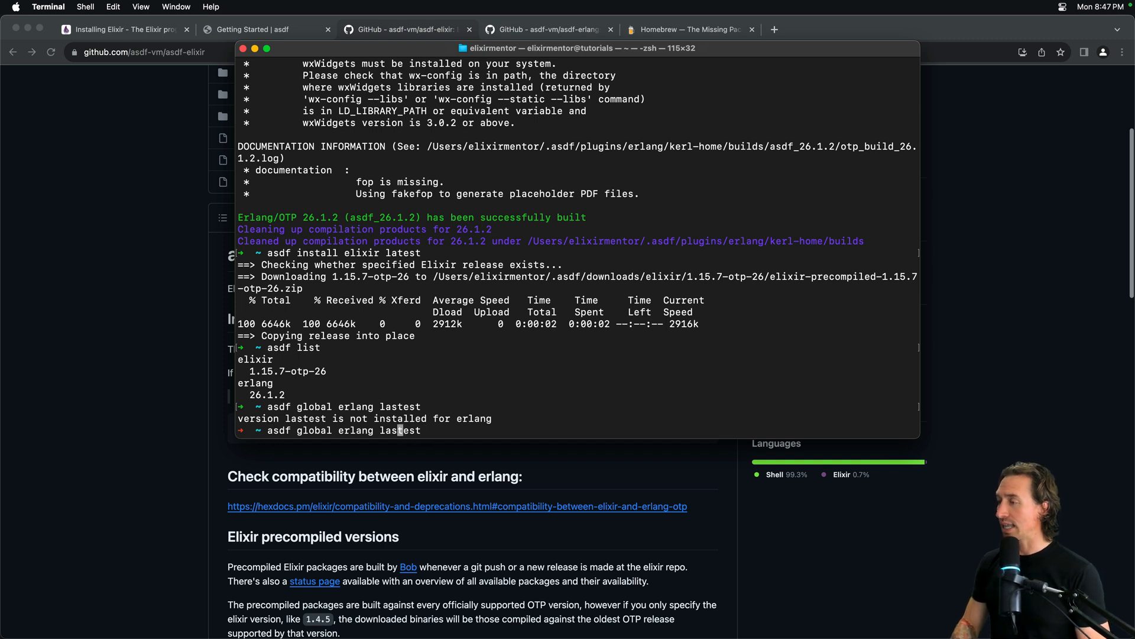
pyautogui.press('Return')
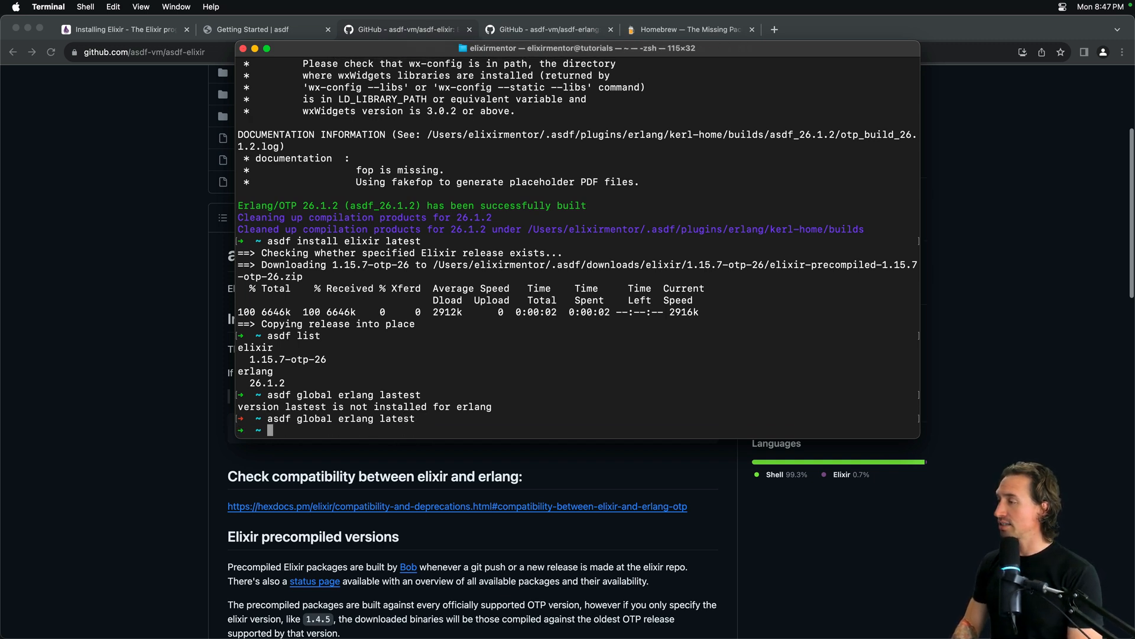
# Set the latest Elixir as global, then run asdf list showing both marked current.
pyautogui.write('asdf')
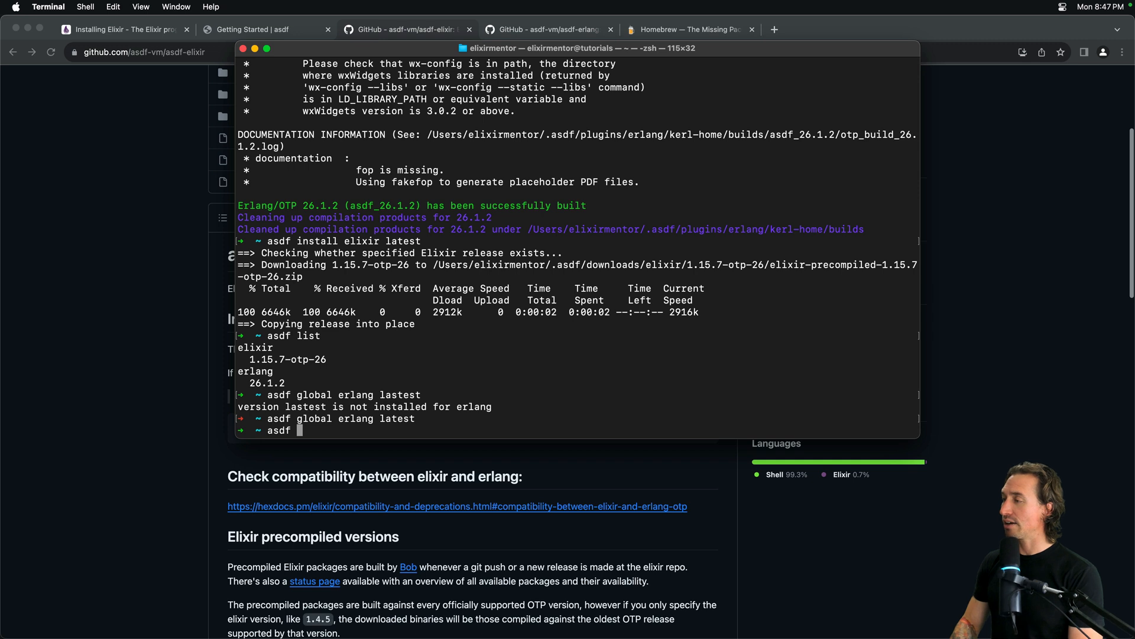
pyautogui.write('global slixi')
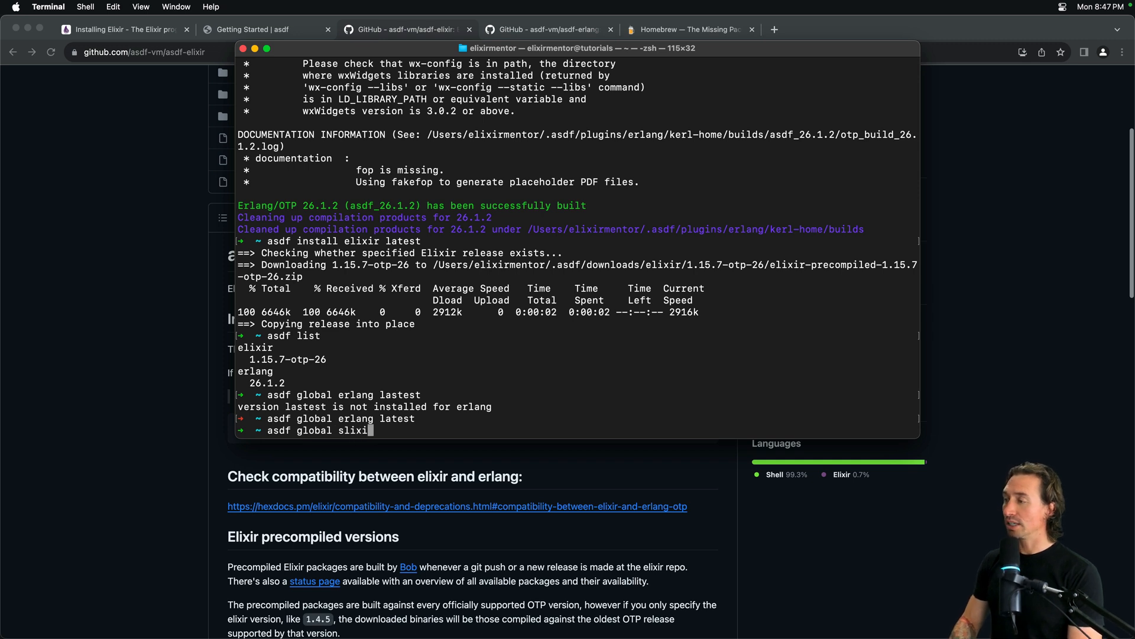
pyautogui.write('elixir')
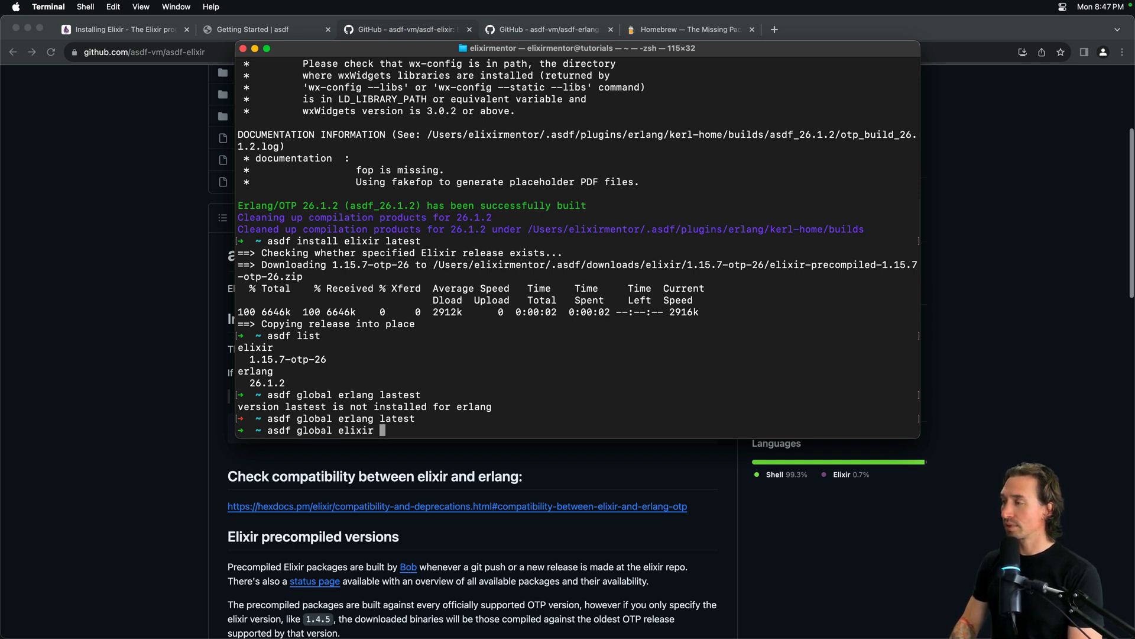
pyautogui.press('Return')
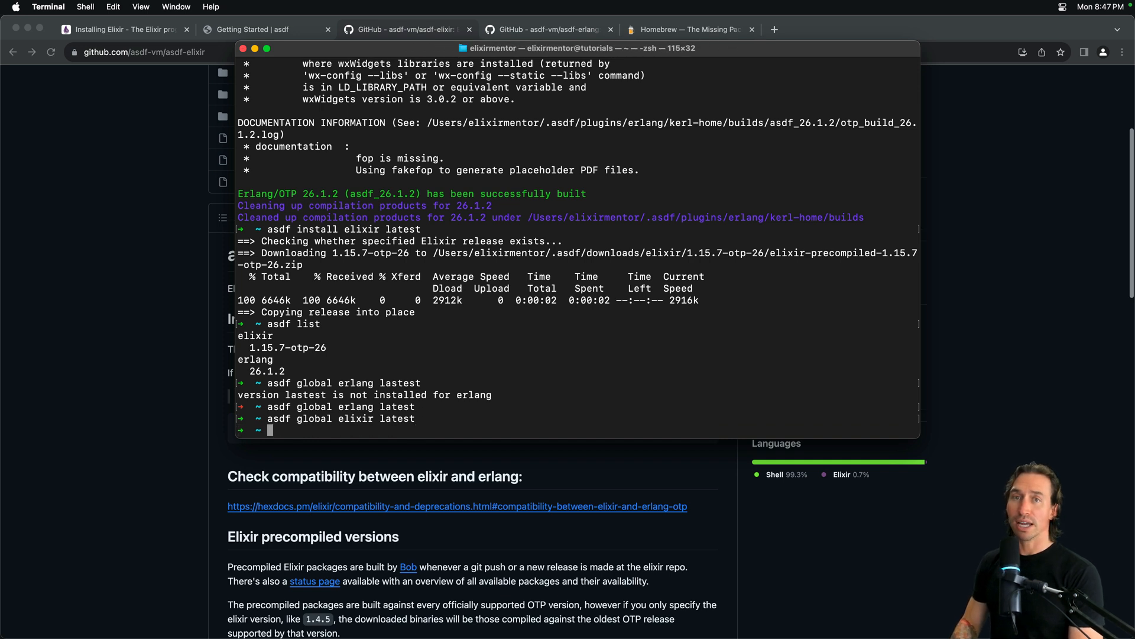
pyautogui.write('asdf list')
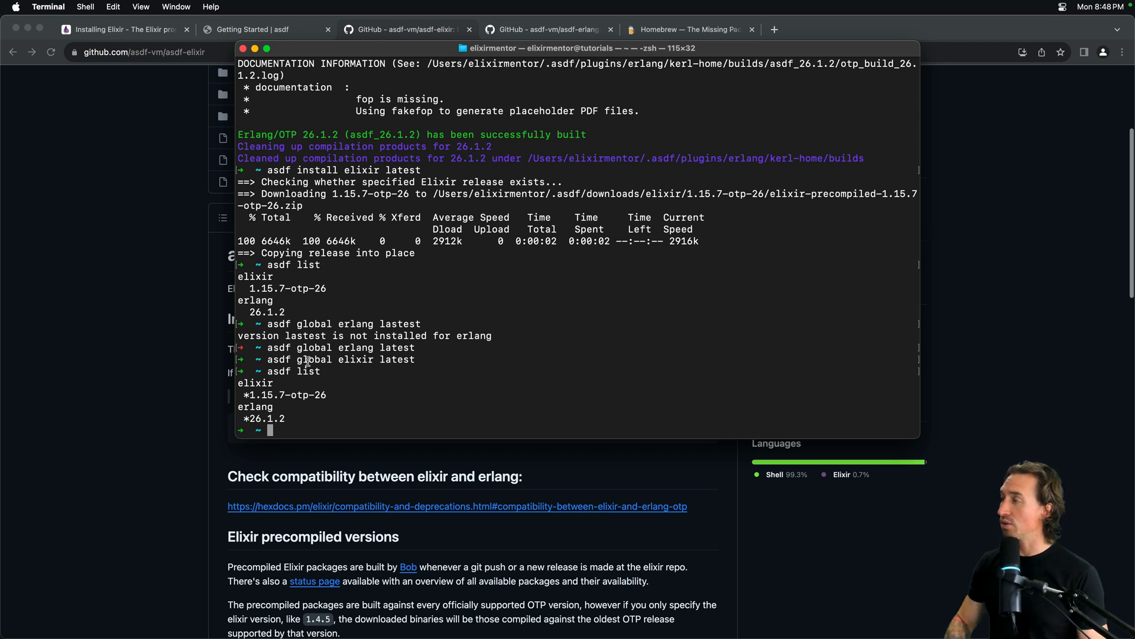
# Type the elixir version check command at the prompt.
pyautogui.doubleClick(273, 289)
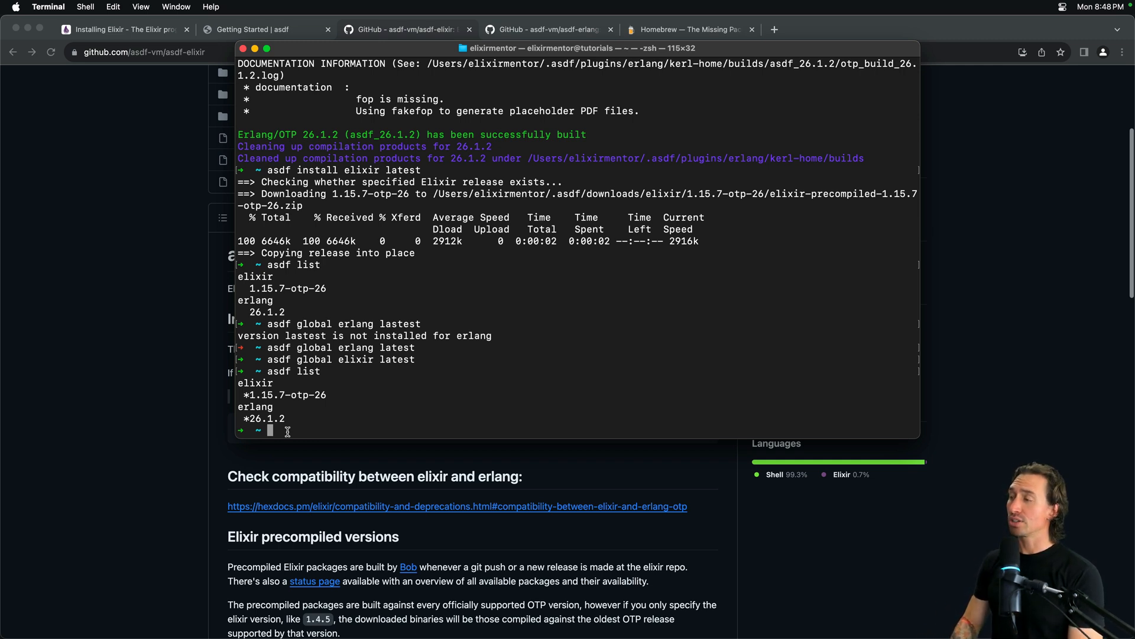
pyautogui.write('elixir --v')
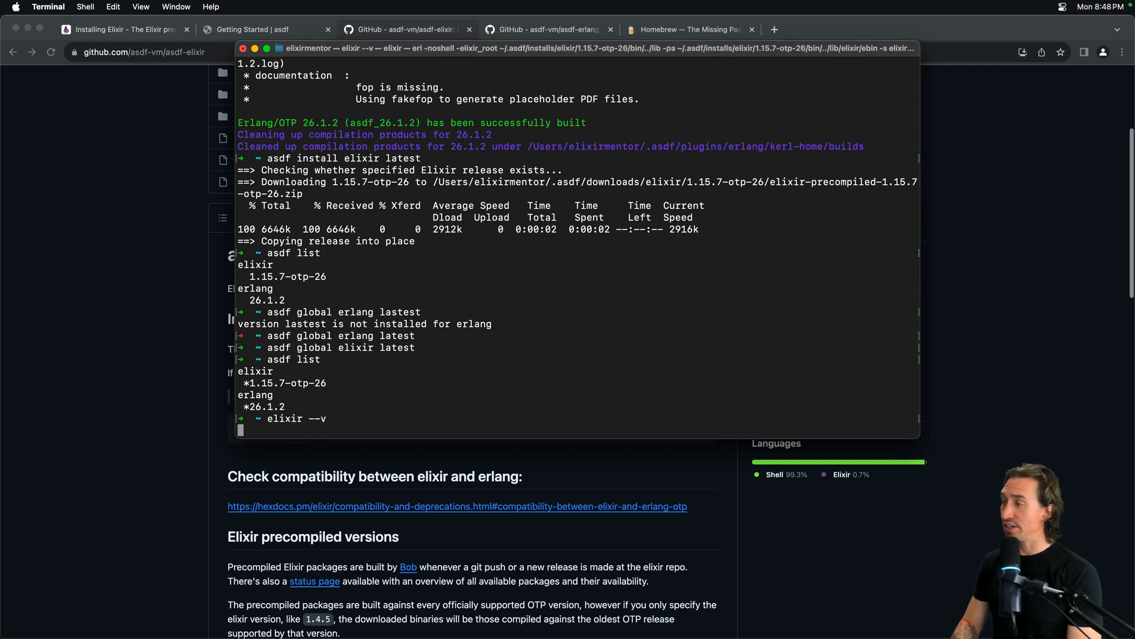
# Run elixir -v, reporting Elixir 1.15.7 on Erlang/OTP 26.
pyautogui.press('Return')
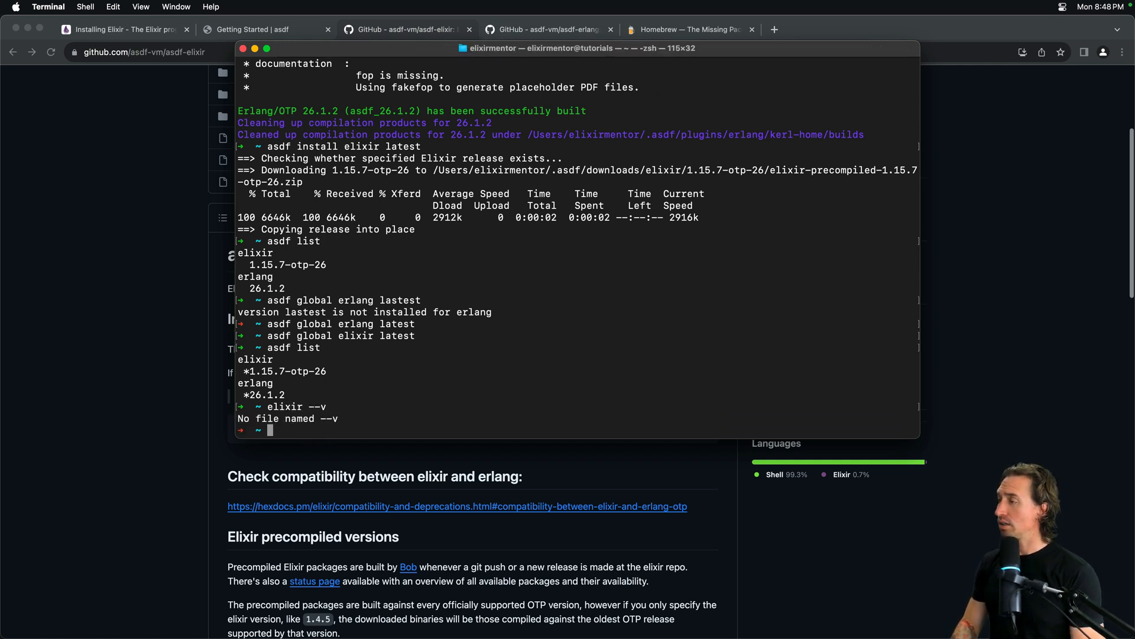
pyautogui.write('elixir -')
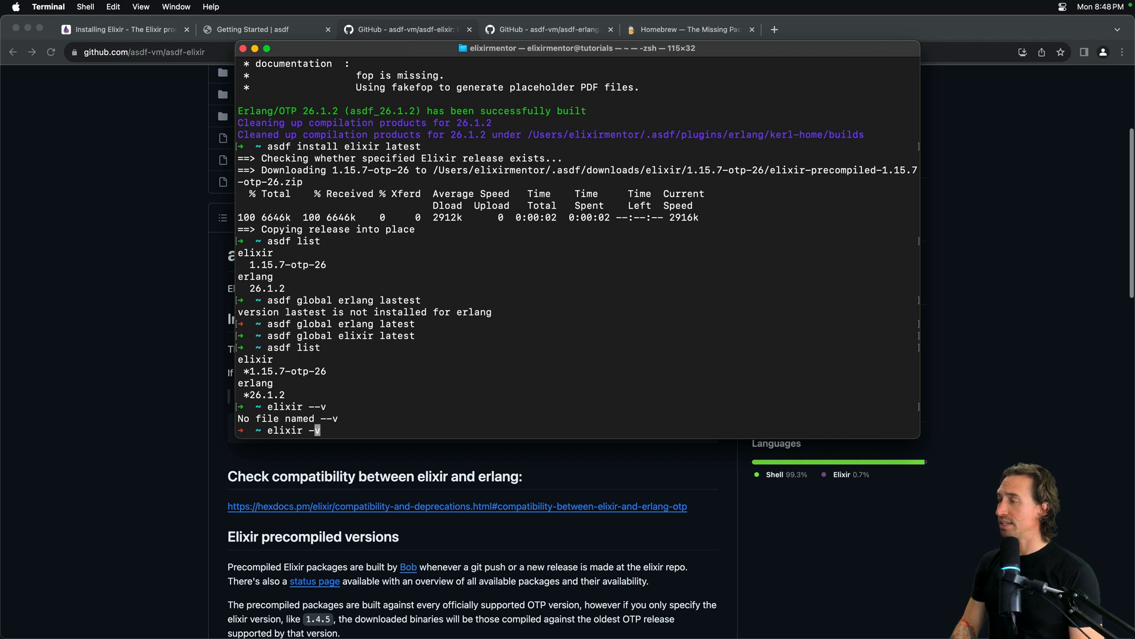
pyautogui.press('Return')
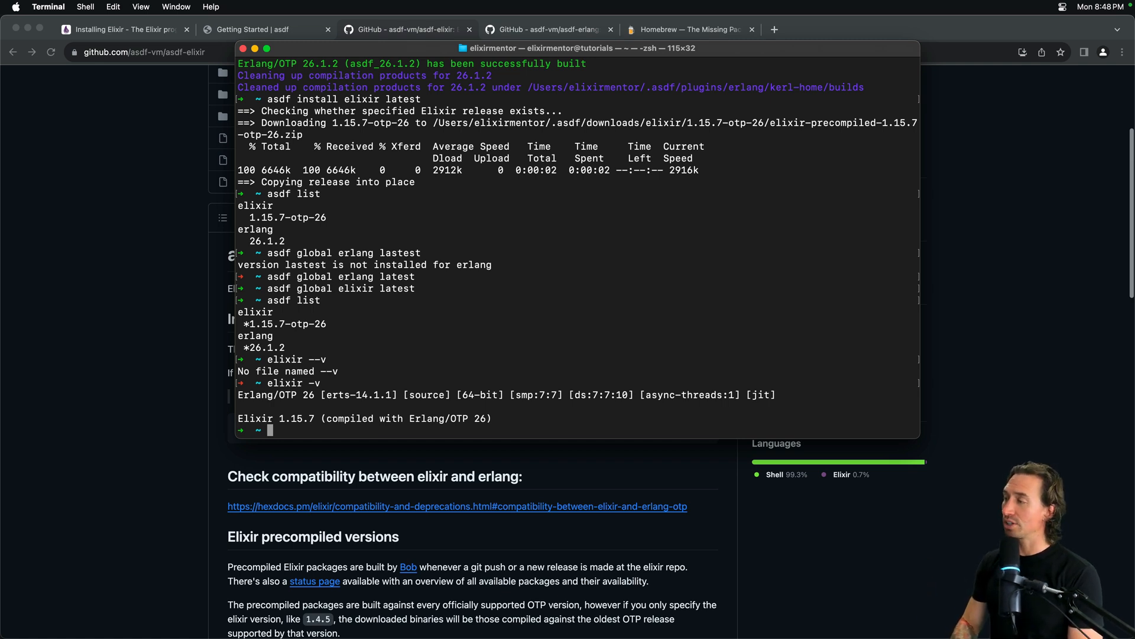
# Run erl --v to start the Erlang shell, then exit back to the prompt.
pyautogui.write('erl')
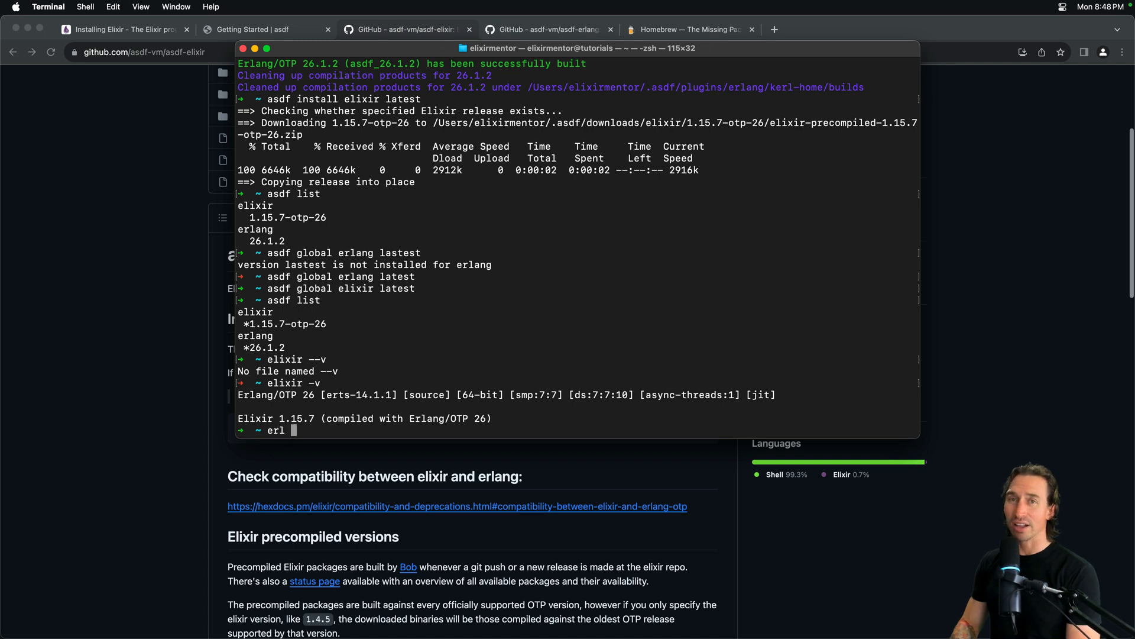
pyautogui.press('Return')
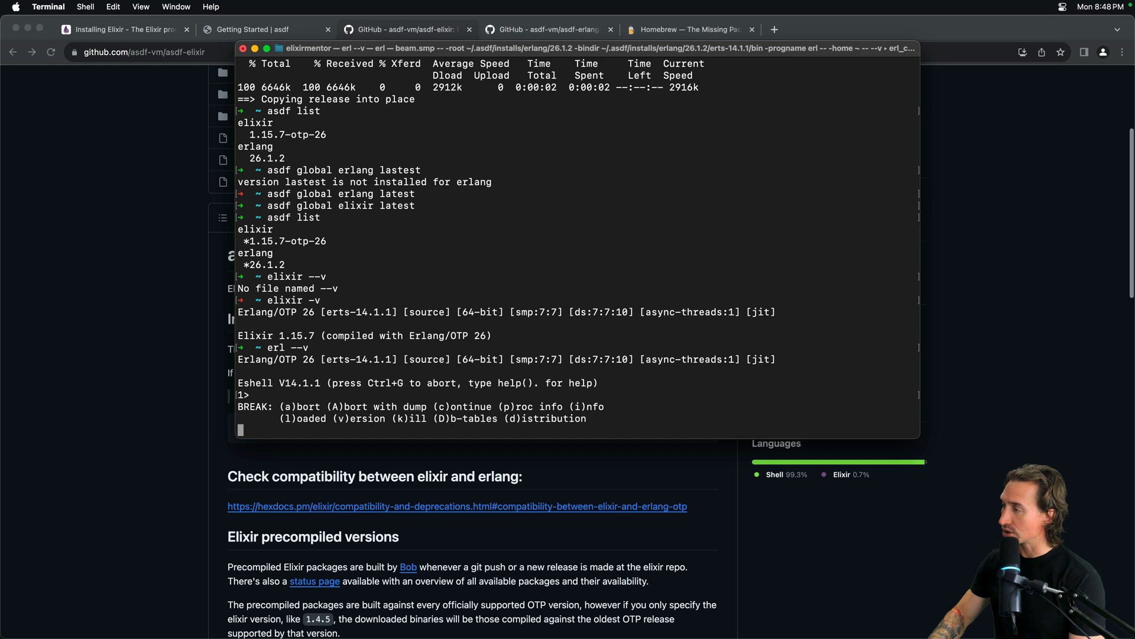
pyautogui.press('ctrl+c')
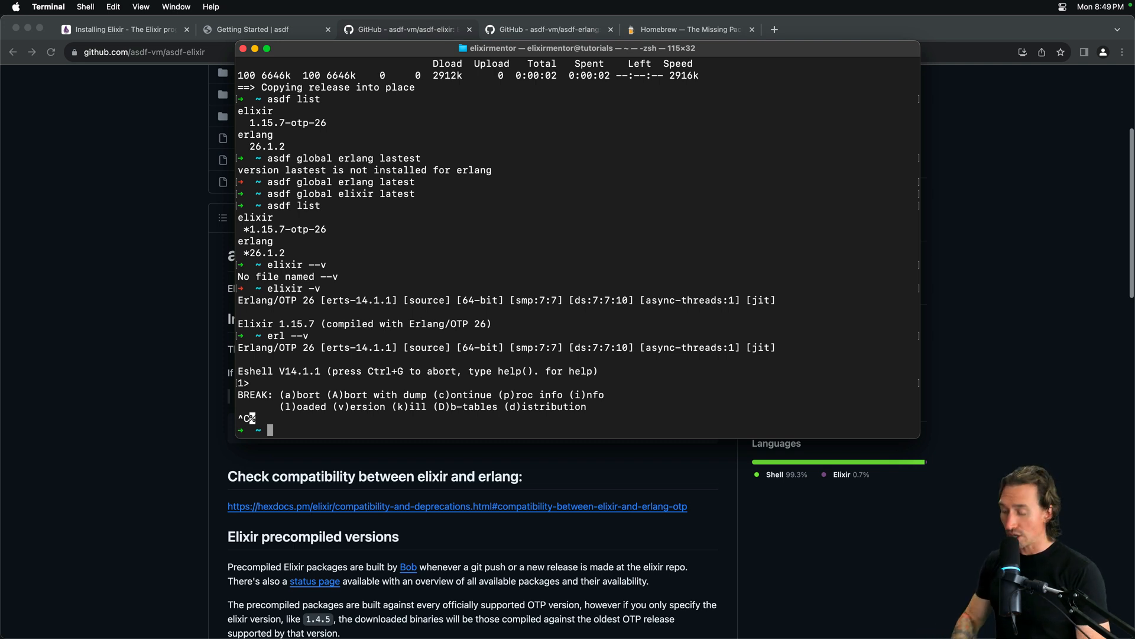
# Run asdf list-all elixir, listing installable versions through 1.16.0-rc.0.
pyautogui.write('asdf')
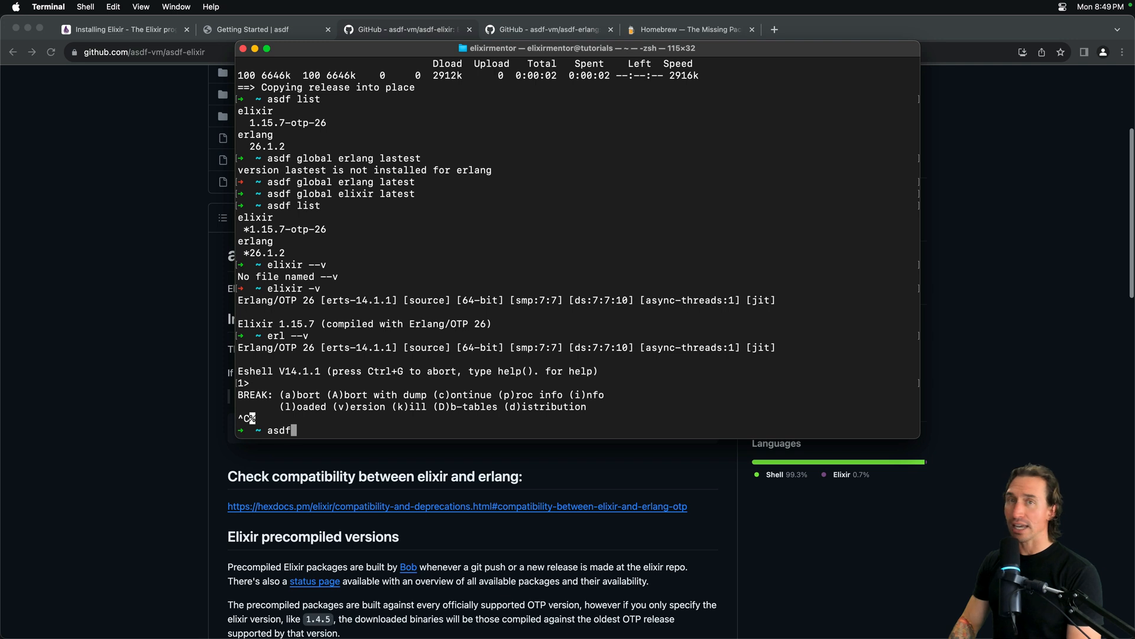
pyautogui.write('list-al')
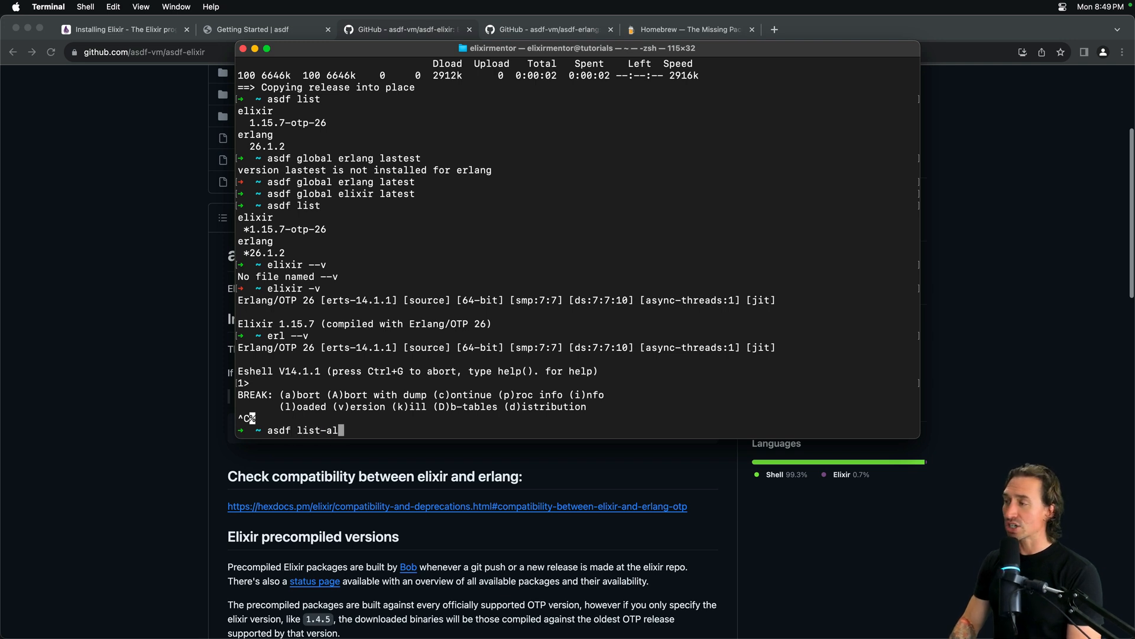
pyautogui.write('elixir')
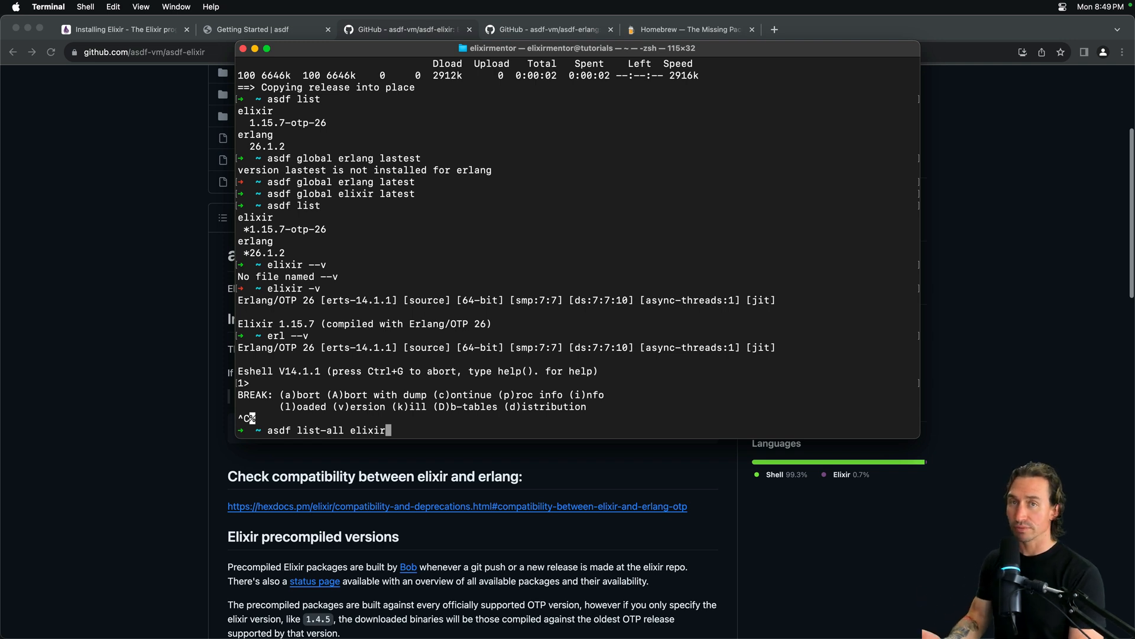
pyautogui.press('Return')
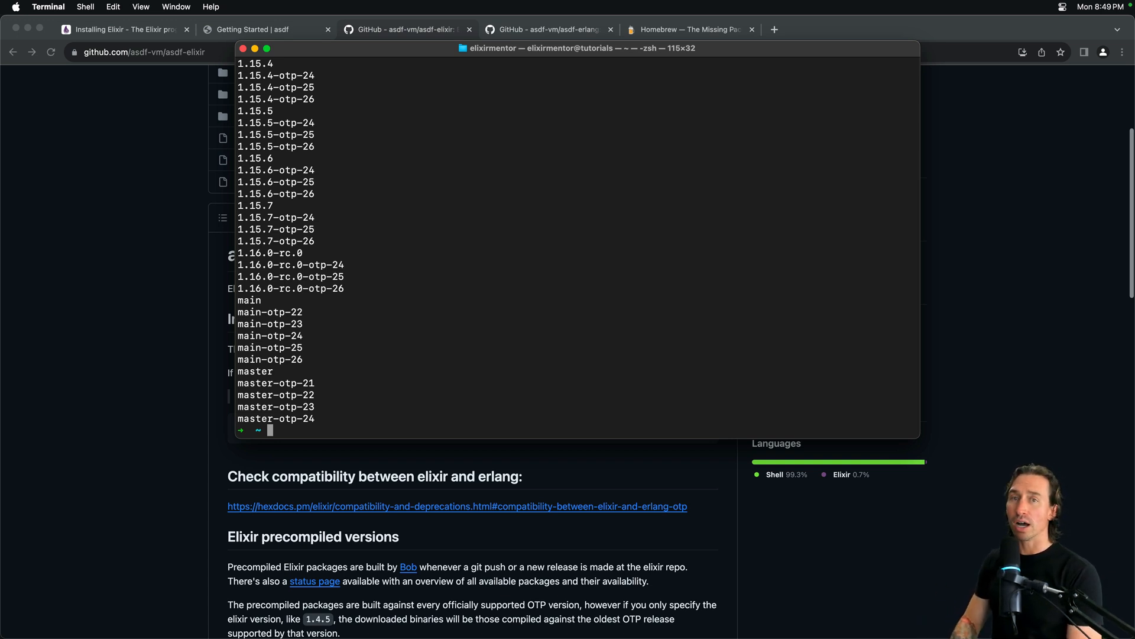
# Run `asdf install elixir 1.14.4-otp-24` and let the release download and install.
pyautogui.write('asdf inst')
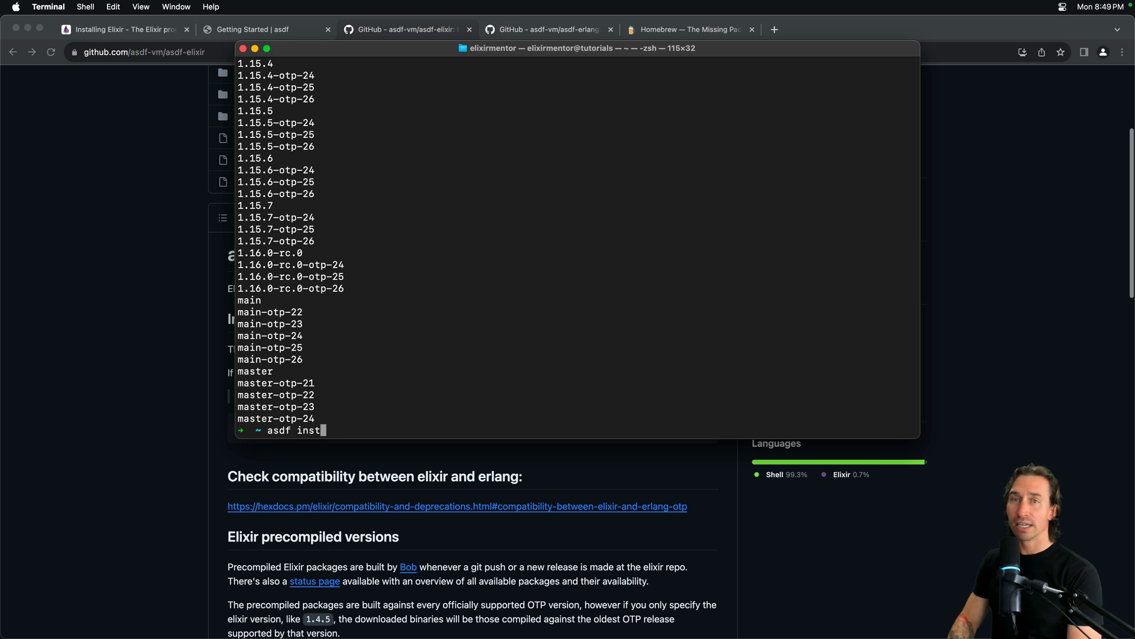
pyautogui.write('all elixir')
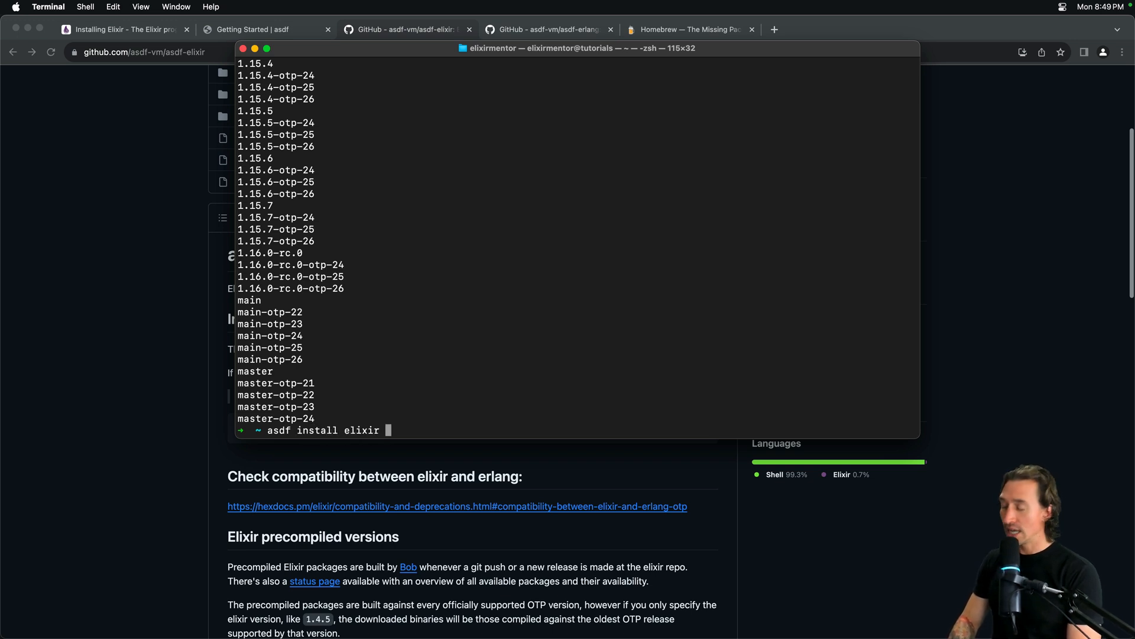
pyautogui.write('1.1')
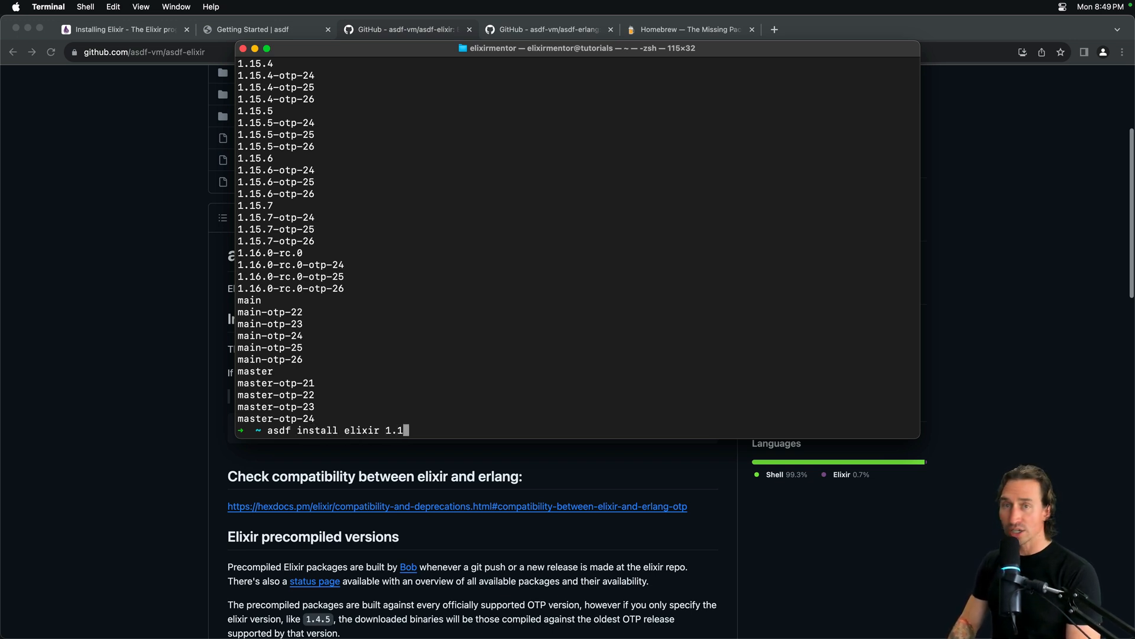
pyautogui.write('4')
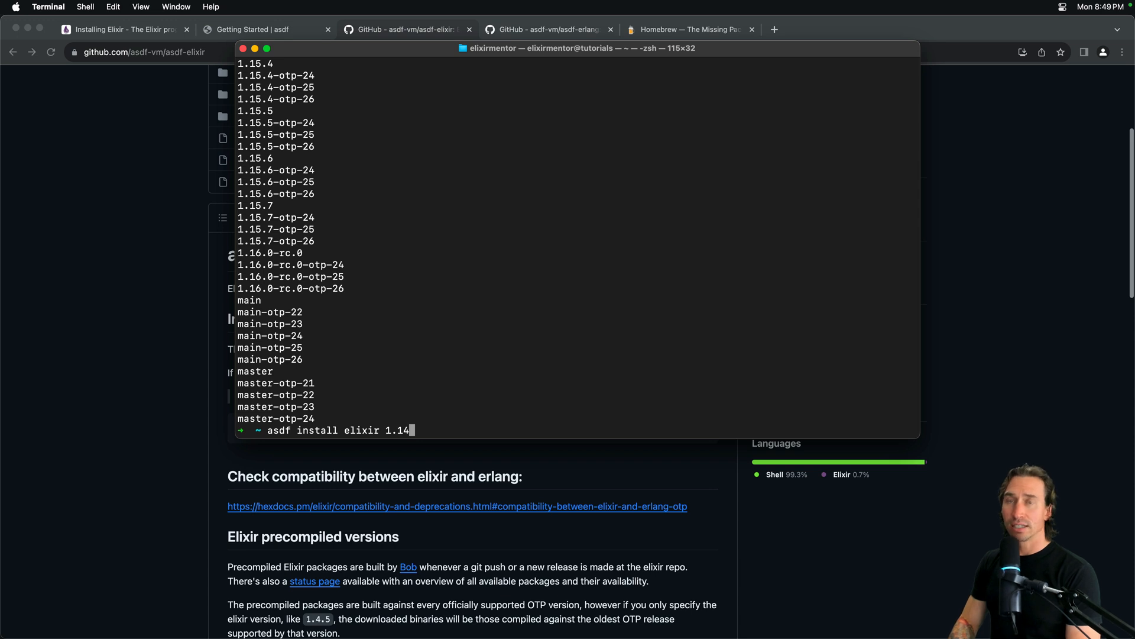
pyautogui.write('.4-o')
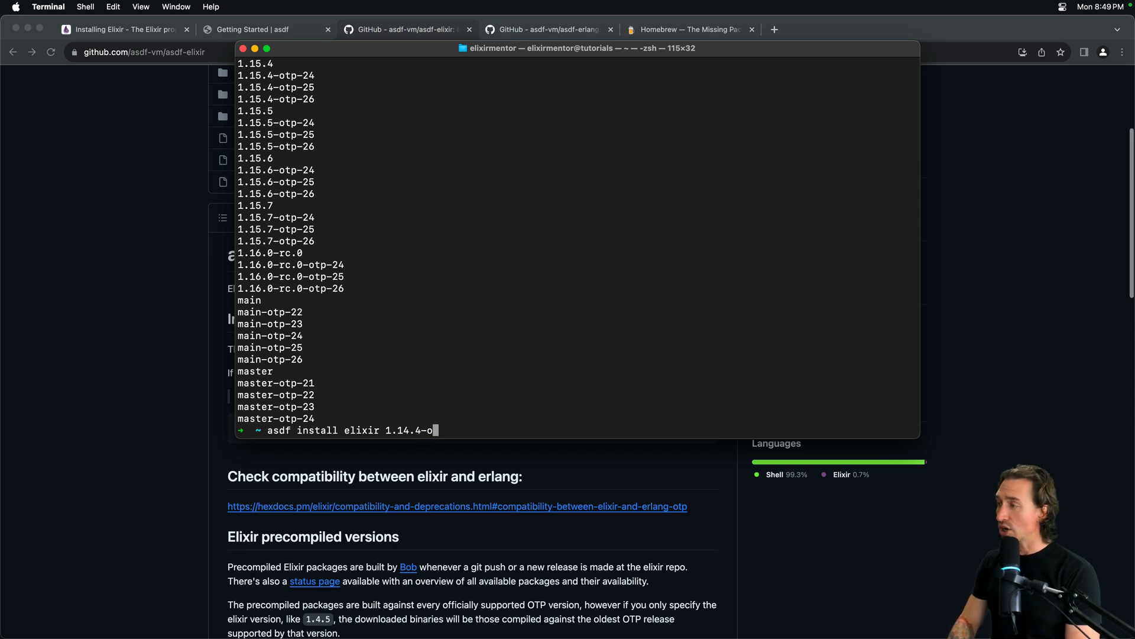
pyautogui.write('tp-2')
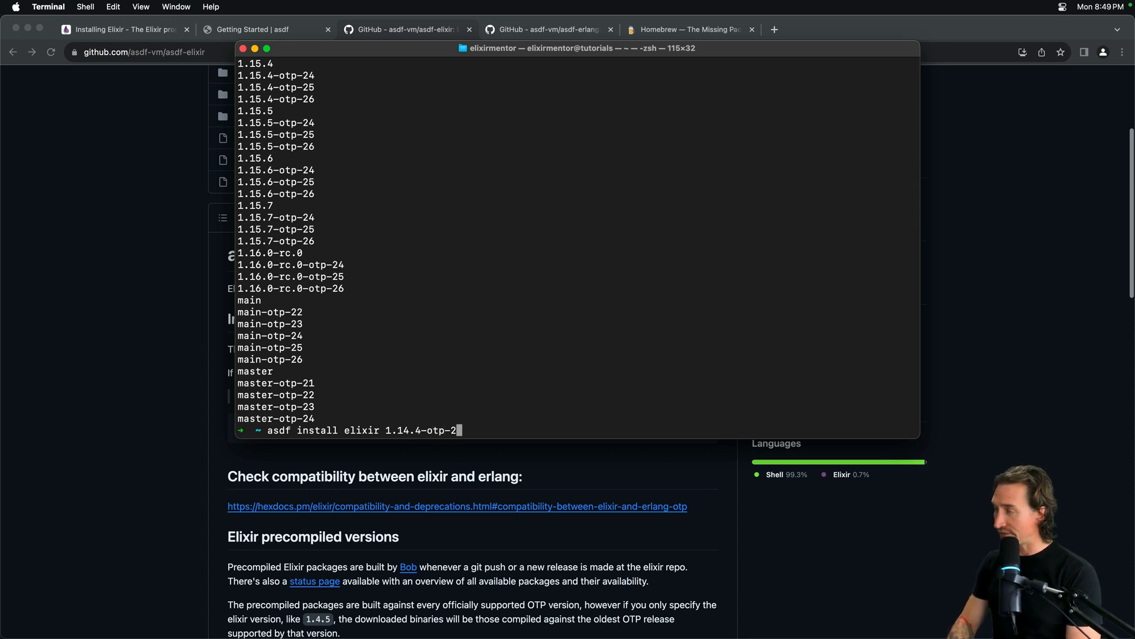
pyautogui.write('4')
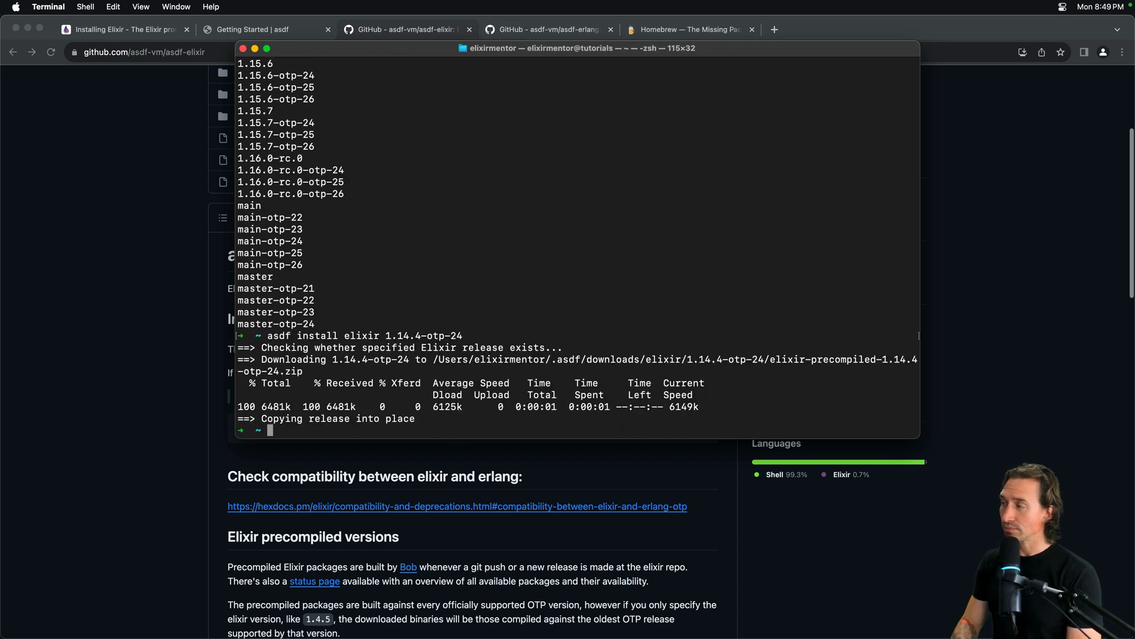
# Run `asdf list` to see 1.14.4-otp-24 listed beside starred 1.15.7-otp-26 and Erlang 26.1.2.
pyautogui.write('asdf list')
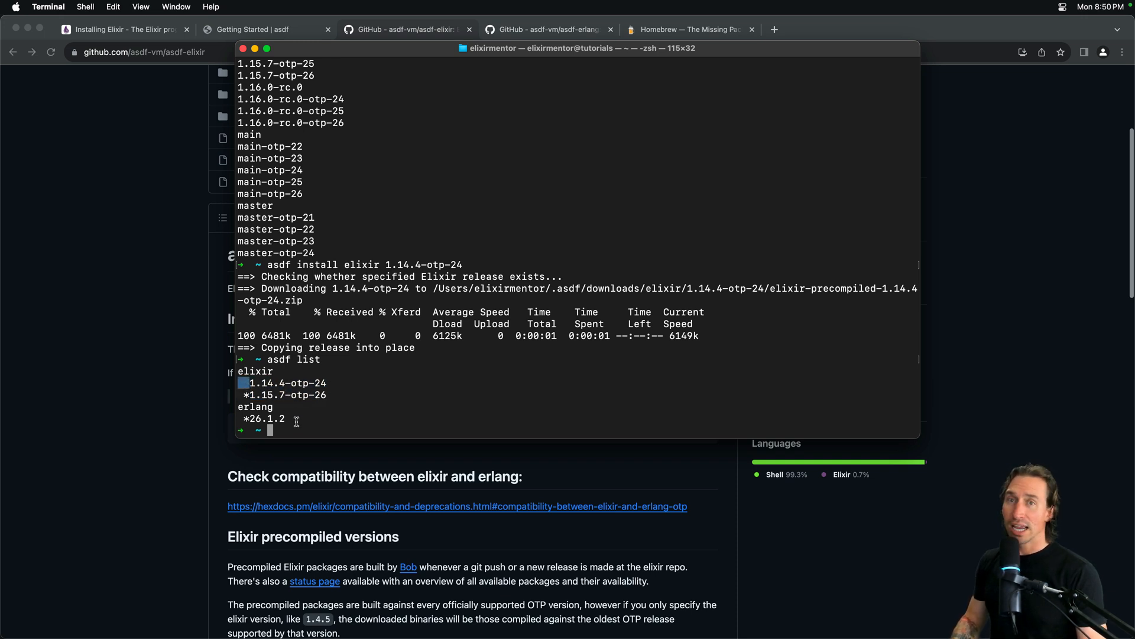
pyautogui.moveTo(298, 424)
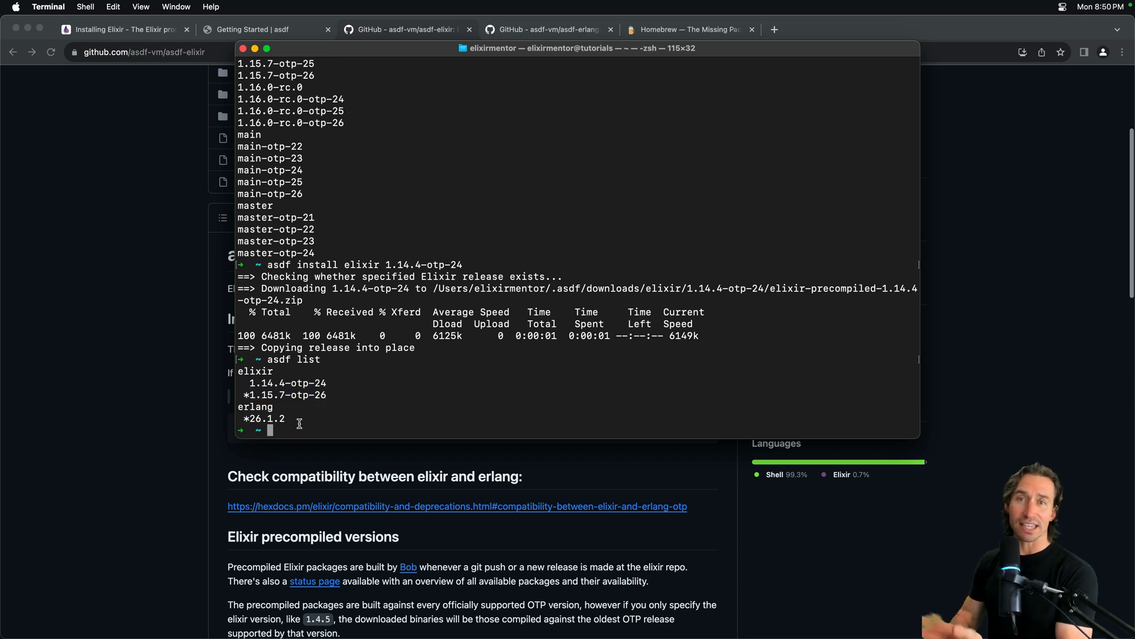